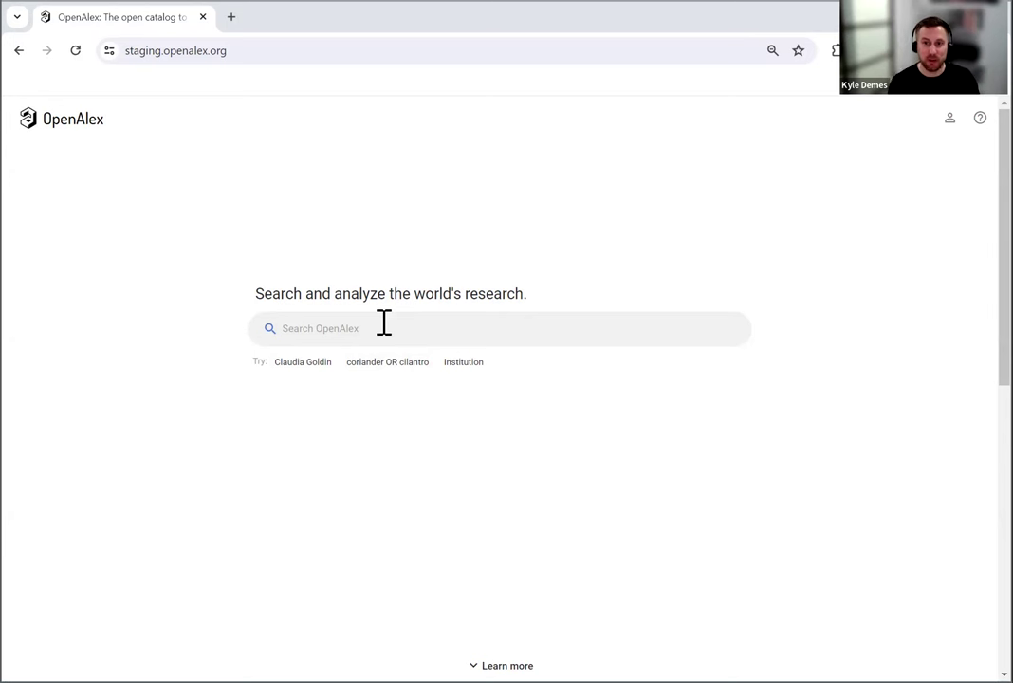
{"action": "mouse_move", "coordinate": [321, 375]}
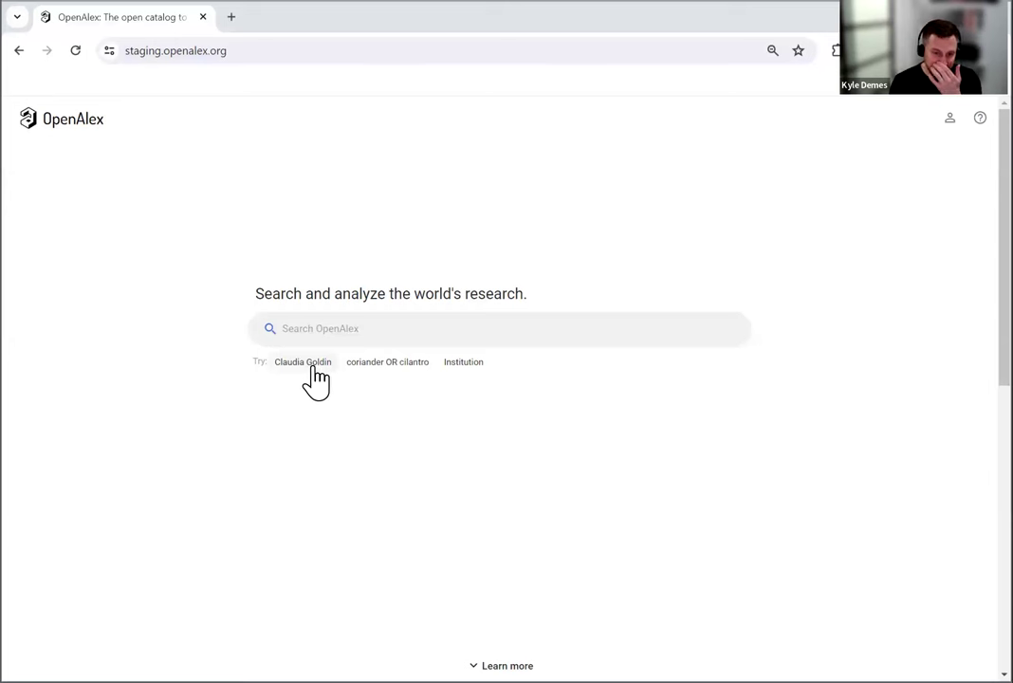
Fill the search with the 'Claudia Goldin' example to list matching author suggestions
{"action": "left_click", "coordinate": [303, 362]}
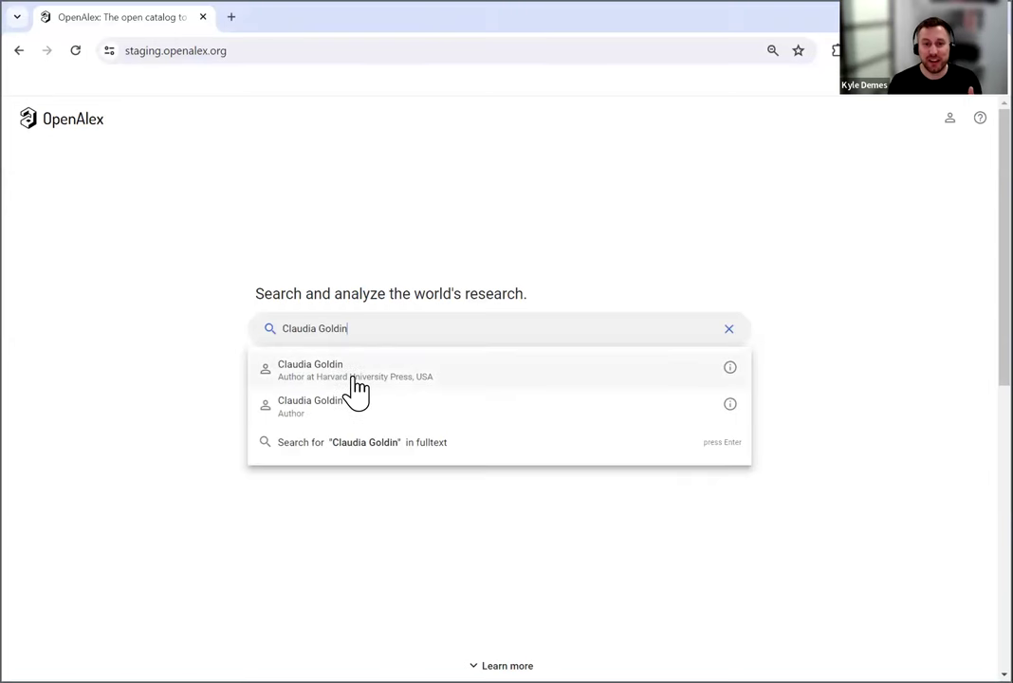
{"action": "mouse_move", "coordinate": [356, 453]}
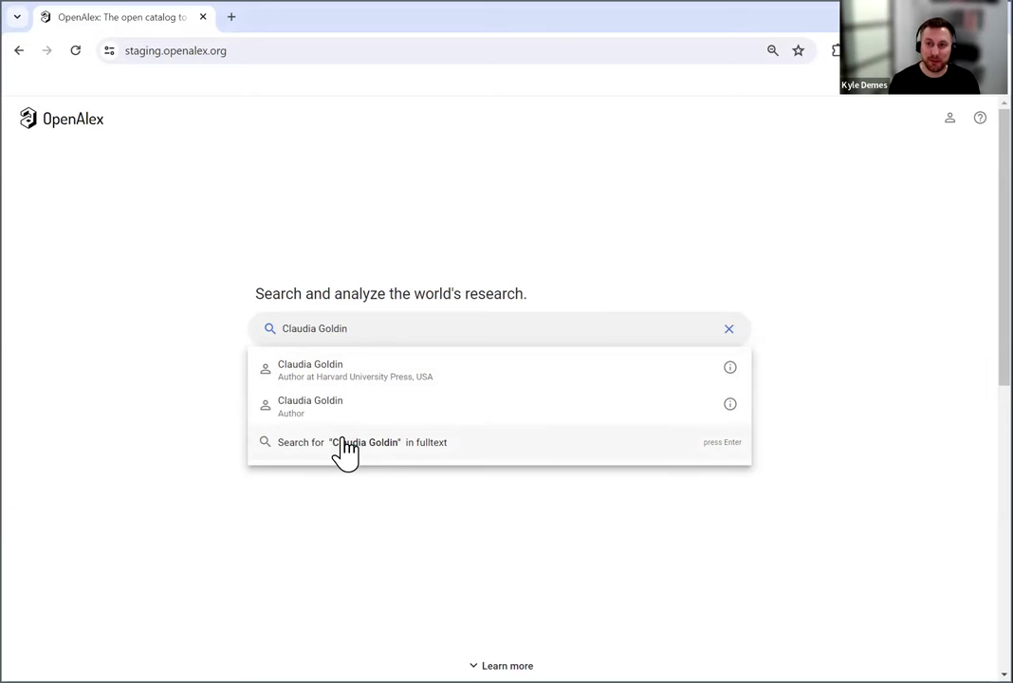
{"action": "mouse_move", "coordinate": [116, 387]}
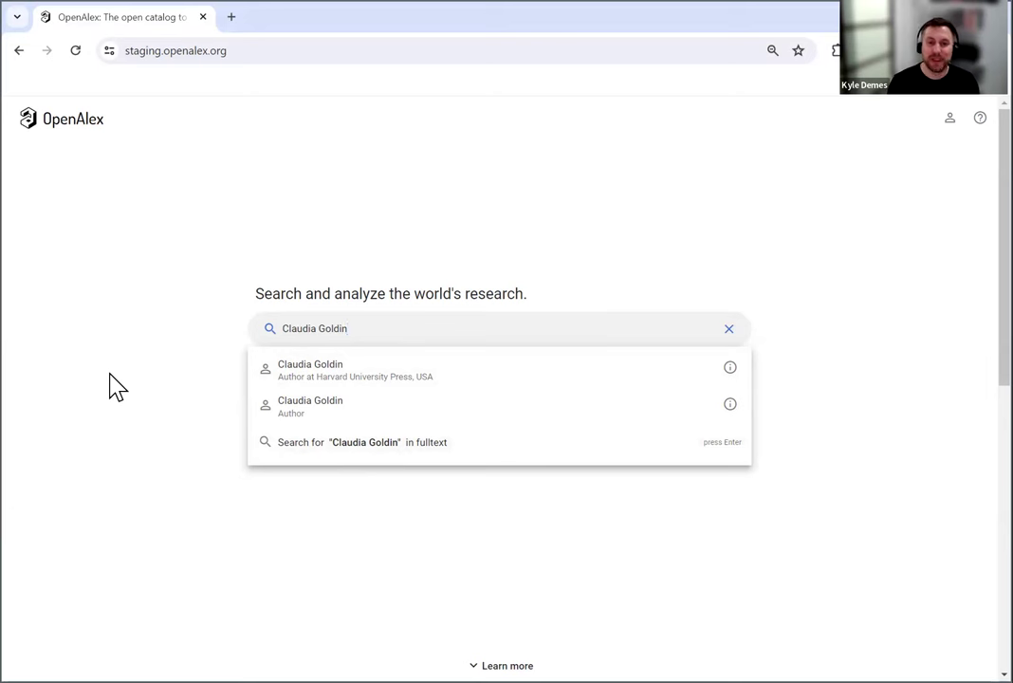
Clear the search, load the 'coriander OR cilantro' example, then clear it again
{"action": "left_click", "coordinate": [730, 328]}
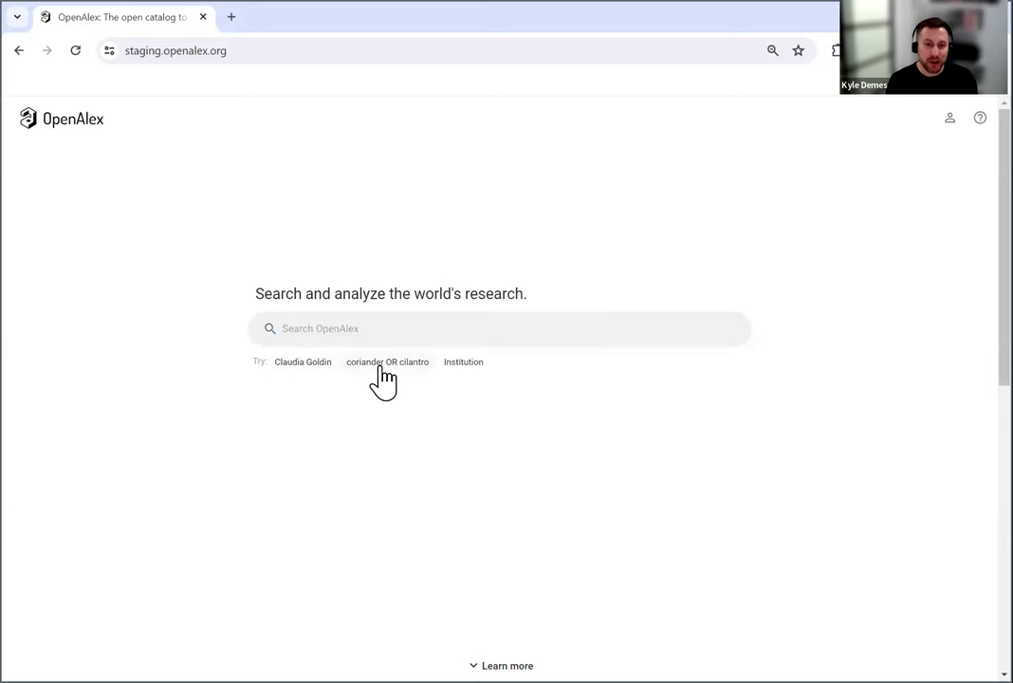
{"action": "left_click", "coordinate": [387, 362]}
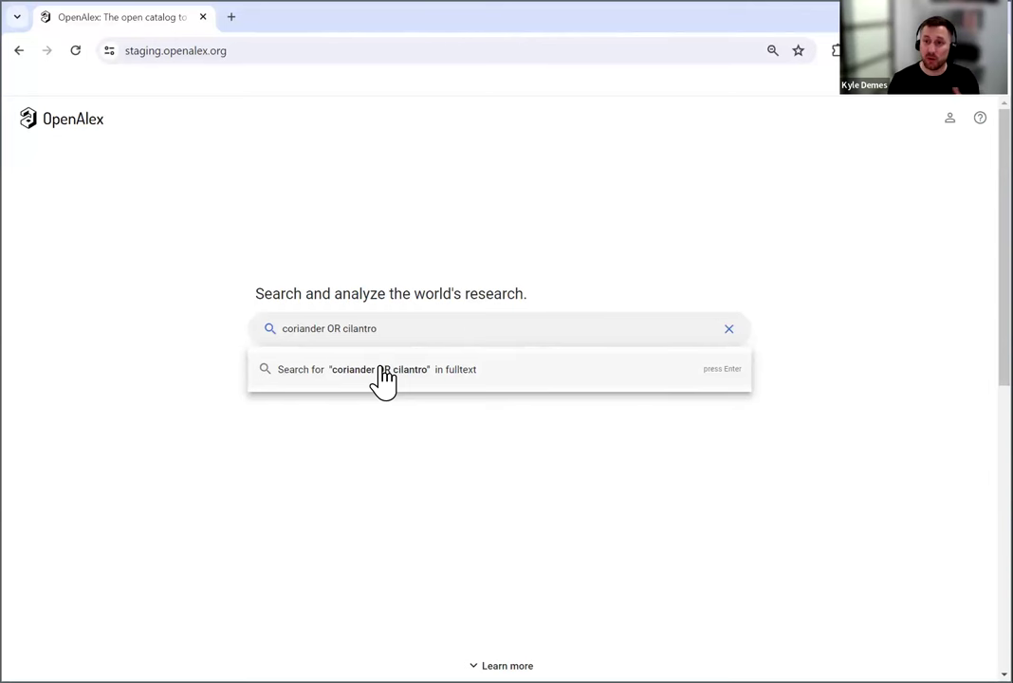
{"action": "left_click", "coordinate": [729, 329]}
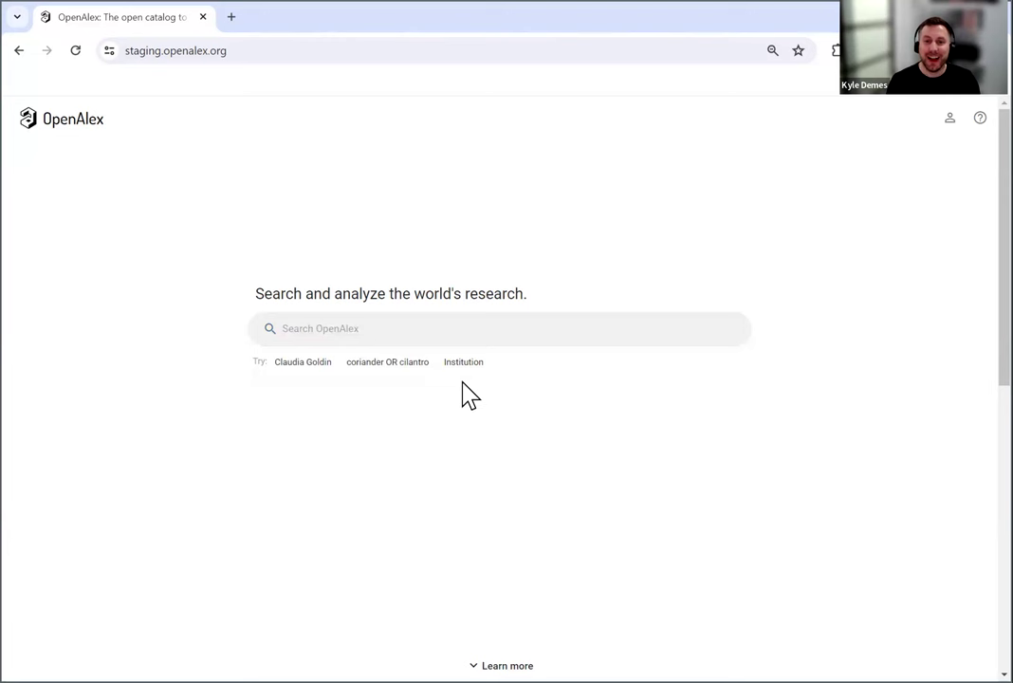
{"action": "mouse_move", "coordinate": [465, 367]}
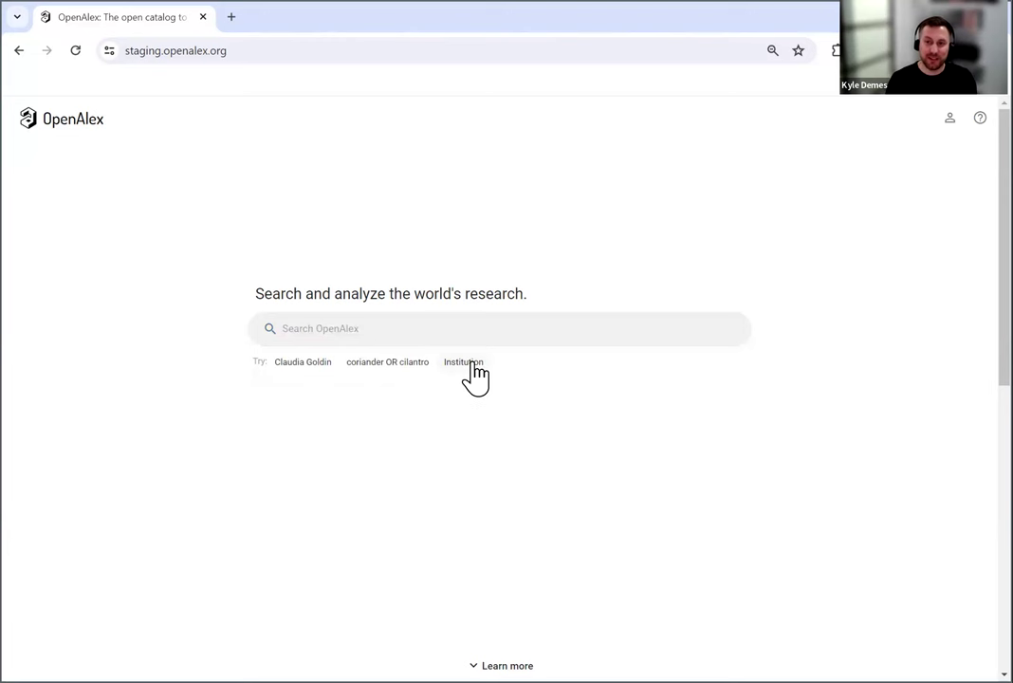
Load the 'Institution' example to see institution and institution type filter suggestions
{"action": "left_click", "coordinate": [464, 361]}
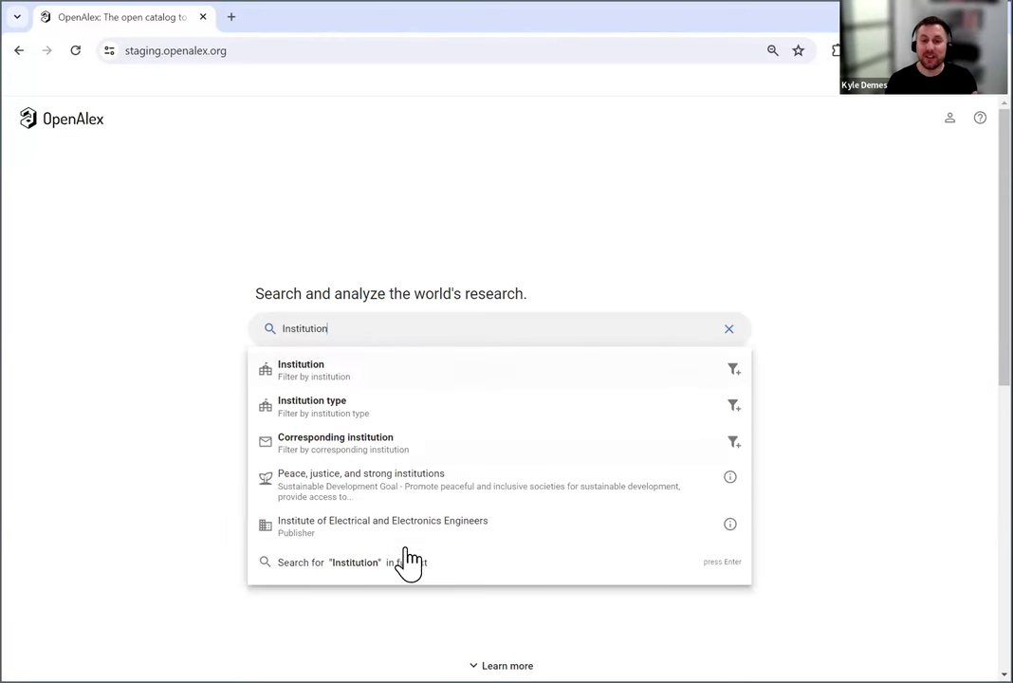
{"action": "mouse_move", "coordinate": [408, 579]}
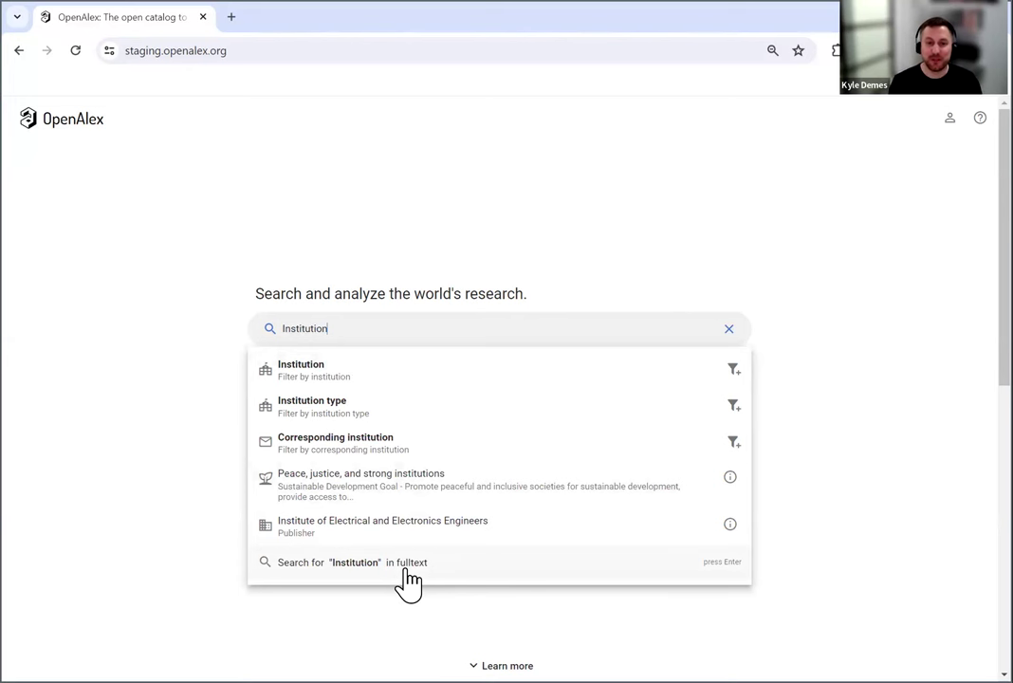
{"action": "mouse_move", "coordinate": [365, 512]}
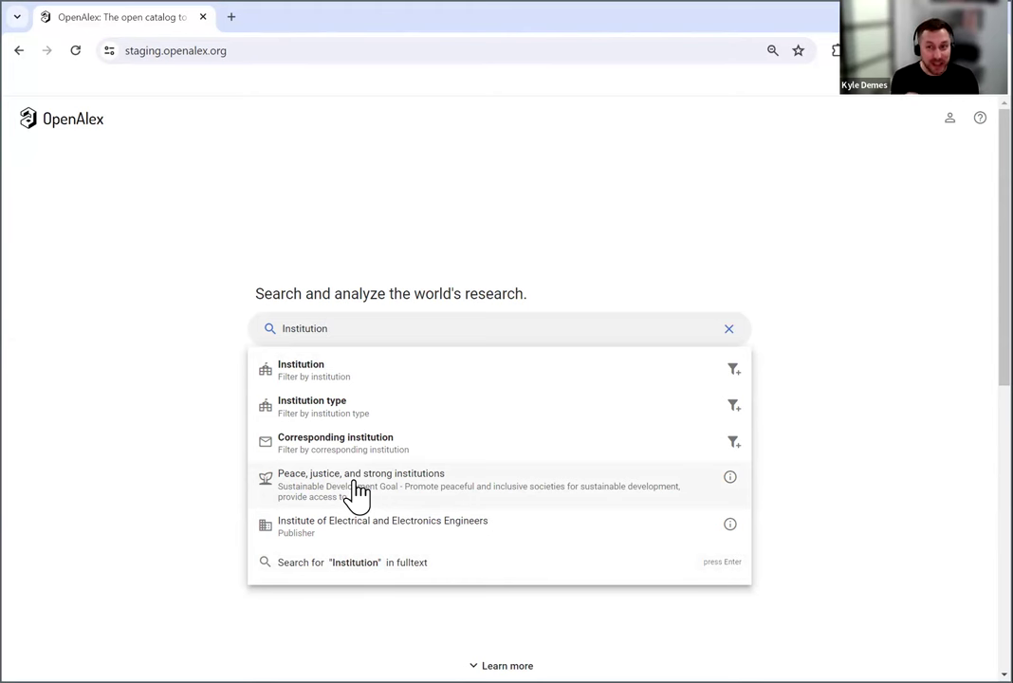
{"action": "mouse_move", "coordinate": [359, 448]}
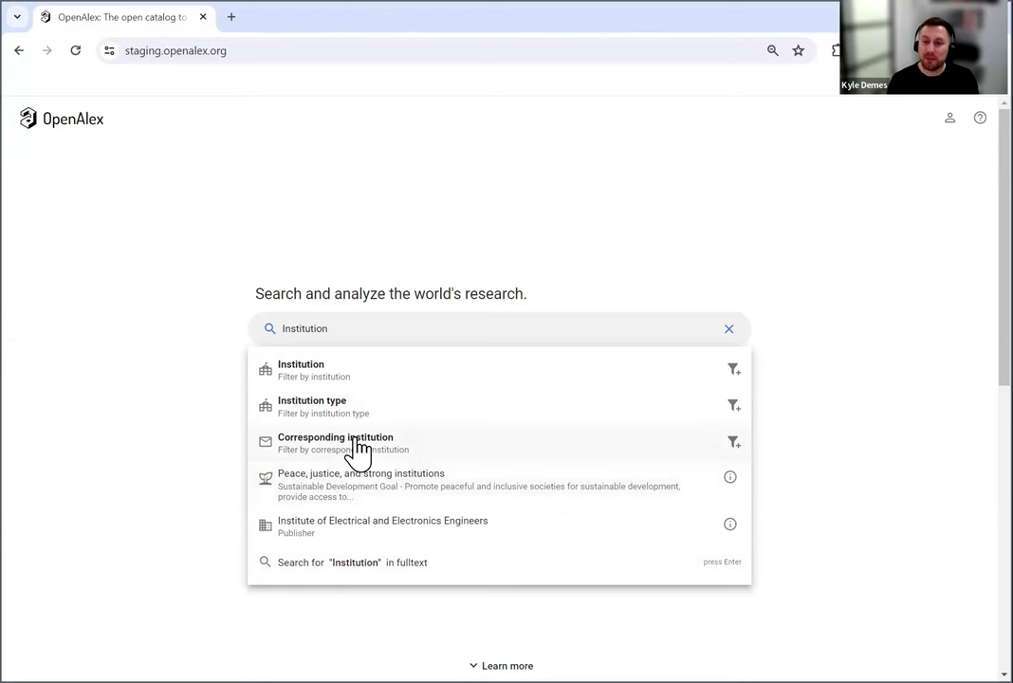
{"action": "mouse_move", "coordinate": [735, 446]}
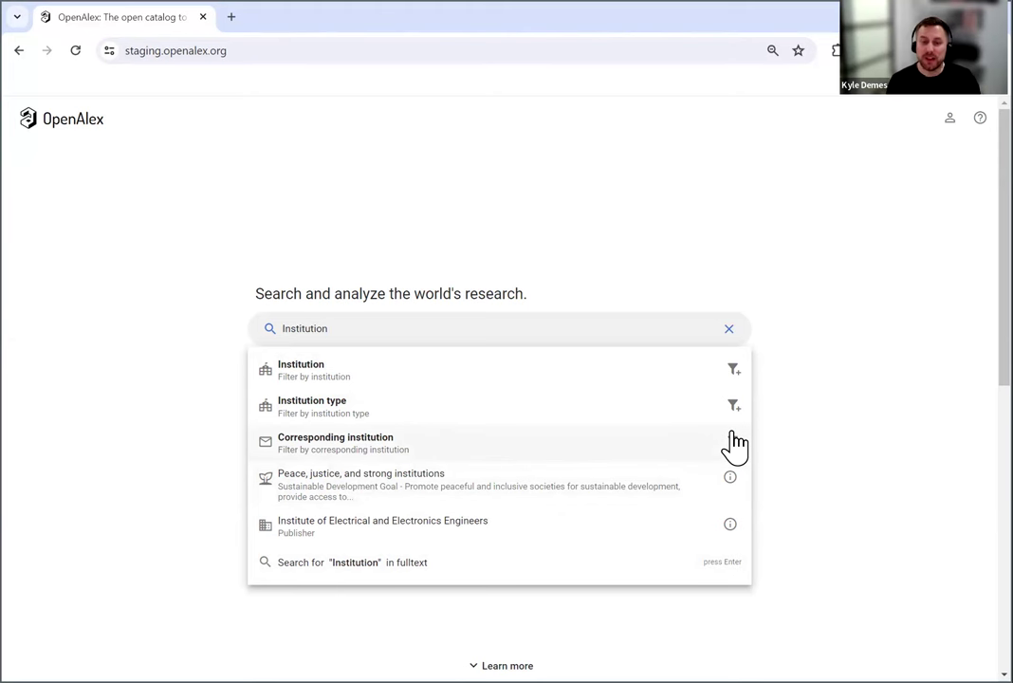
{"action": "mouse_move", "coordinate": [593, 405]}
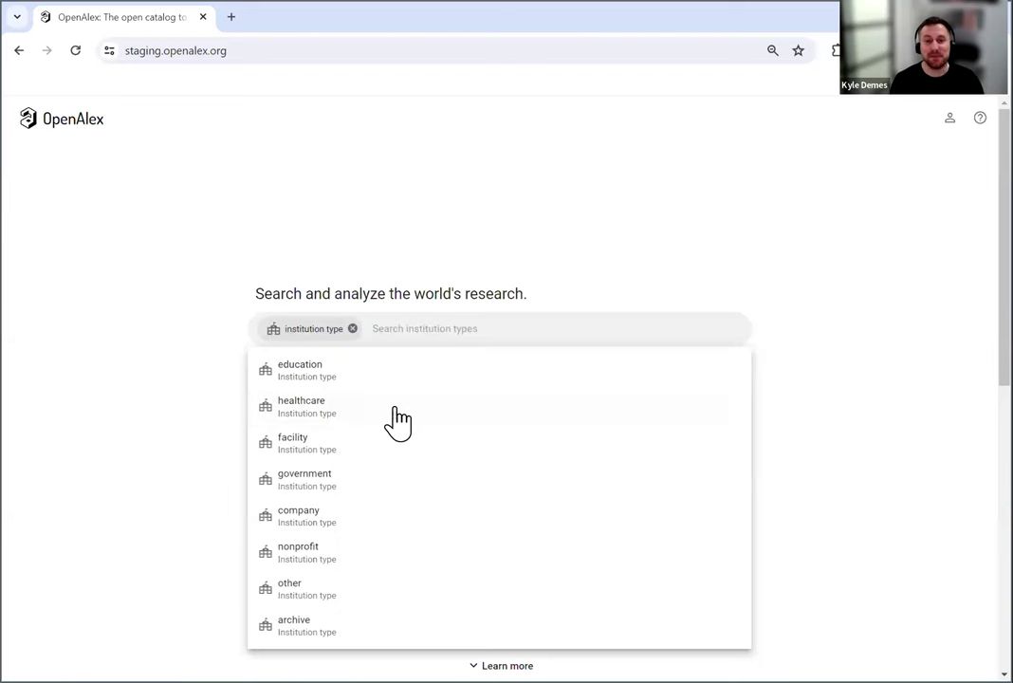
{"action": "mouse_move", "coordinate": [345, 349]}
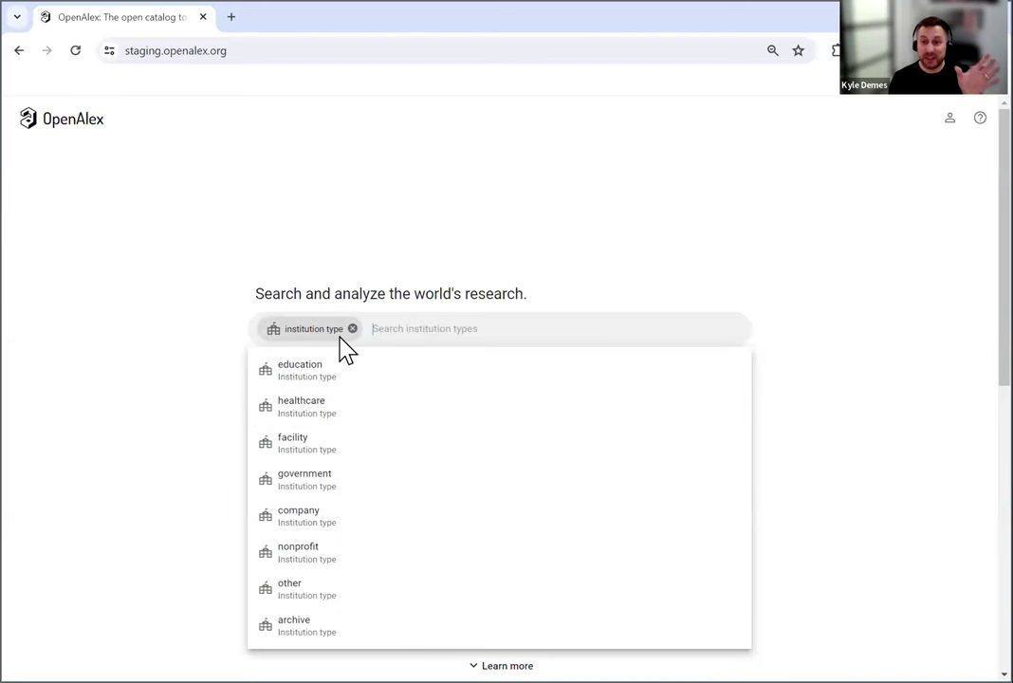
{"action": "mouse_move", "coordinate": [337, 384]}
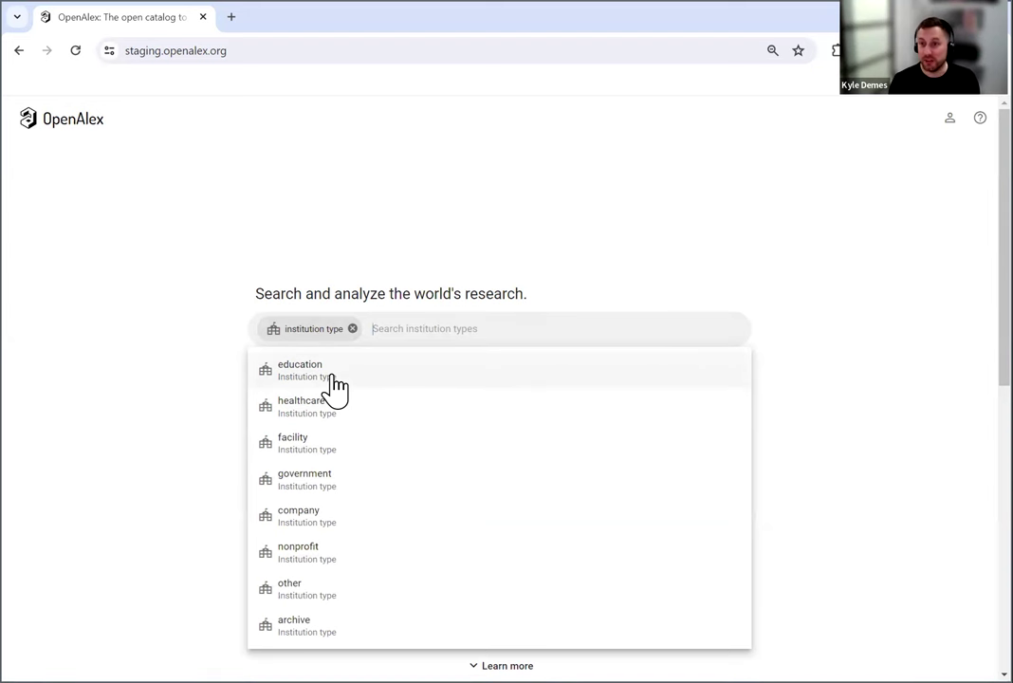
{"action": "mouse_move", "coordinate": [385, 392]}
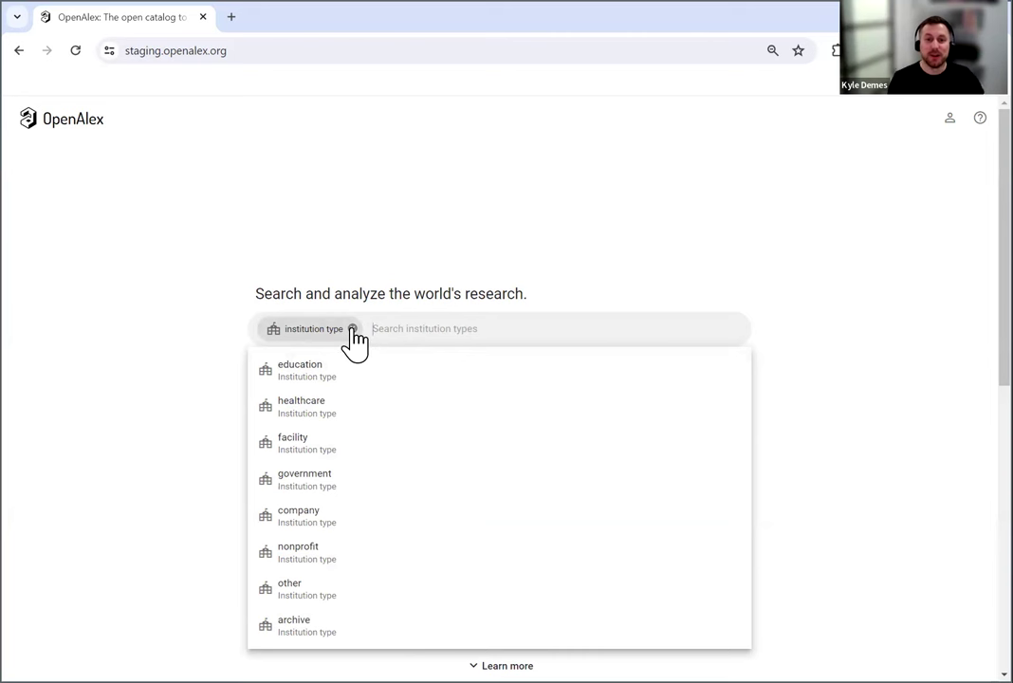
Remove the institution type chip and enter 'whales AND NOT killer' in the search
{"action": "left_click", "coordinate": [352, 328]}
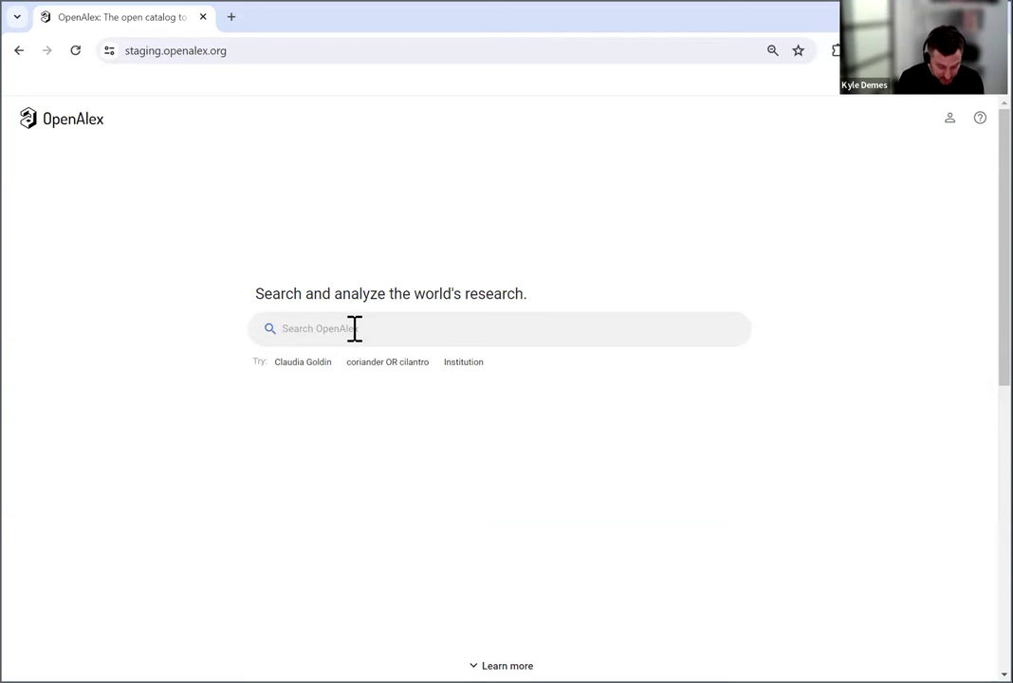
{"action": "type", "text": "whales"}
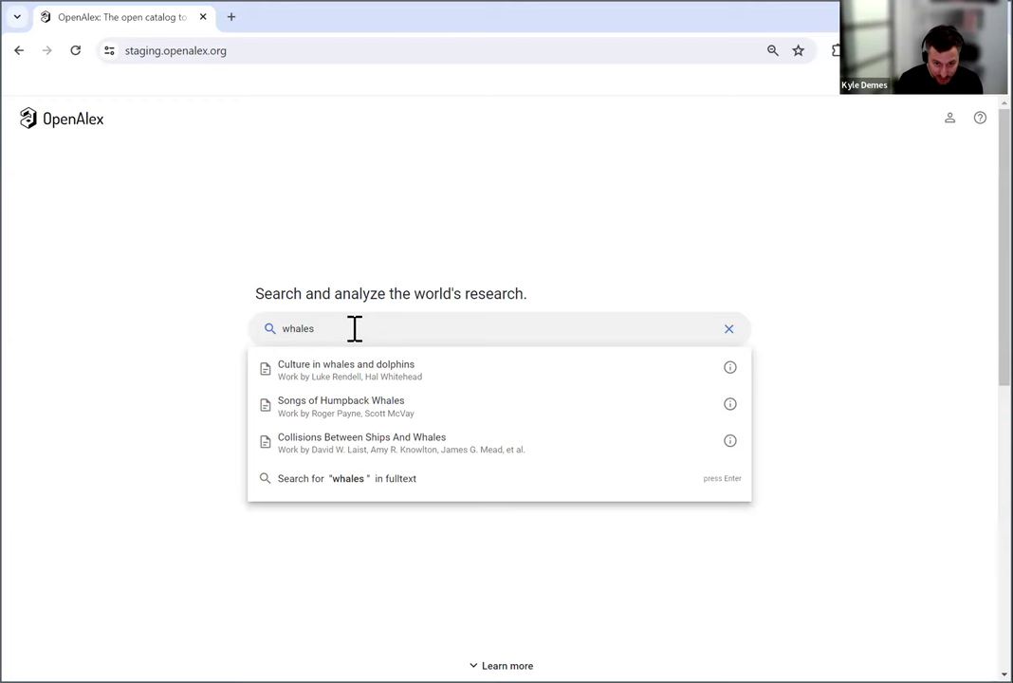
{"action": "type", "text": "AN"}
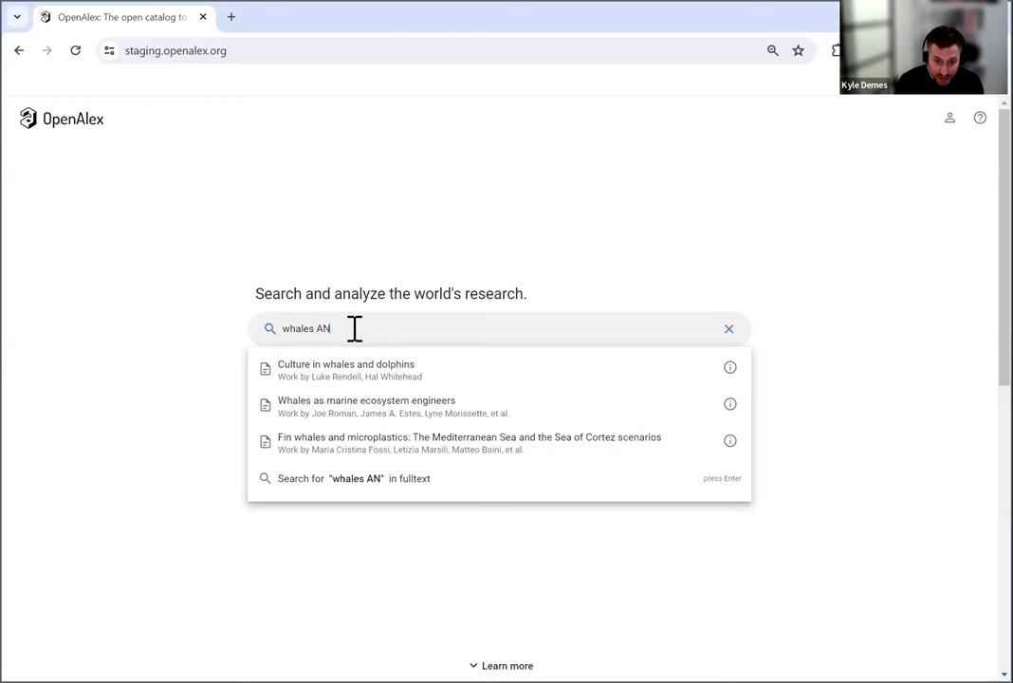
{"action": "type", "text": "D NOT k"}
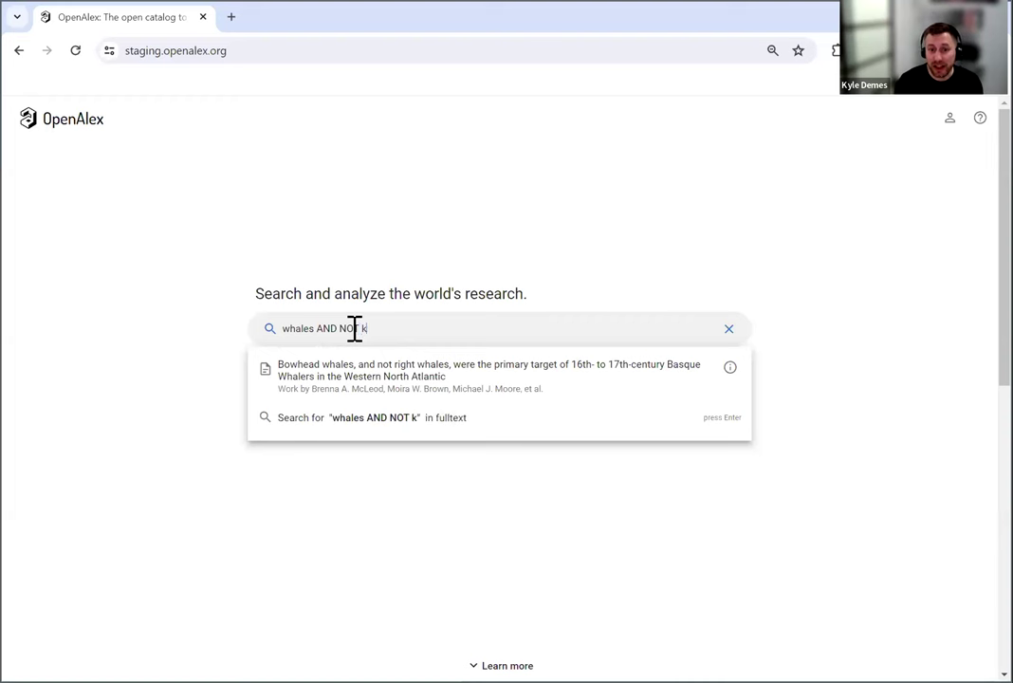
{"action": "type", "text": "iller"}
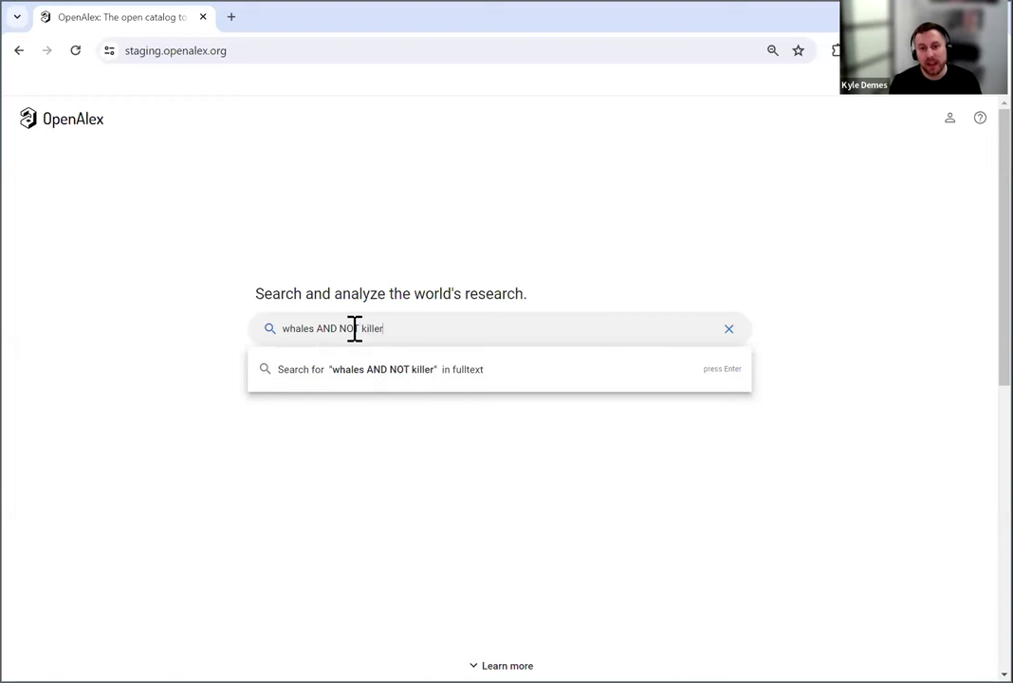
Search 'whales AND NOT killer', then edit the fulltext filter to just 'whales'
{"action": "key", "text": "Return"}
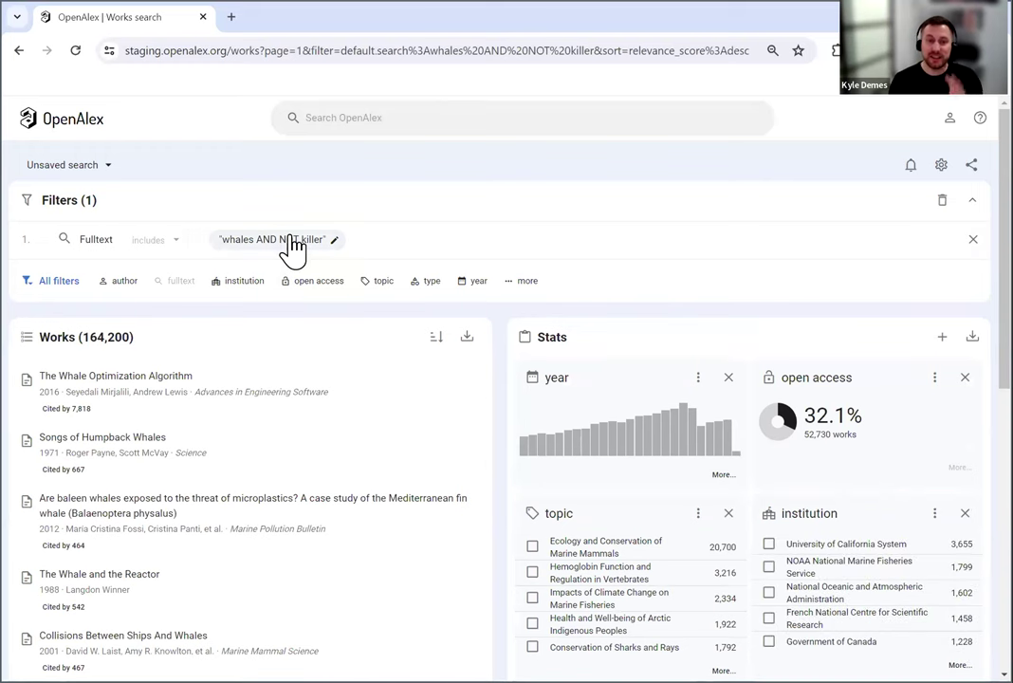
{"action": "mouse_move", "coordinate": [90, 239]}
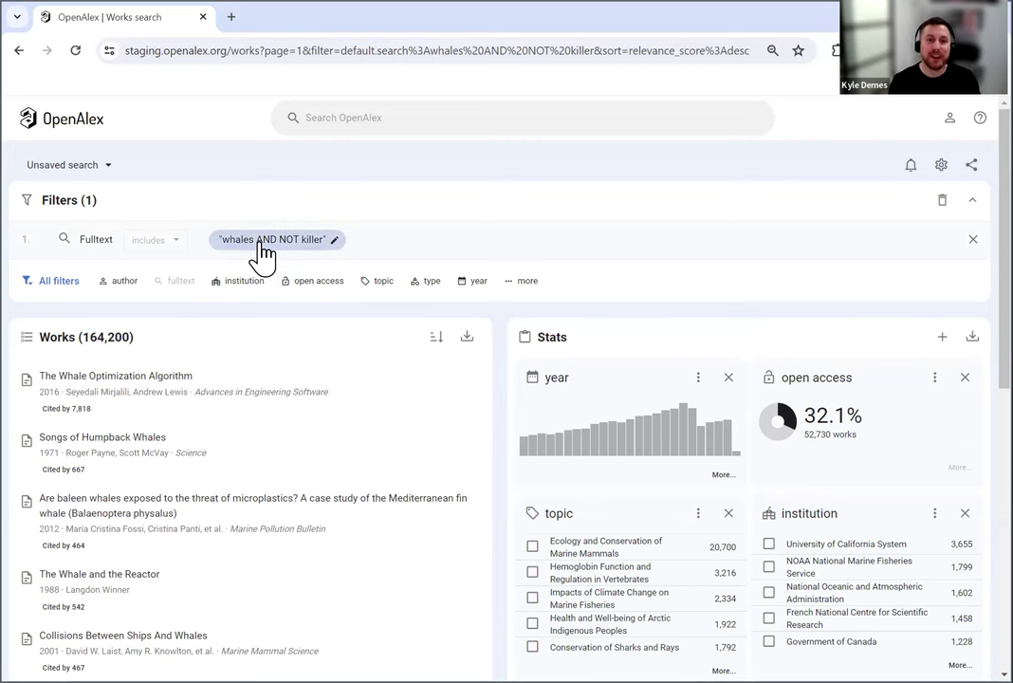
{"action": "left_click", "coordinate": [273, 239]}
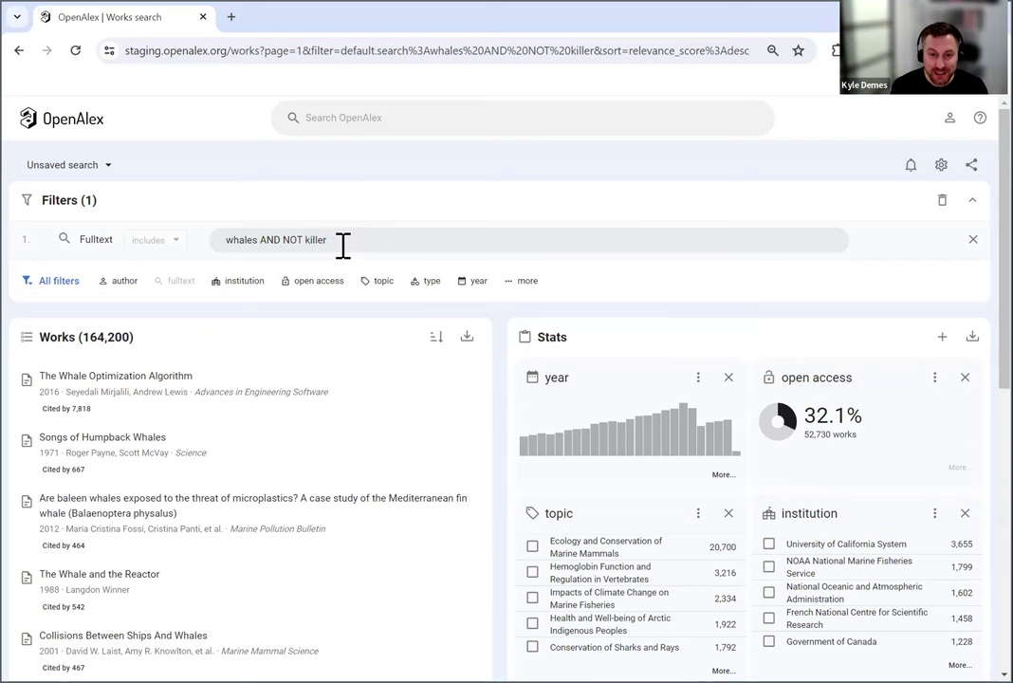
{"action": "key", "text": "BackSpace"}
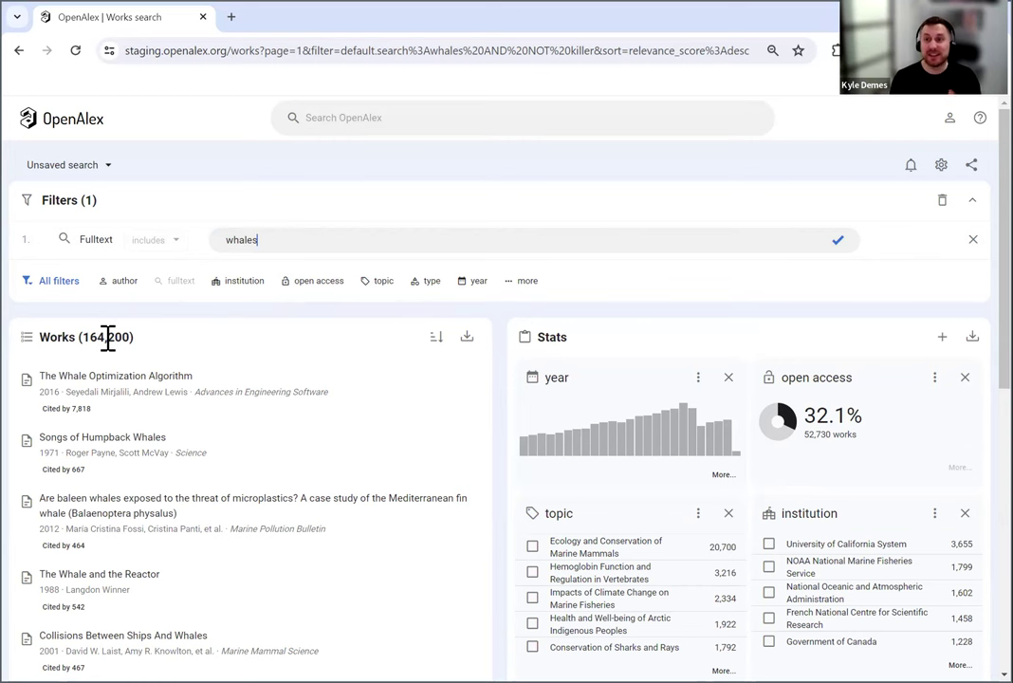
{"action": "left_click", "coordinate": [837, 239]}
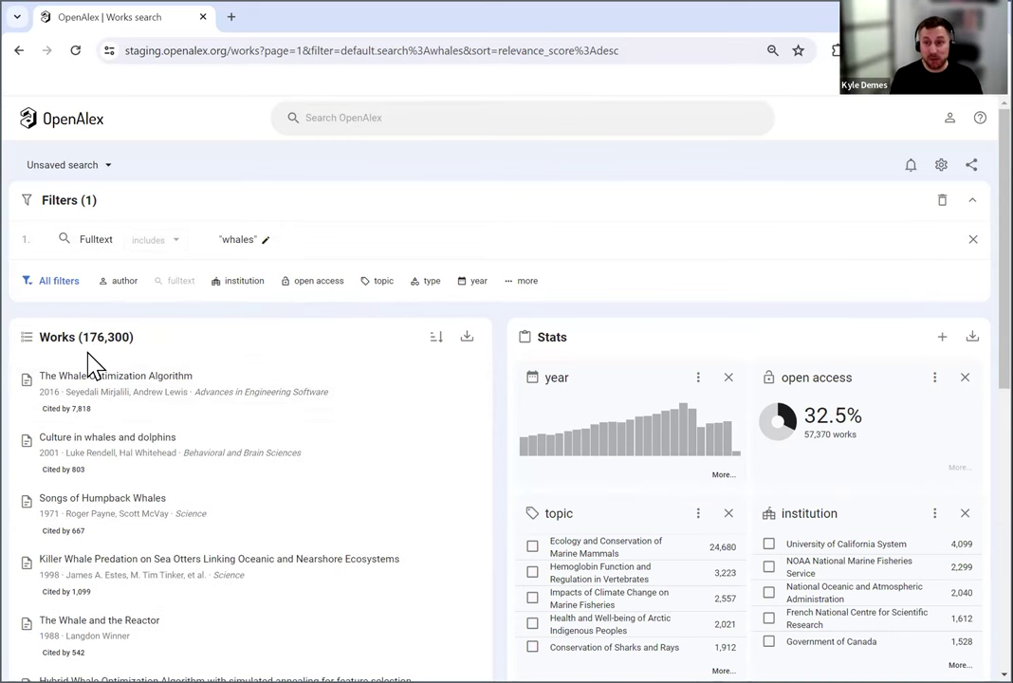
{"action": "mouse_move", "coordinate": [271, 231]}
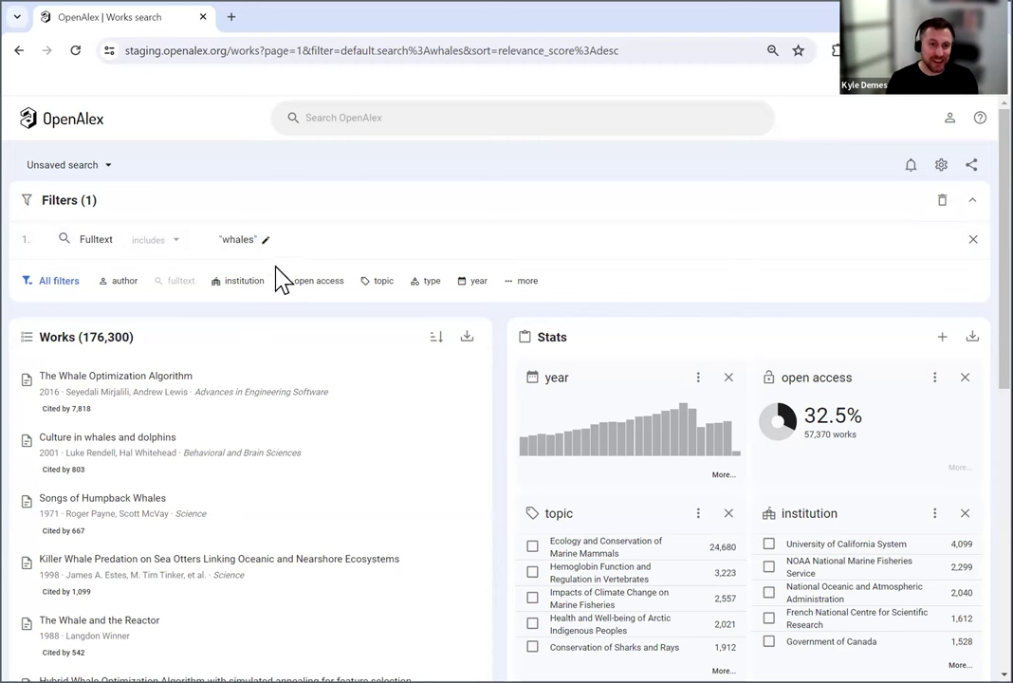
{"action": "mouse_move", "coordinate": [243, 280]}
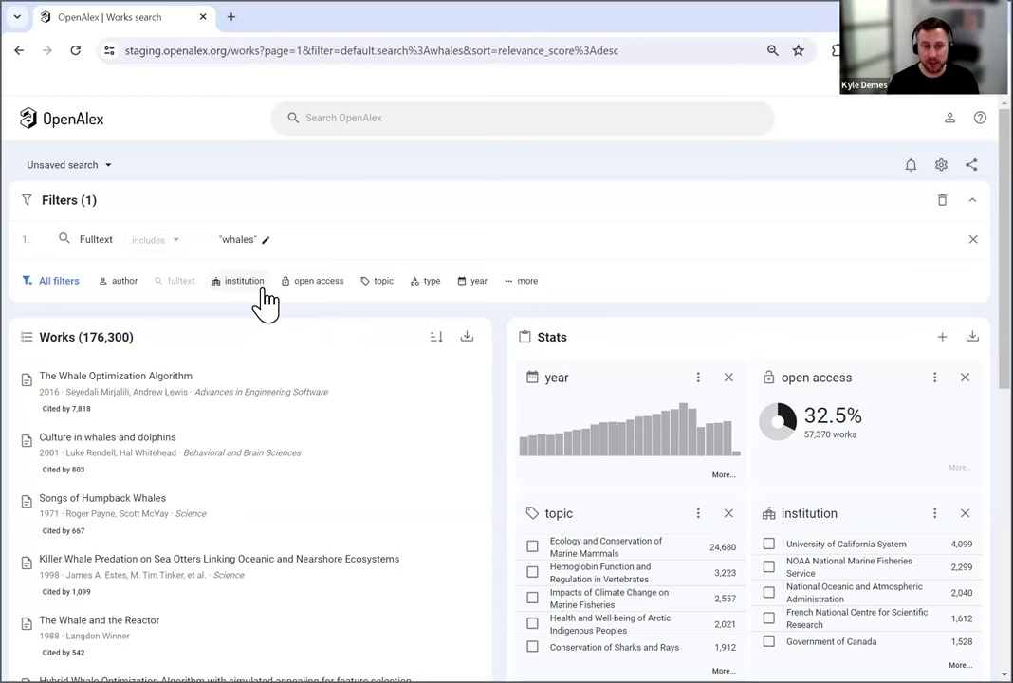
{"action": "mouse_move", "coordinate": [201, 487]}
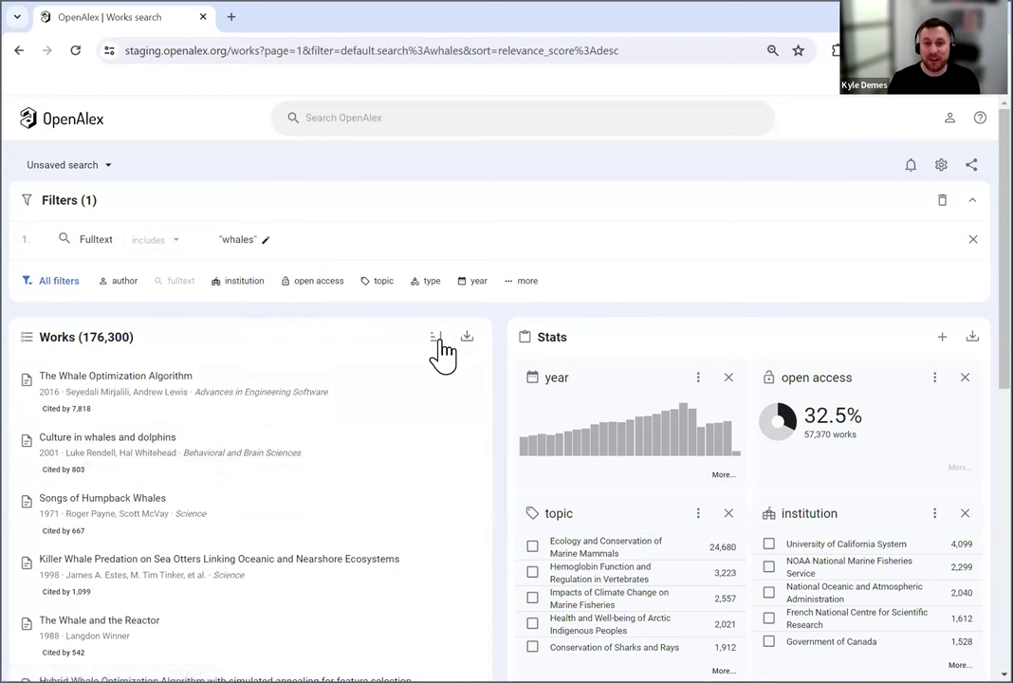
Sort the 176,300 whales works by year, newest first
{"action": "left_click", "coordinate": [437, 338]}
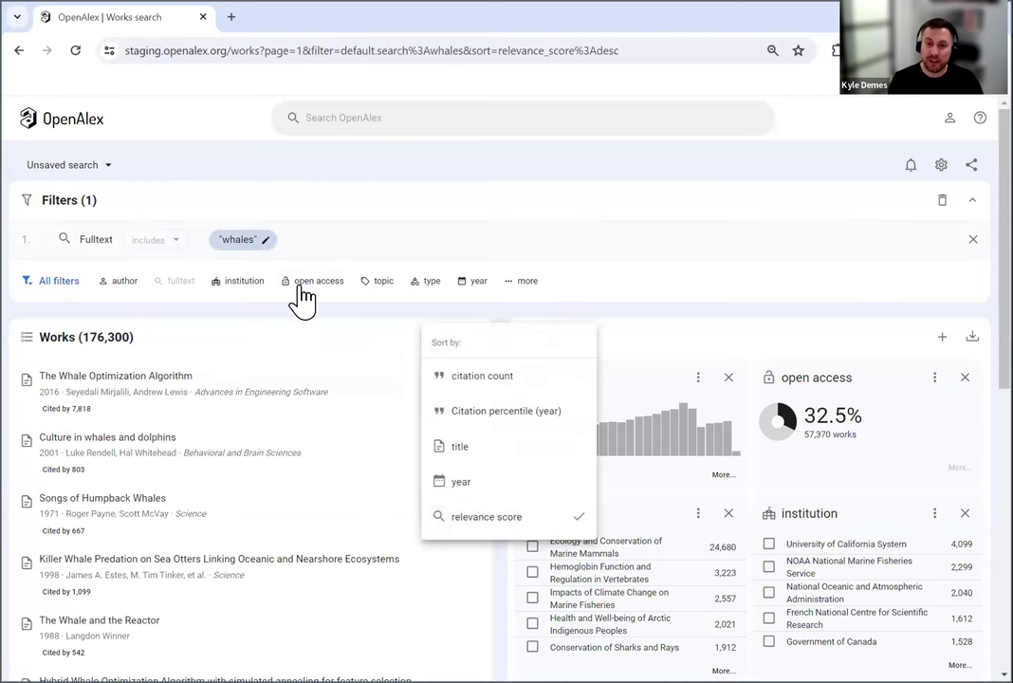
{"action": "mouse_move", "coordinate": [323, 309]}
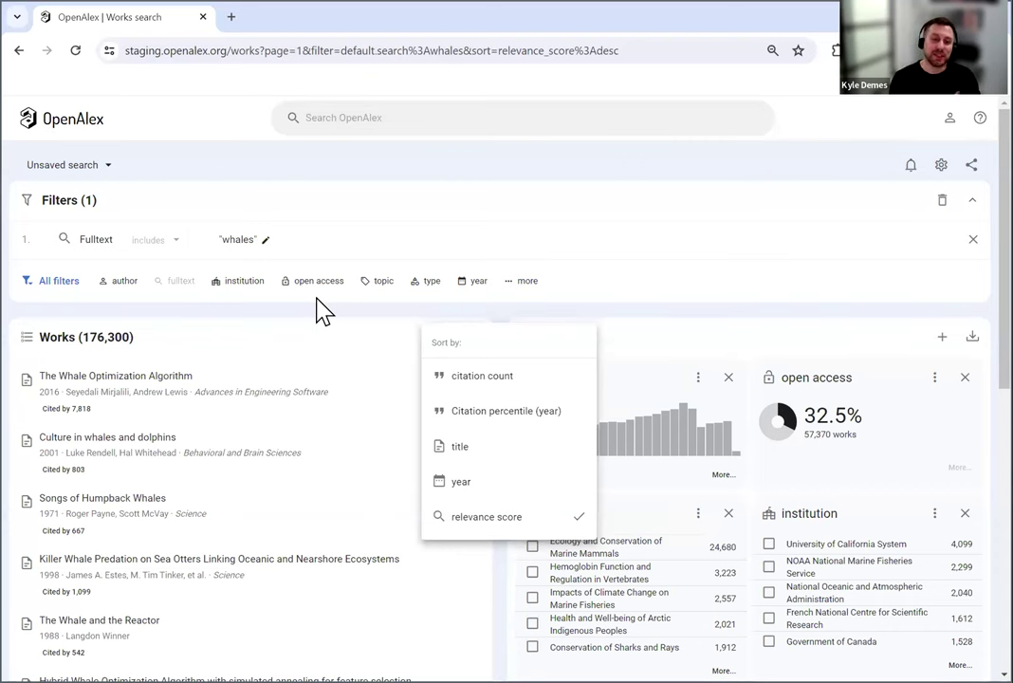
{"action": "mouse_move", "coordinate": [365, 356]}
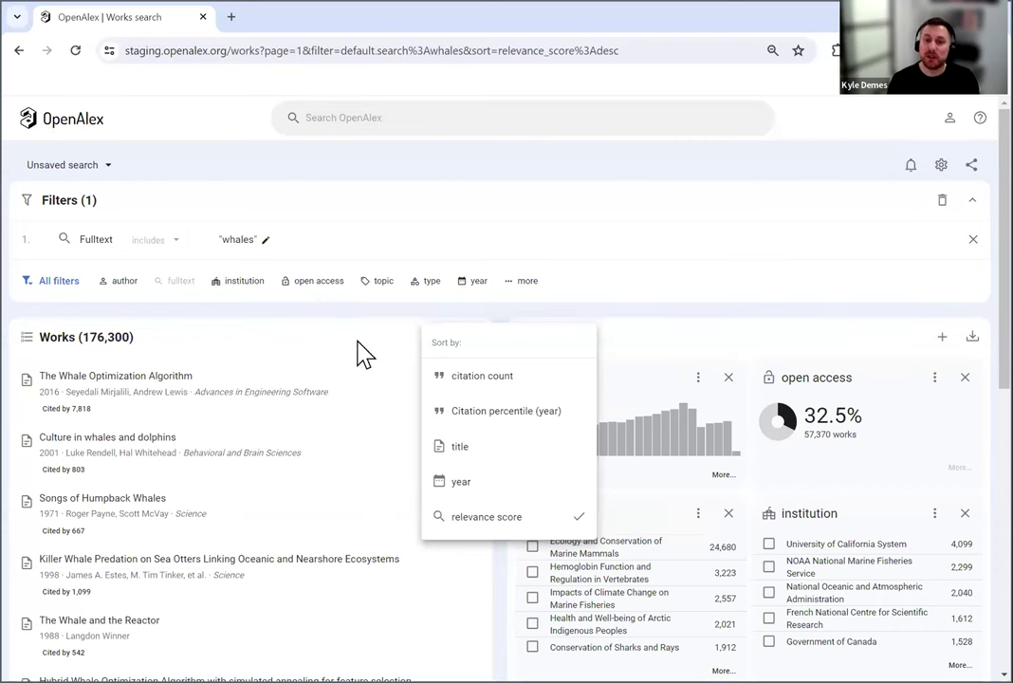
{"action": "left_click", "coordinate": [460, 481]}
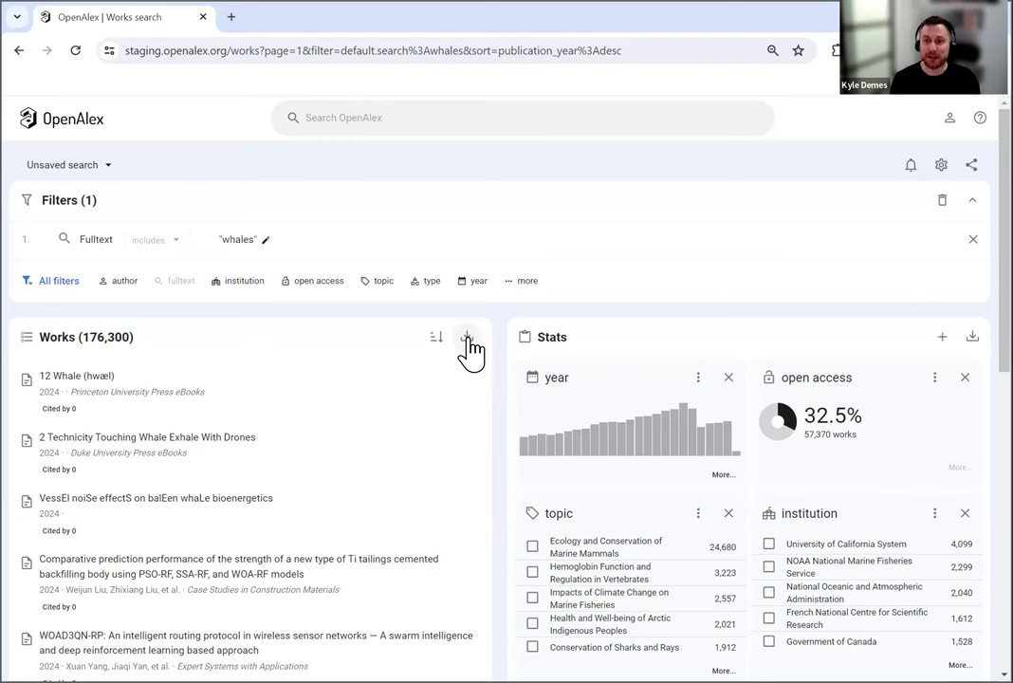
{"action": "mouse_move", "coordinate": [592, 446]}
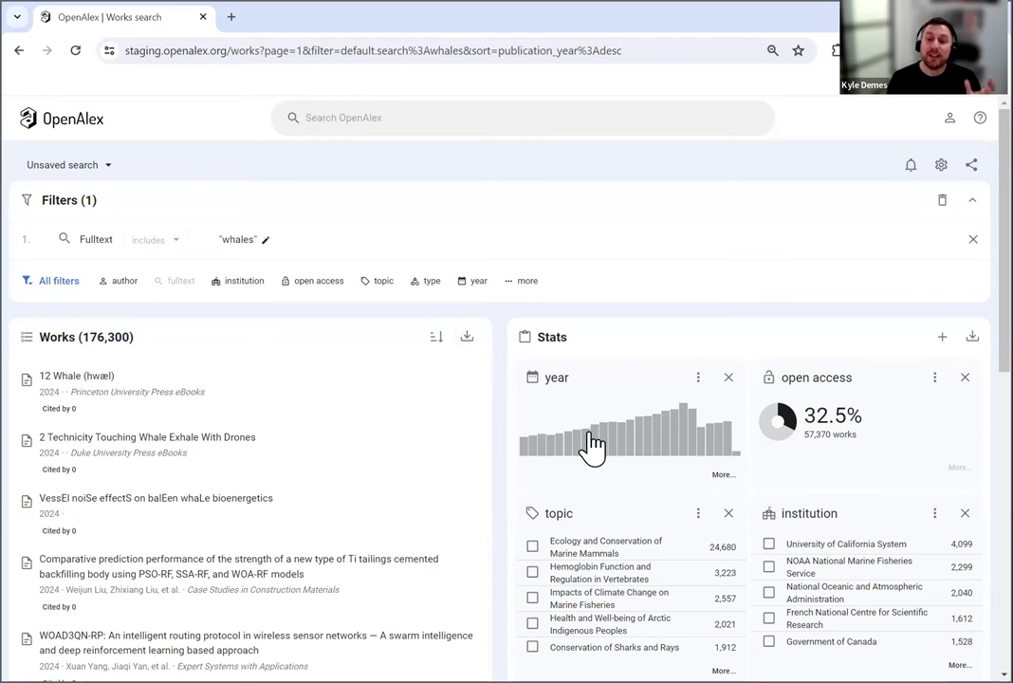
{"action": "mouse_move", "coordinate": [595, 436]}
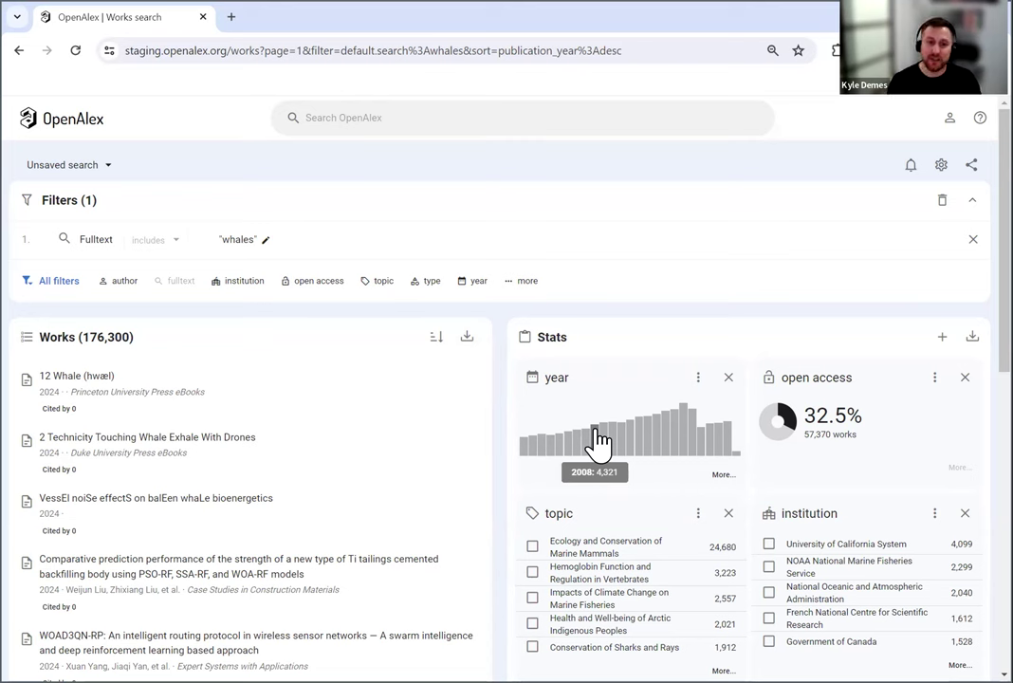
{"action": "mouse_move", "coordinate": [688, 432]}
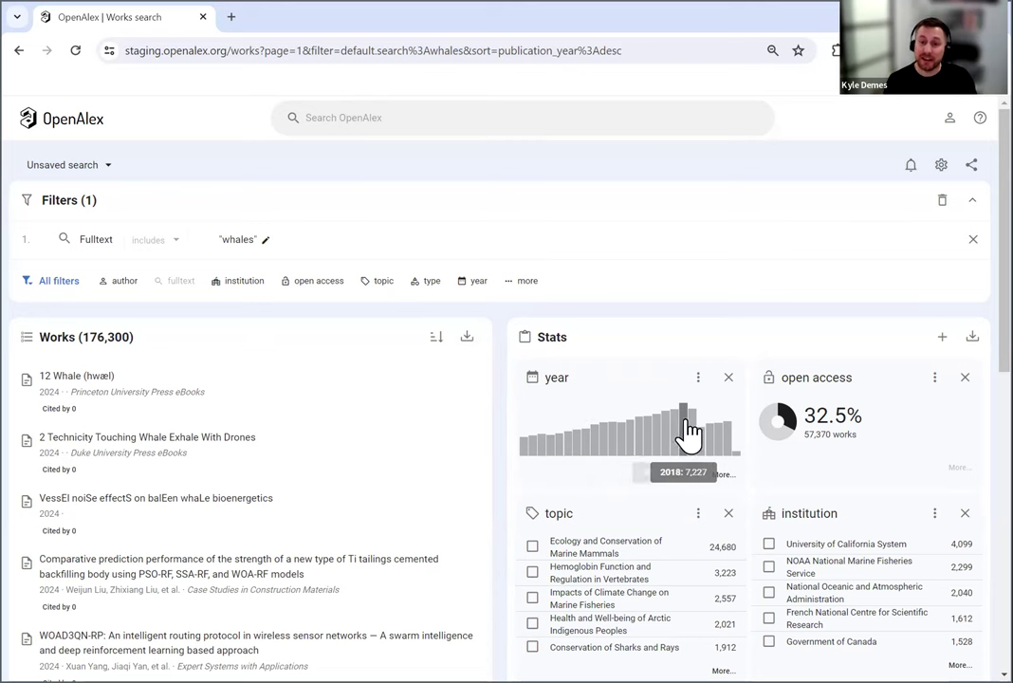
{"action": "mouse_move", "coordinate": [147, 264]}
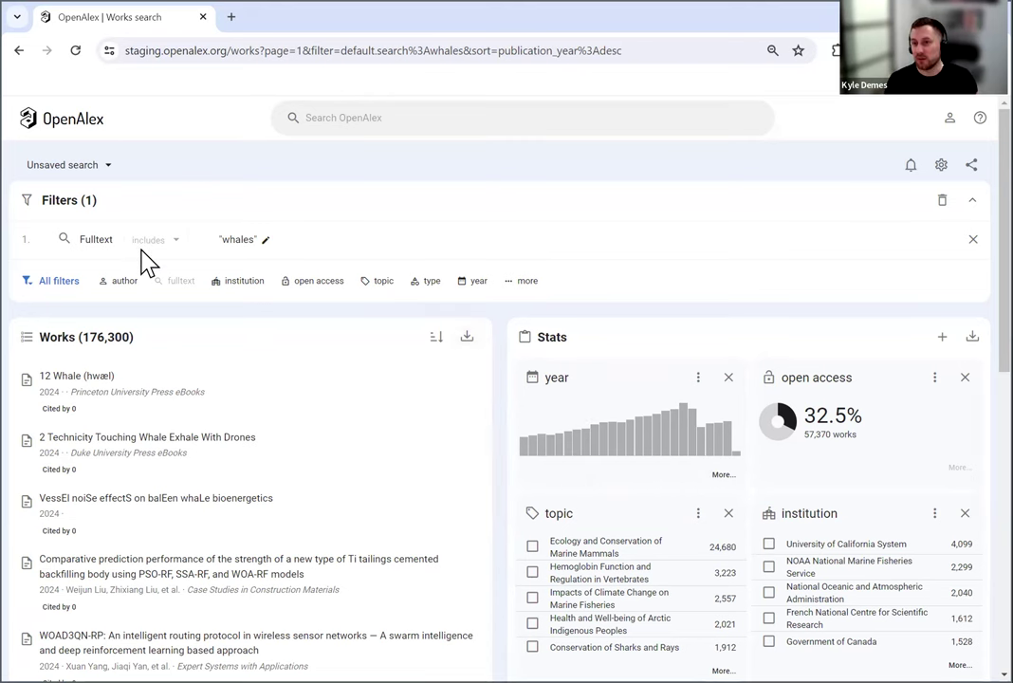
{"action": "mouse_move", "coordinate": [155, 292]}
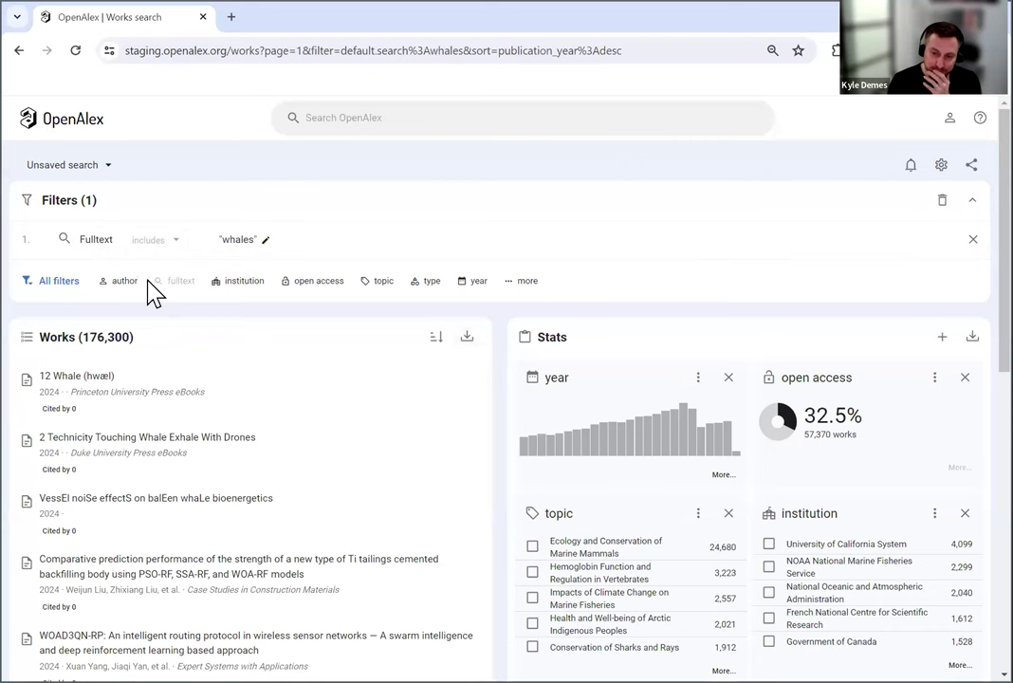
{"action": "mouse_move", "coordinate": [630, 451]}
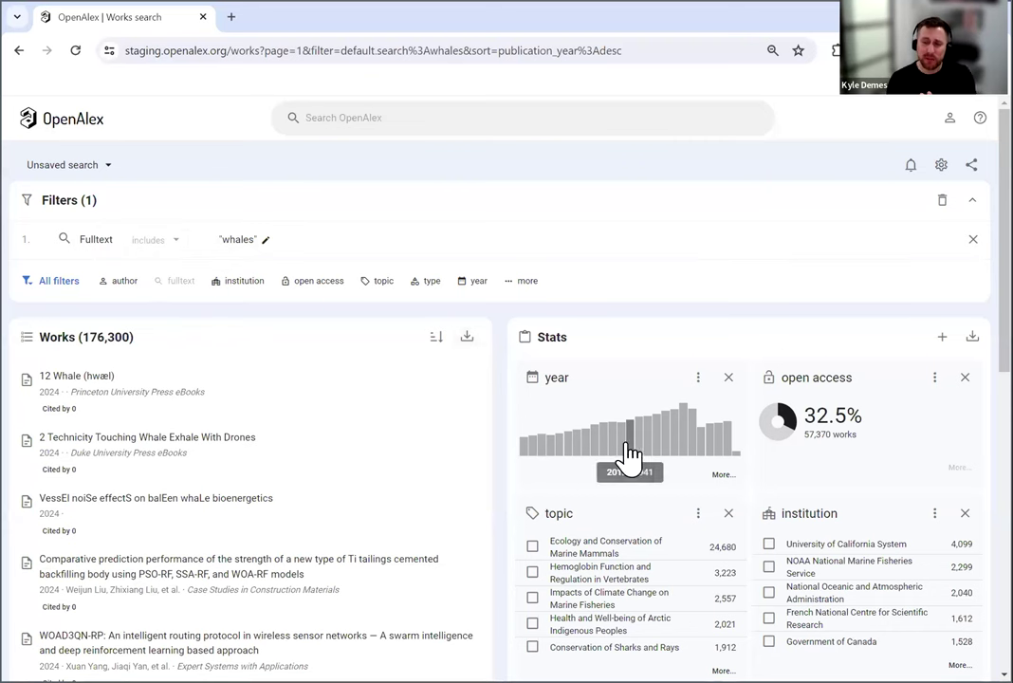
{"action": "mouse_move", "coordinate": [836, 569]}
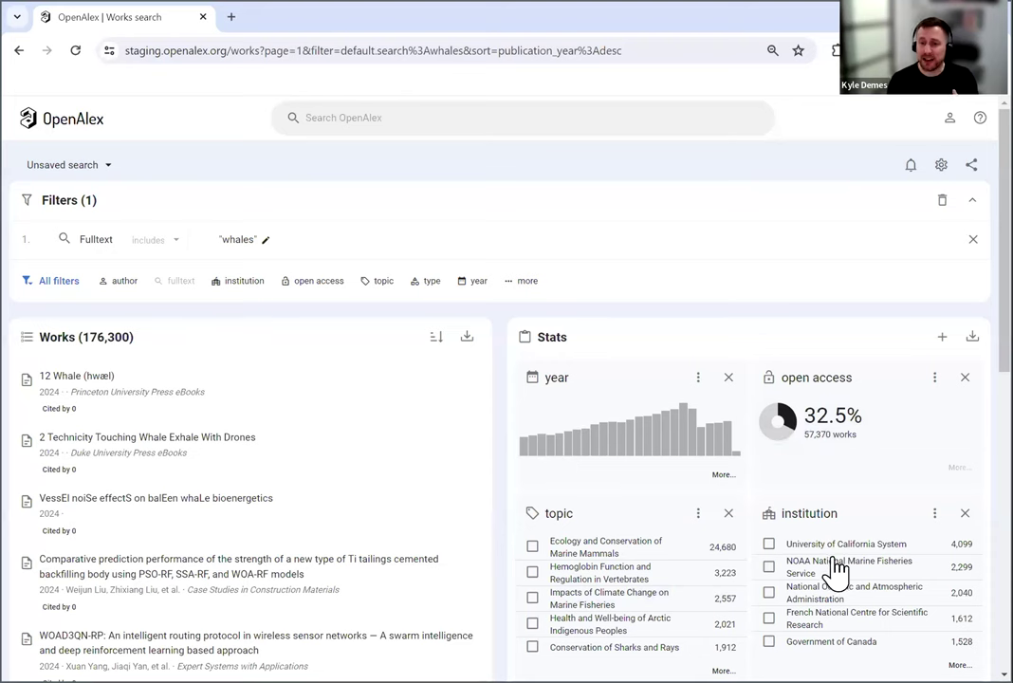
{"action": "scroll", "scroll_direction": "down", "scroll_amount": 3}
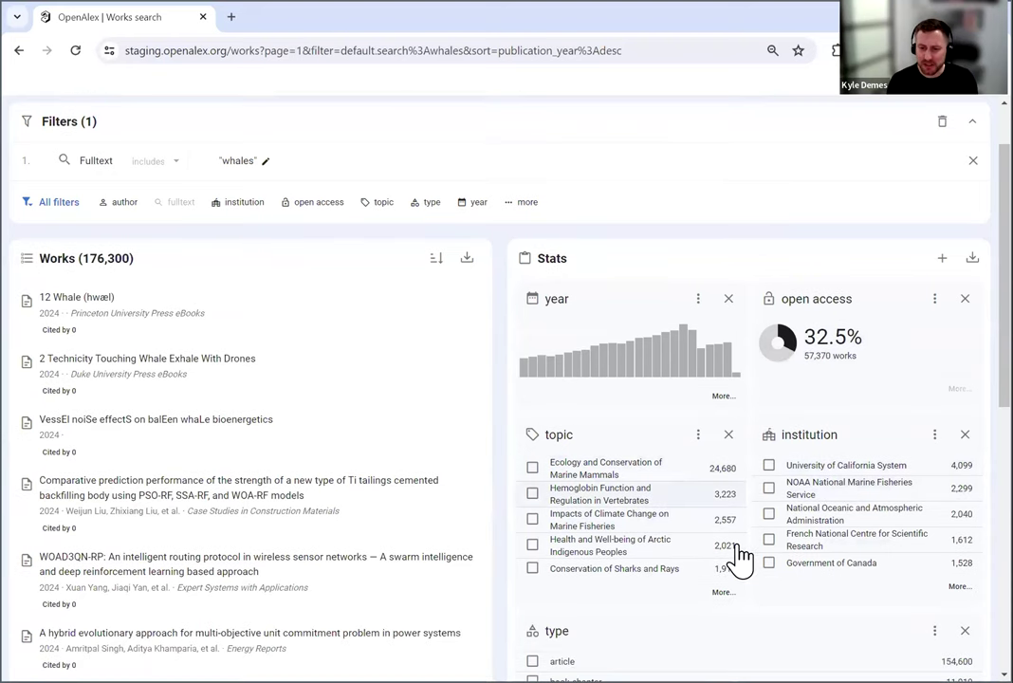
{"action": "scroll", "scroll_direction": "down", "scroll_amount": 3}
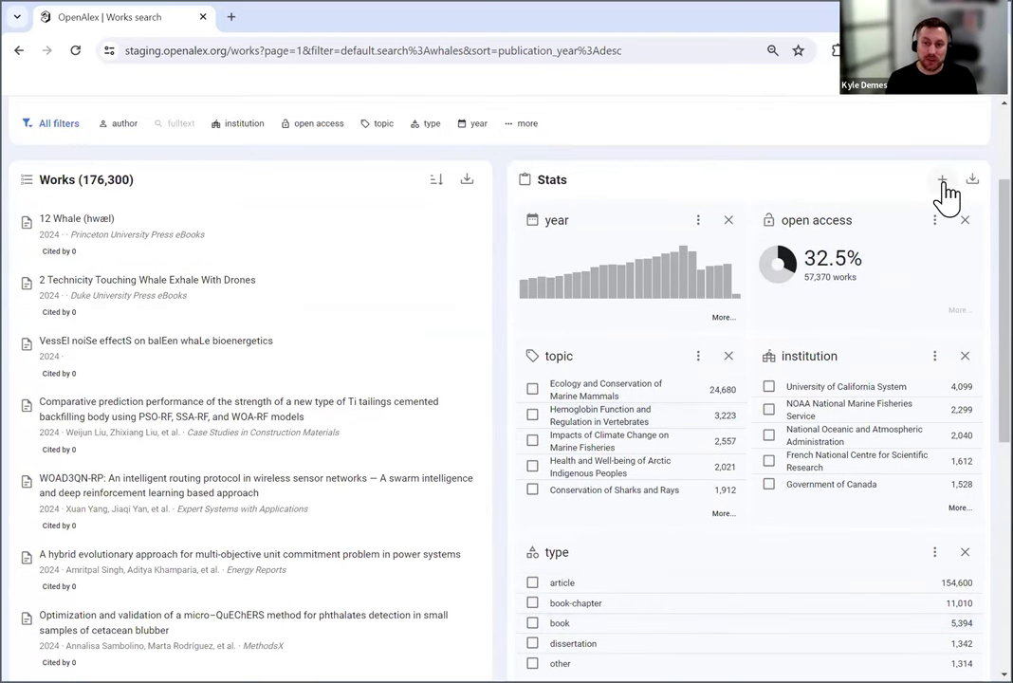
Add an author count breakdown to the whales stats, led by Peter L. Tyack
{"action": "left_click", "coordinate": [942, 179]}
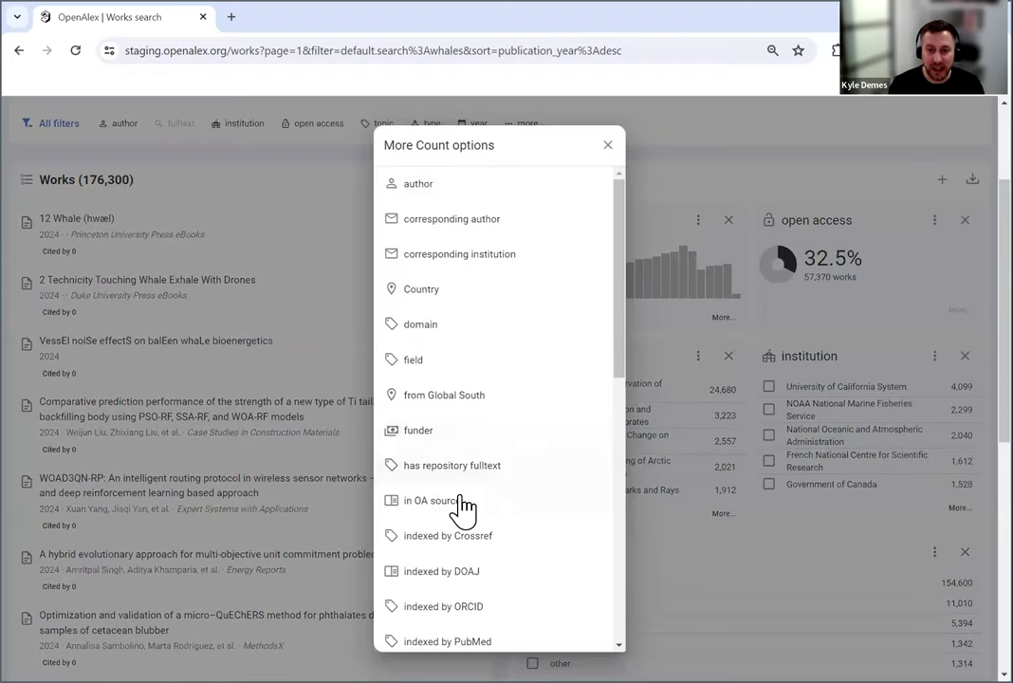
{"action": "left_click", "coordinate": [419, 184]}
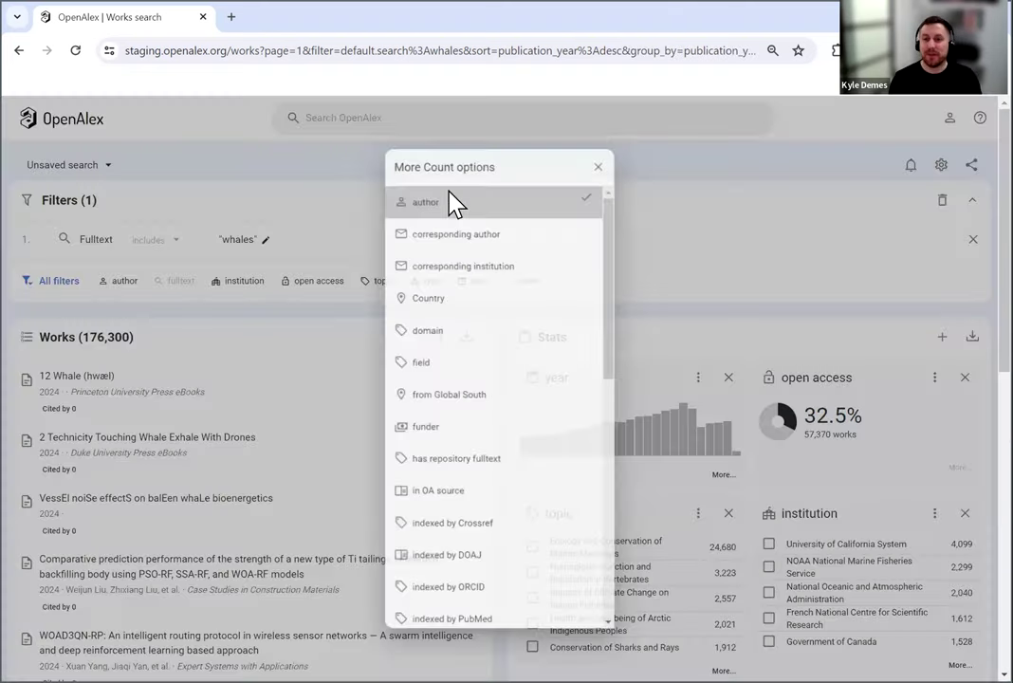
{"action": "left_click", "coordinate": [599, 167]}
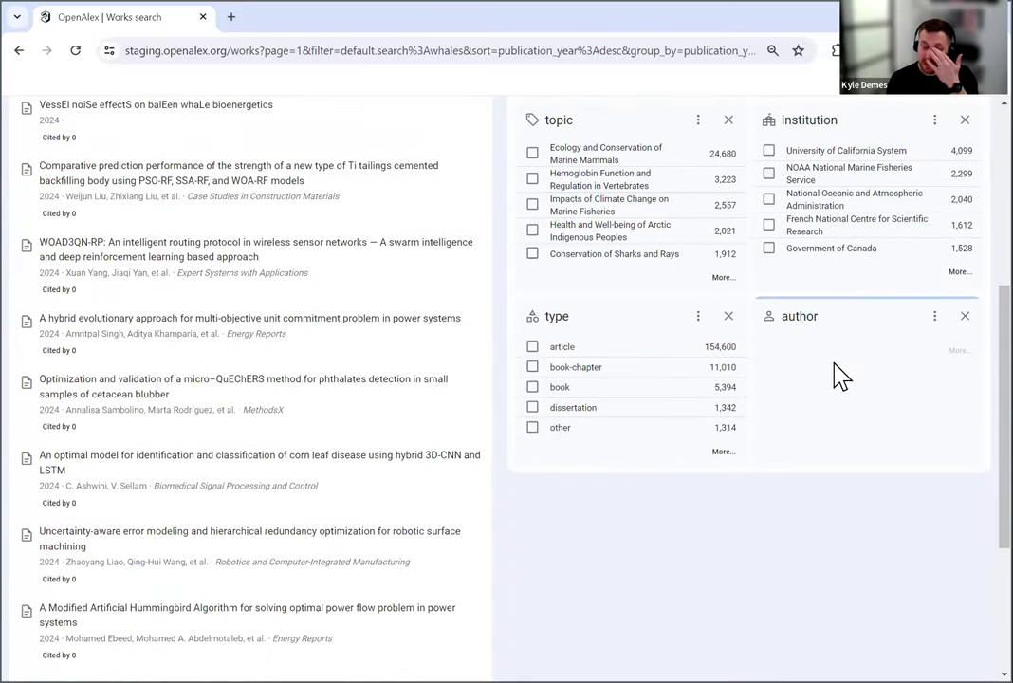
{"action": "scroll", "scroll_direction": "up", "scroll_amount": 3}
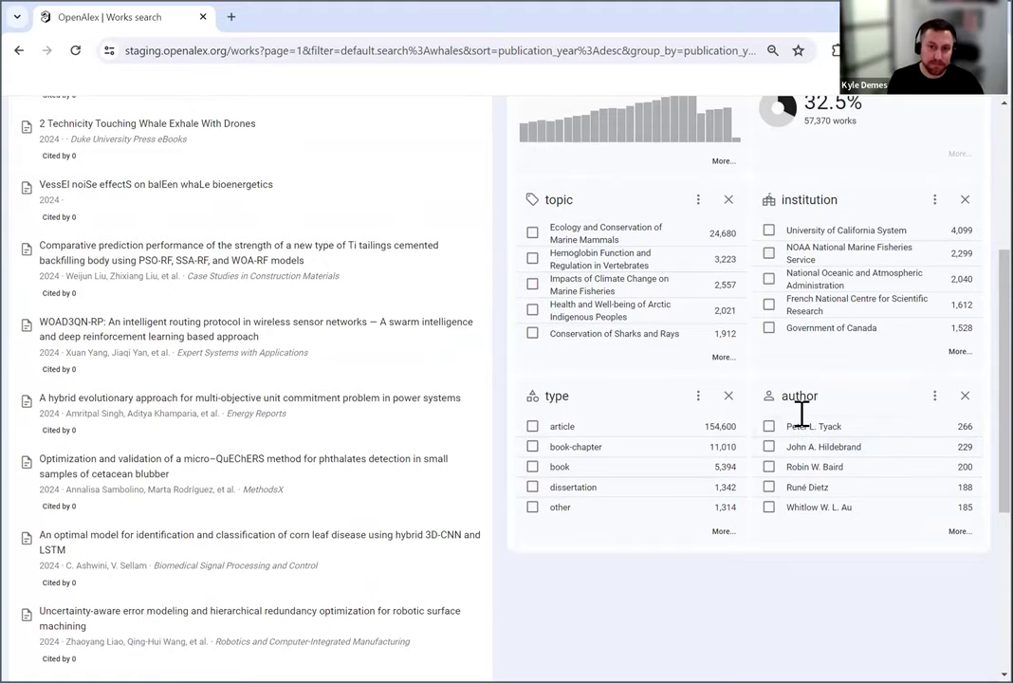
{"action": "scroll", "scroll_direction": "up", "scroll_amount": 3}
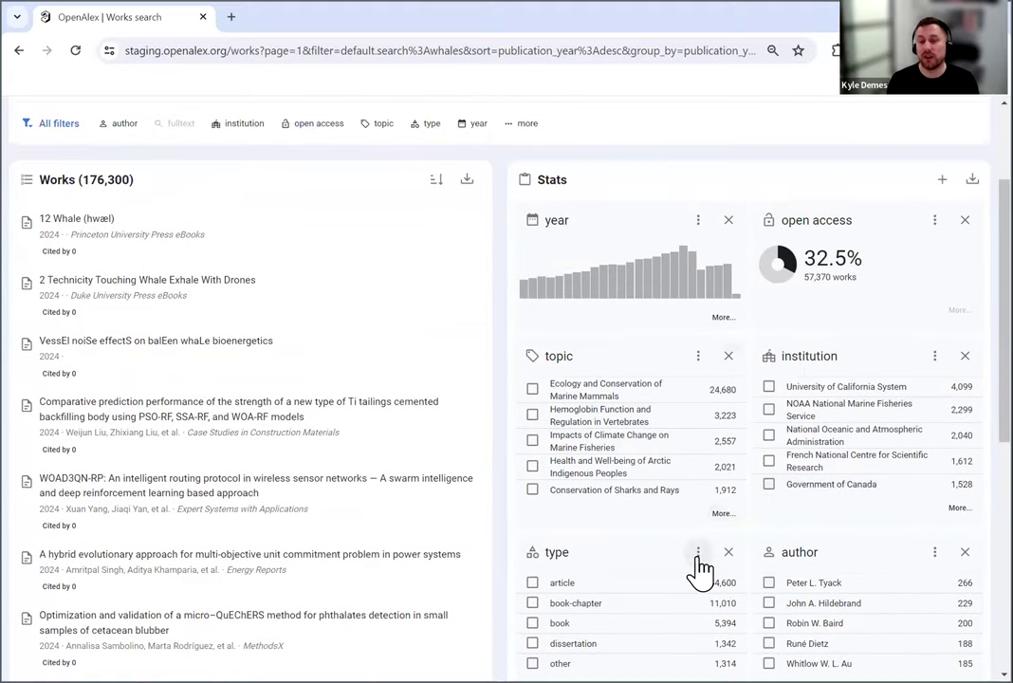
Remove the 'type' stats card from the whales statistics
{"action": "left_click", "coordinate": [698, 552]}
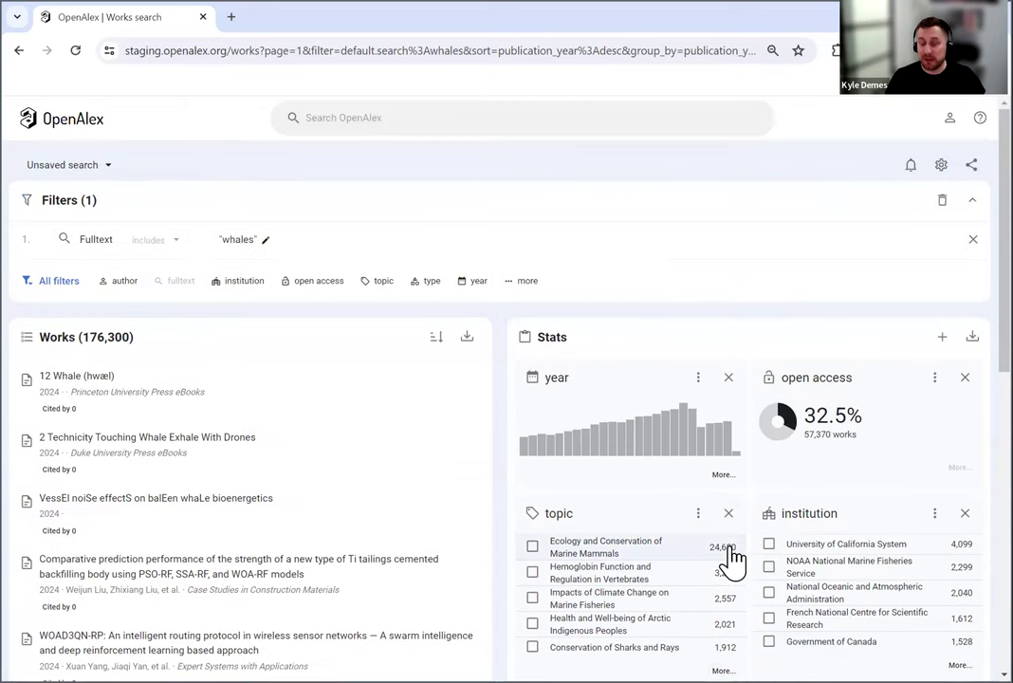
{"action": "scroll", "scroll_direction": "down", "scroll_amount": 3}
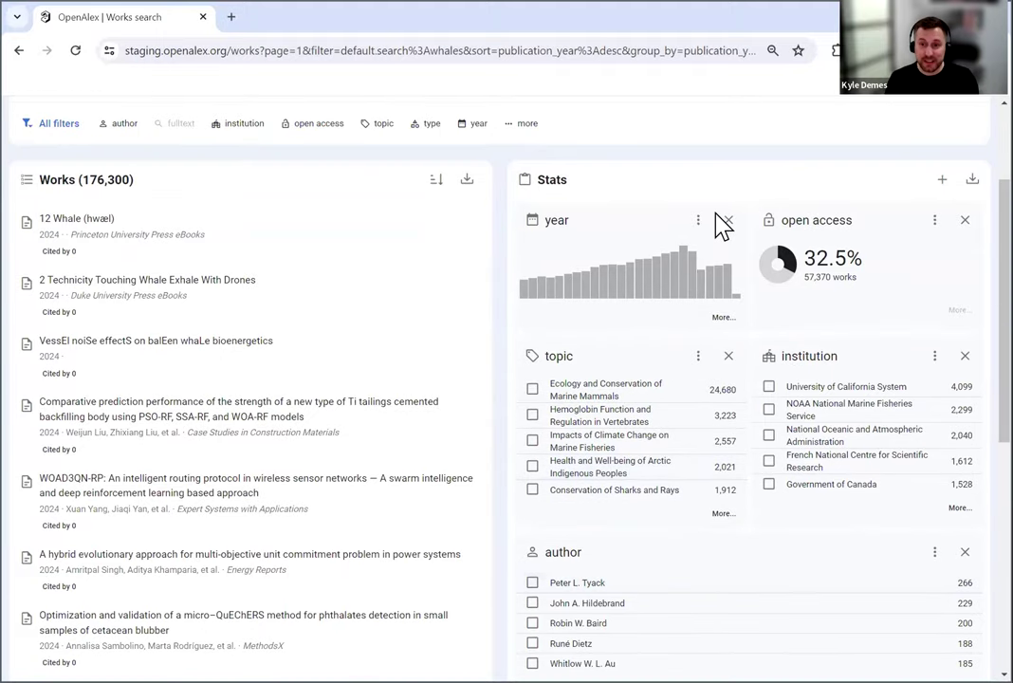
{"action": "left_click", "coordinate": [698, 220]}
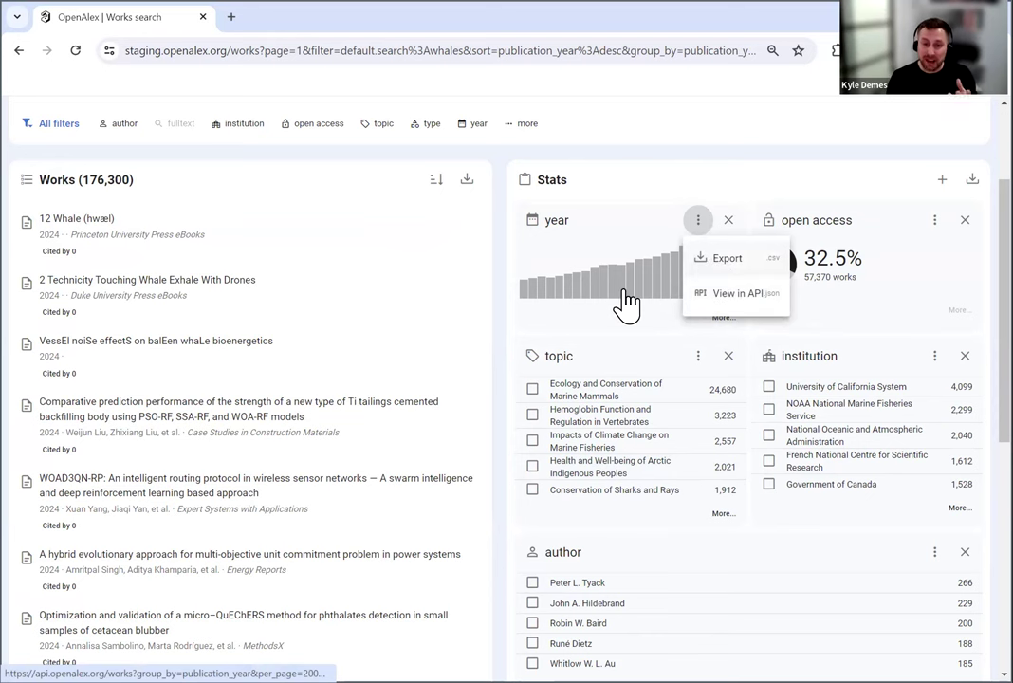
{"action": "mouse_move", "coordinate": [718, 266]}
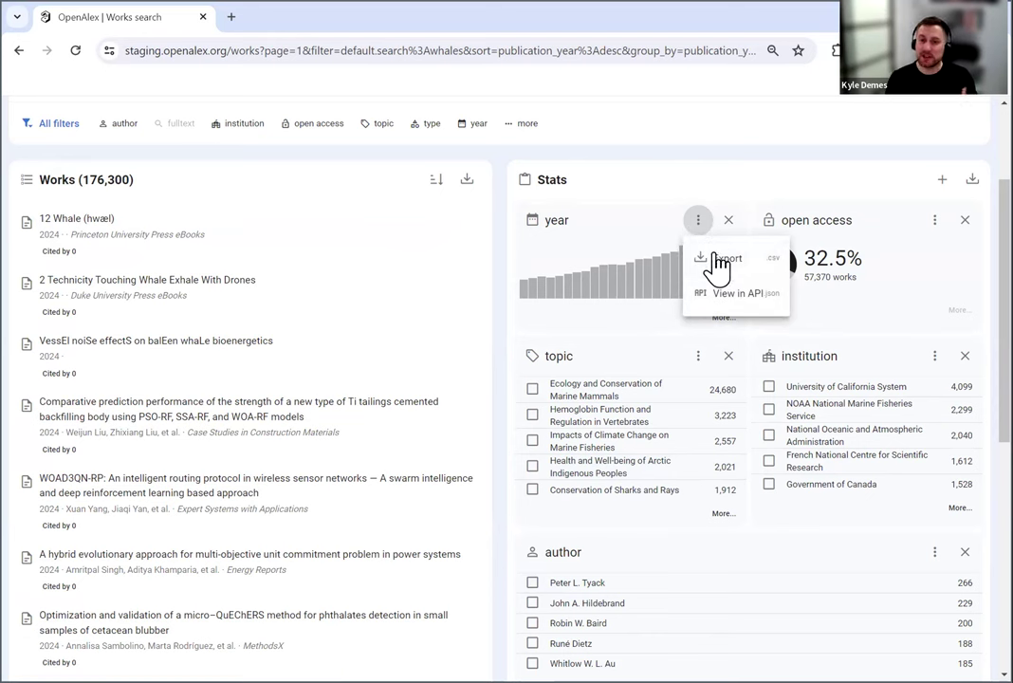
{"action": "mouse_move", "coordinate": [532, 294]}
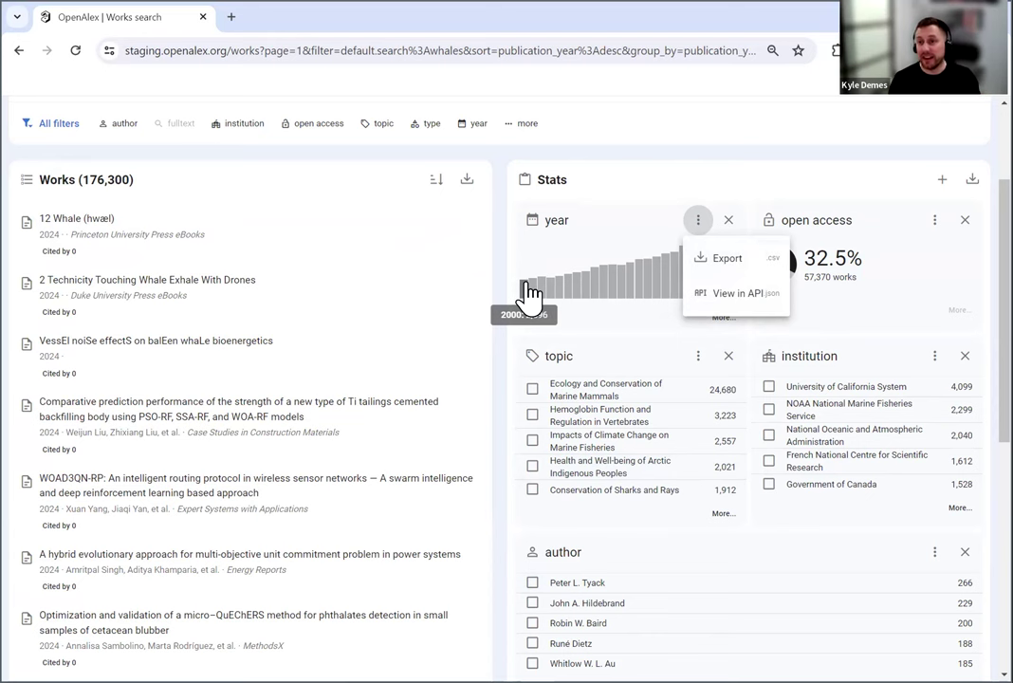
{"action": "left_click", "coordinate": [735, 173]}
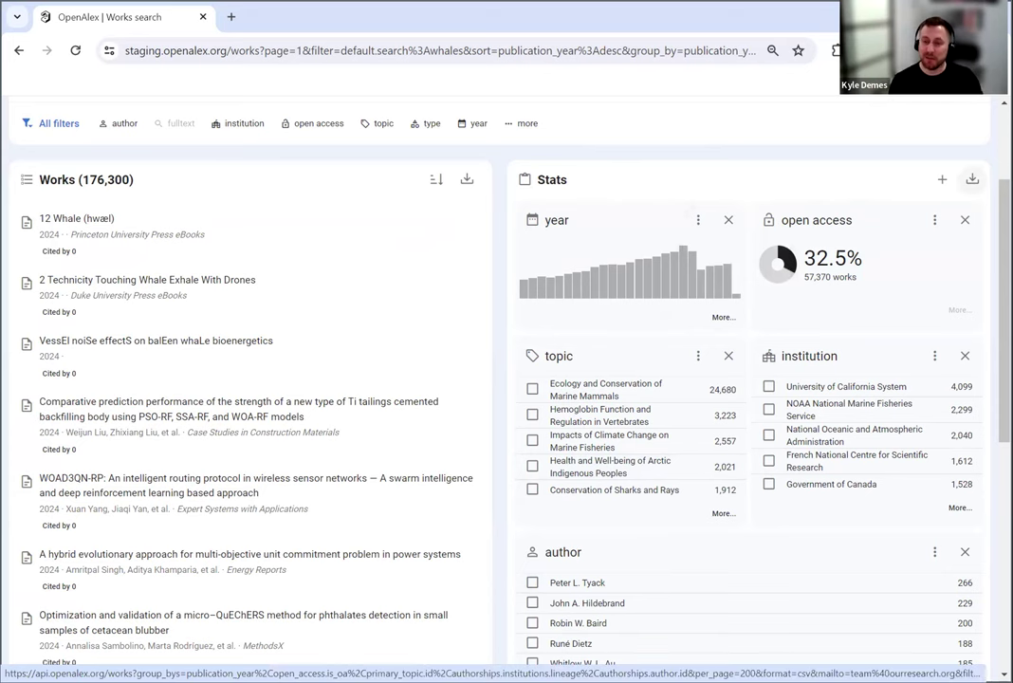
{"action": "scroll", "scroll_direction": "down", "scroll_amount": 3}
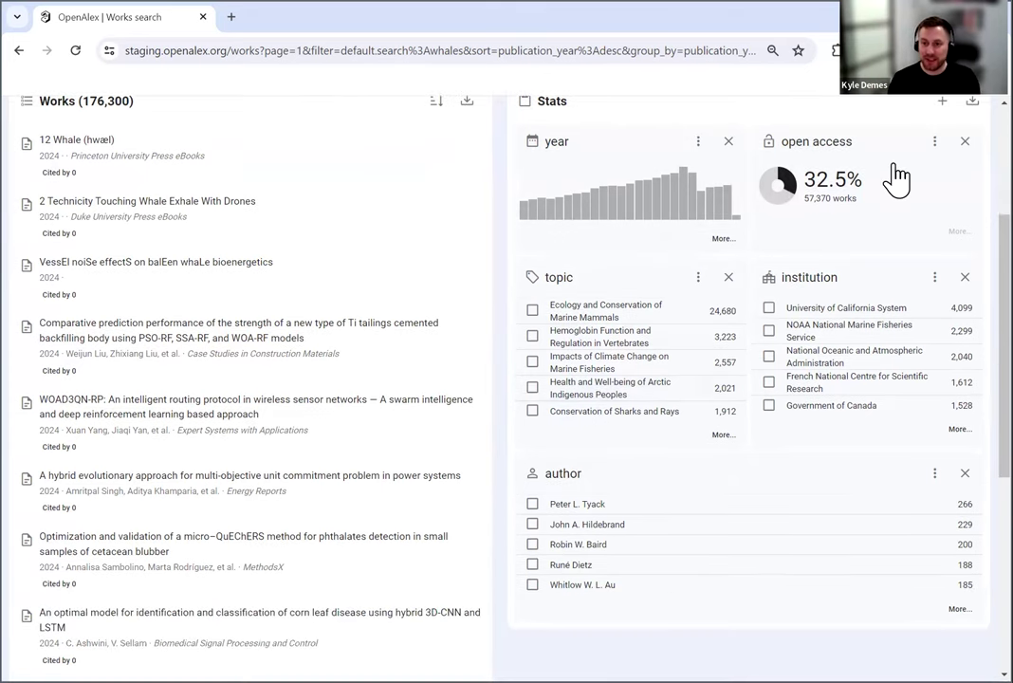
Add subfield and Sustainable Development Goal count cards to the whales stats
{"action": "left_click", "coordinate": [942, 100]}
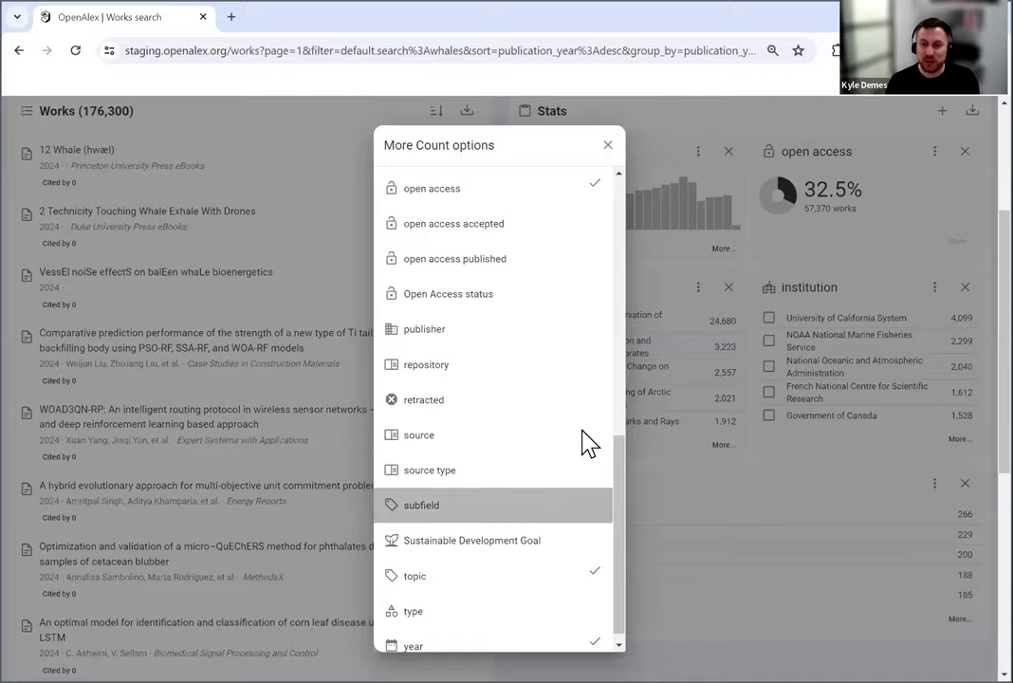
{"action": "left_click", "coordinate": [608, 145]}
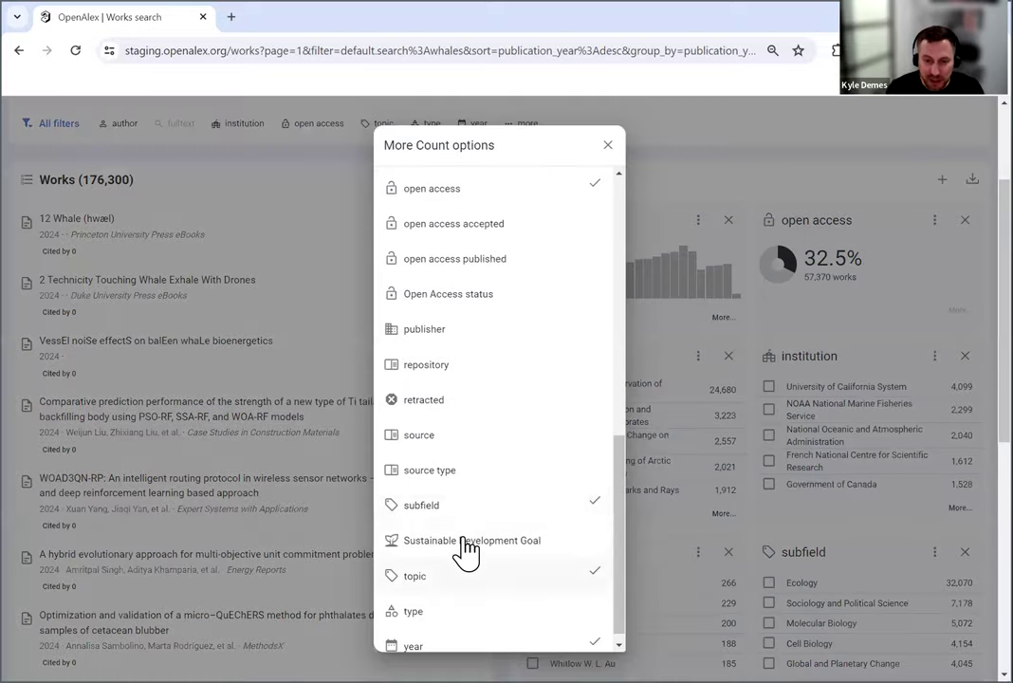
{"action": "left_click", "coordinate": [608, 145]}
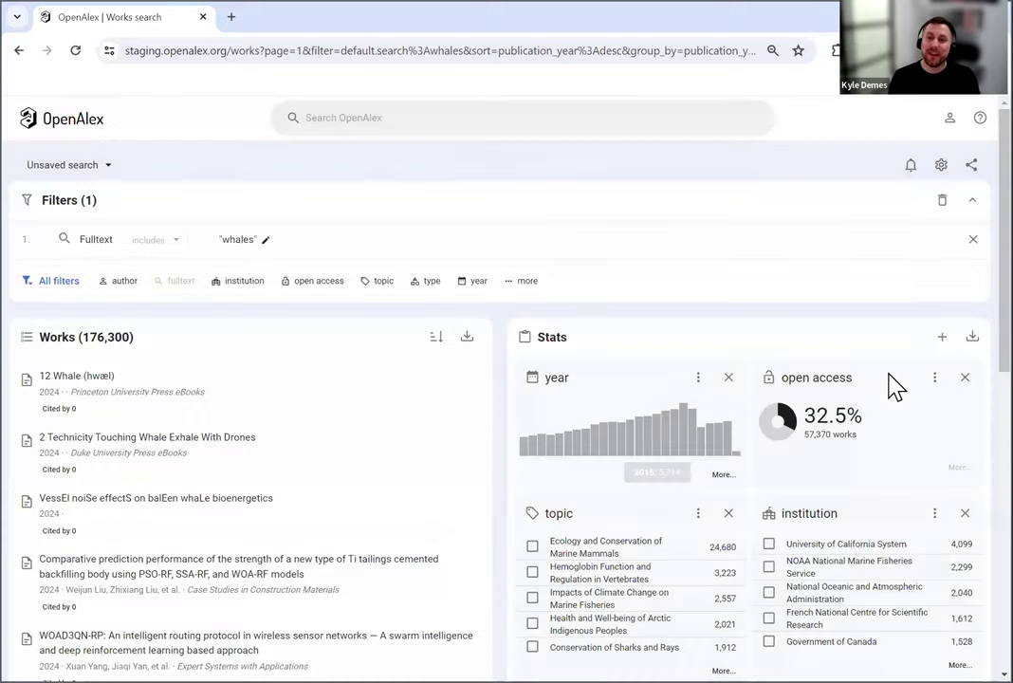
{"action": "scroll", "scroll_direction": "down", "scroll_amount": 3}
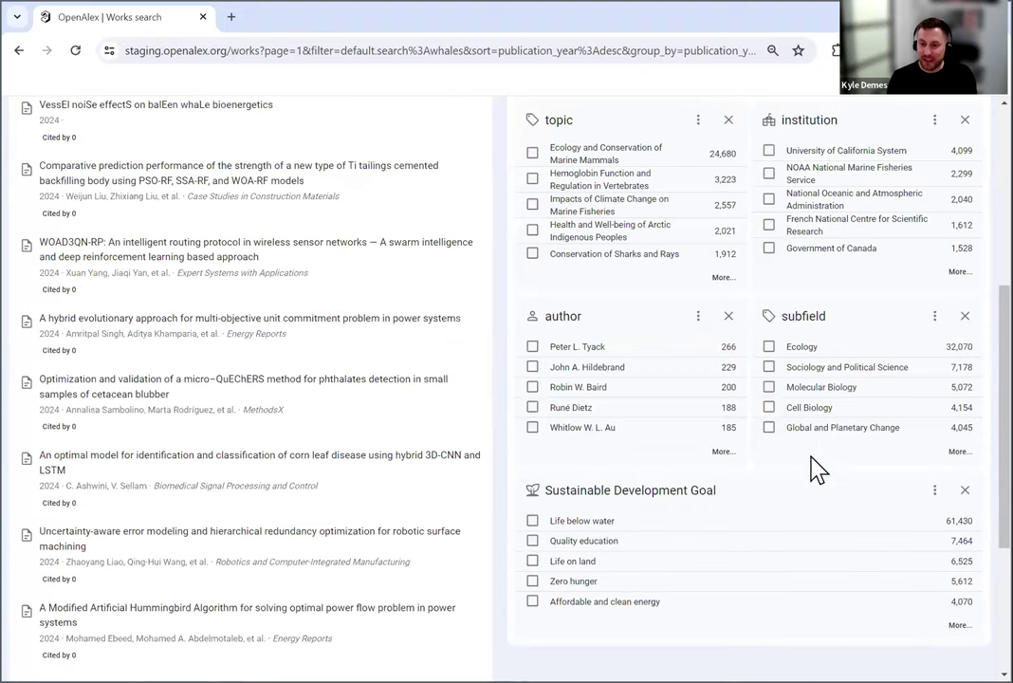
{"action": "scroll", "scroll_direction": "up", "scroll_amount": 3}
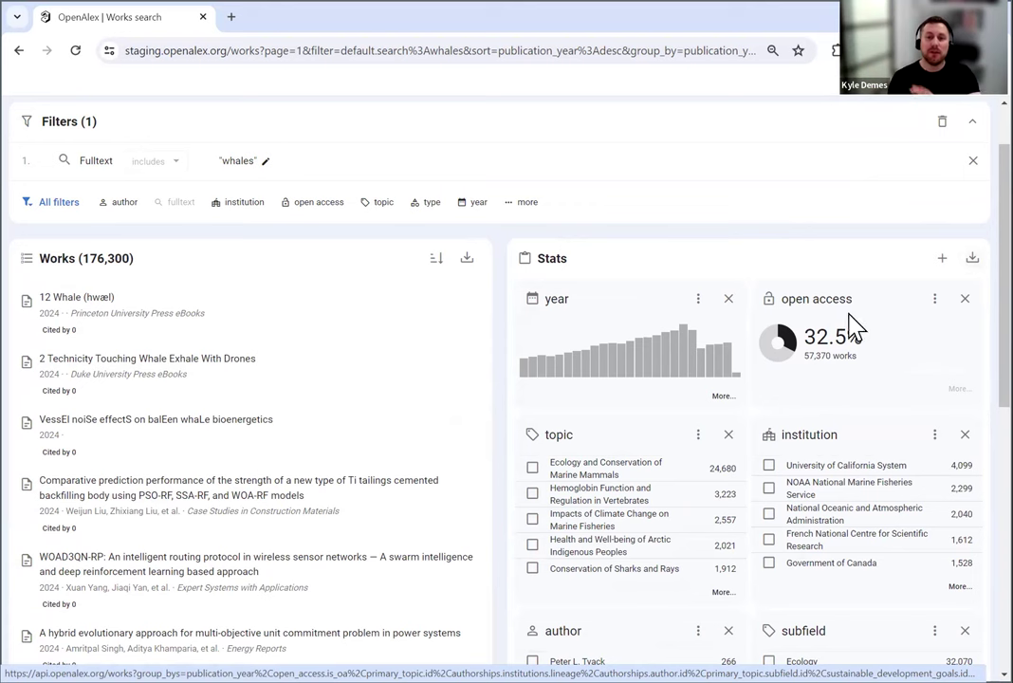
{"action": "mouse_move", "coordinate": [308, 517]}
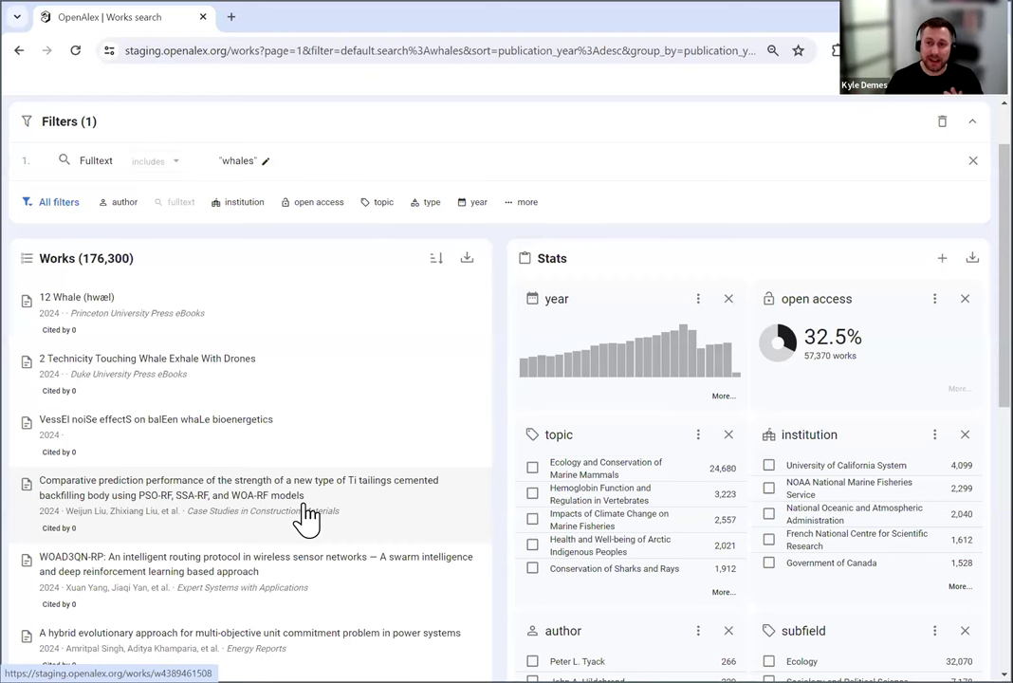
{"action": "mouse_move", "coordinate": [465, 450]}
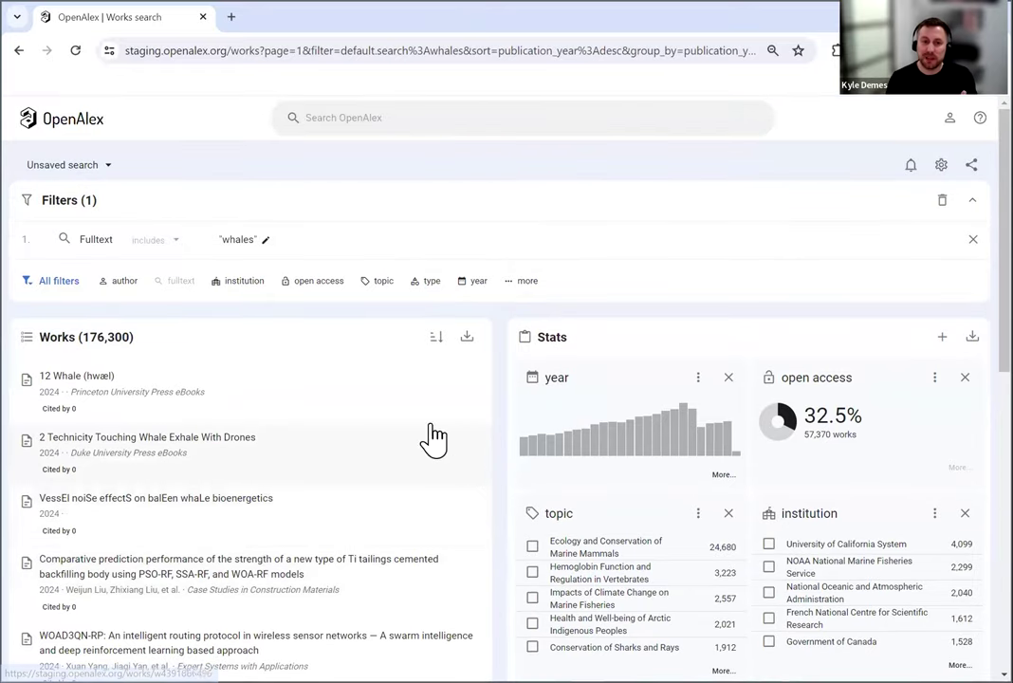
{"action": "mouse_move", "coordinate": [778, 166]}
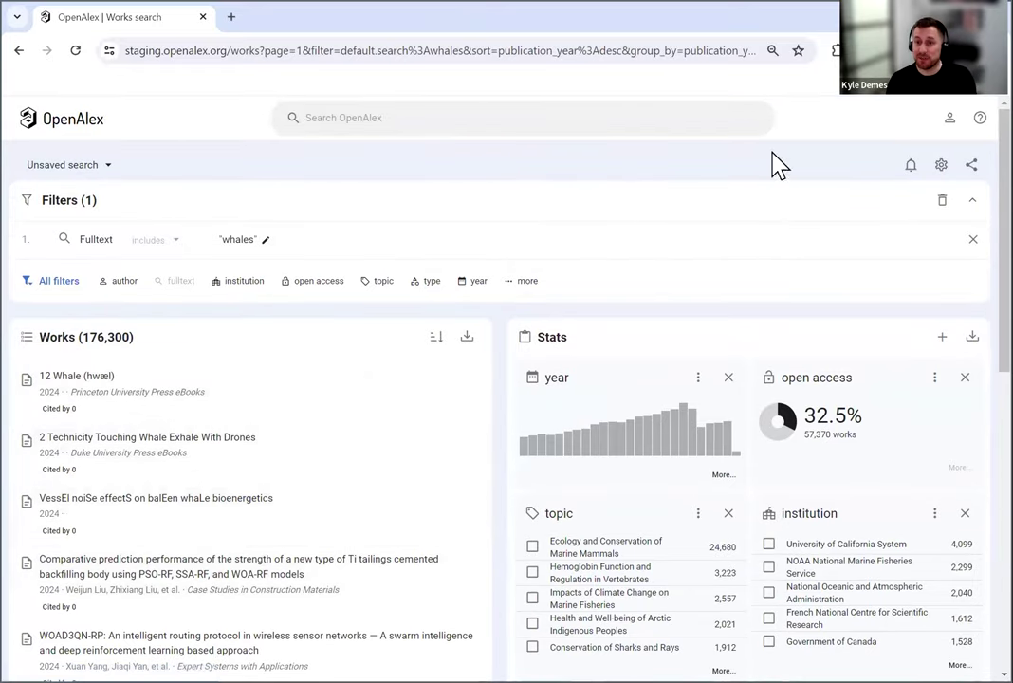
{"action": "mouse_move", "coordinate": [941, 165]}
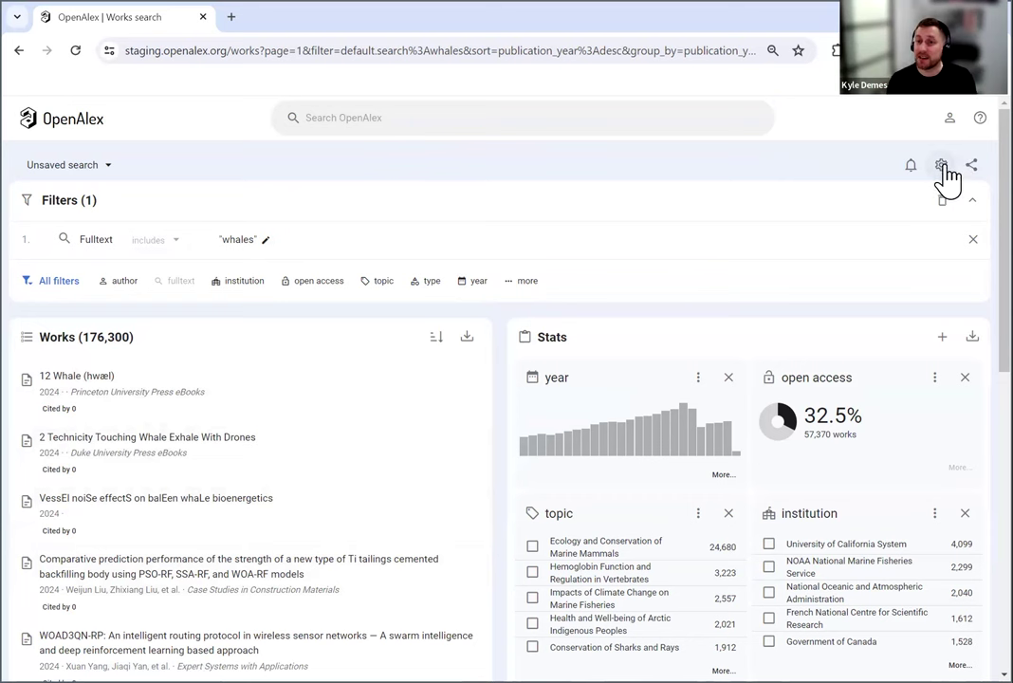
In the page display options, turn the results list on and stats off
{"action": "left_click", "coordinate": [941, 165]}
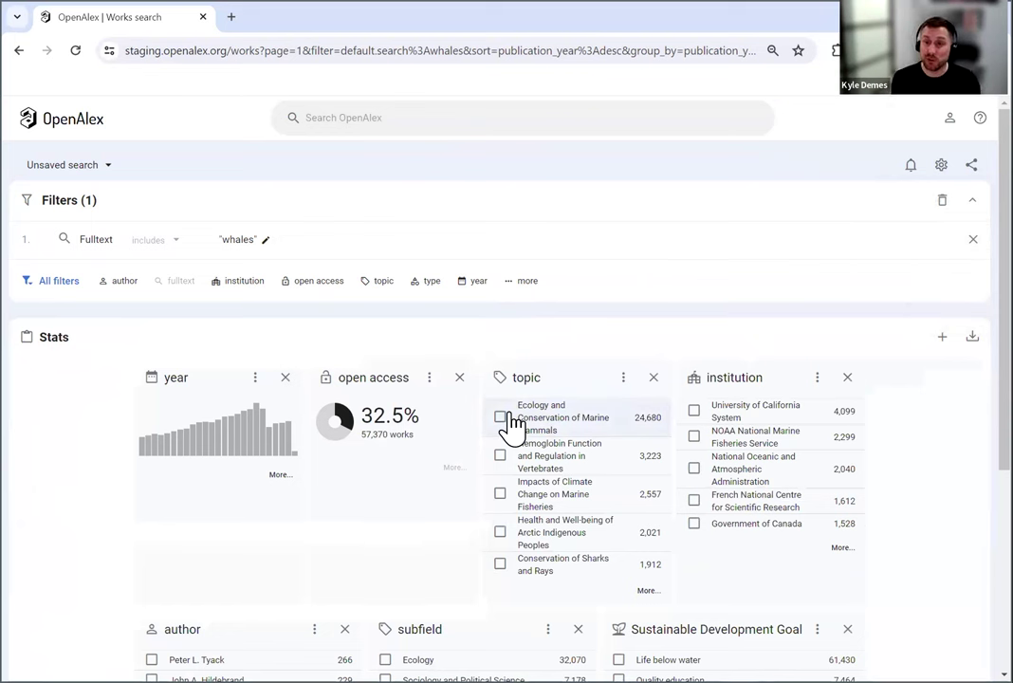
{"action": "mouse_move", "coordinate": [711, 199]}
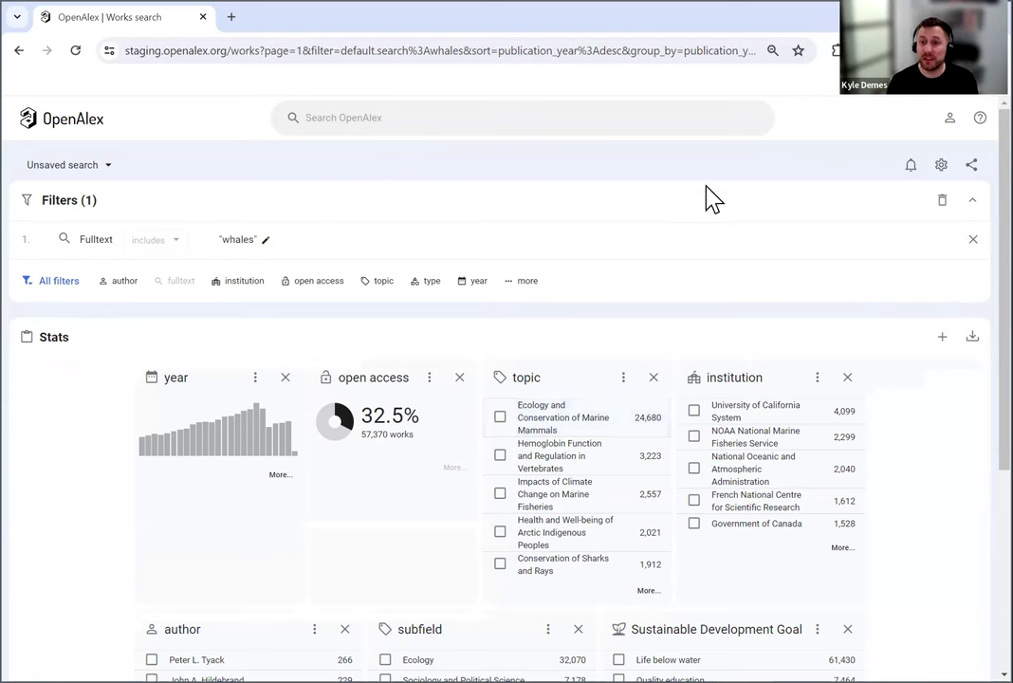
{"action": "left_click", "coordinate": [941, 165]}
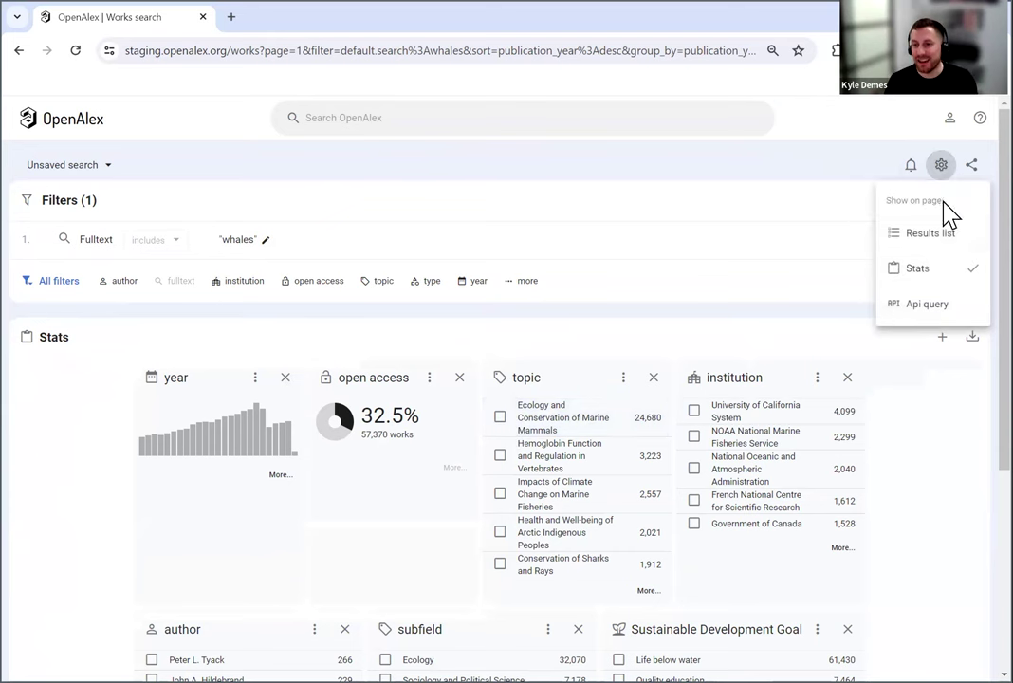
{"action": "mouse_move", "coordinate": [931, 233]}
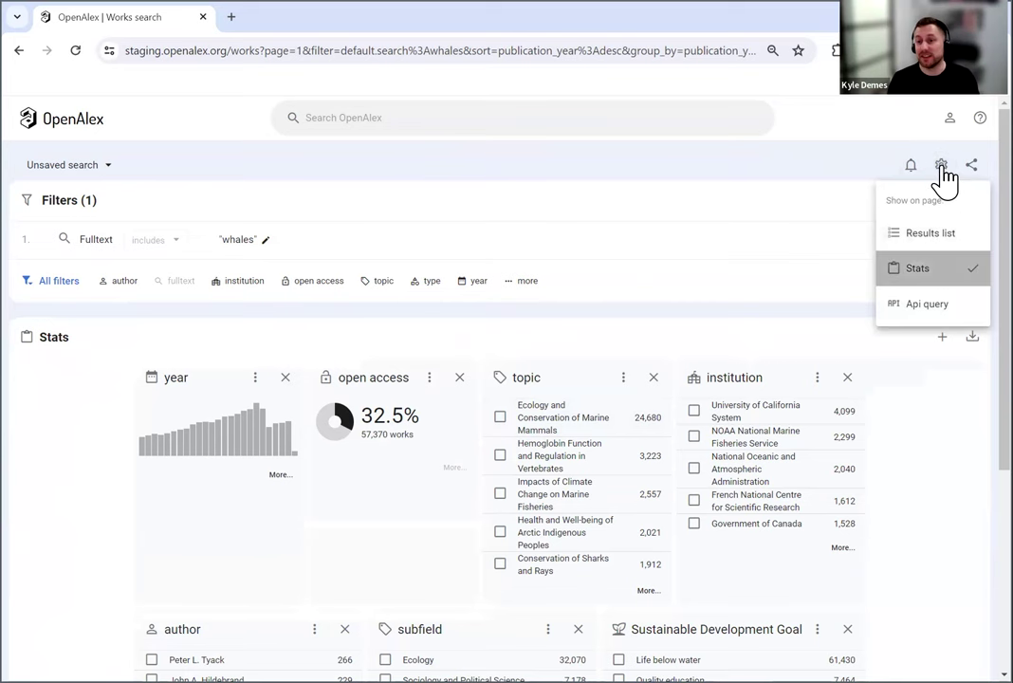
{"action": "left_click", "coordinate": [931, 233]}
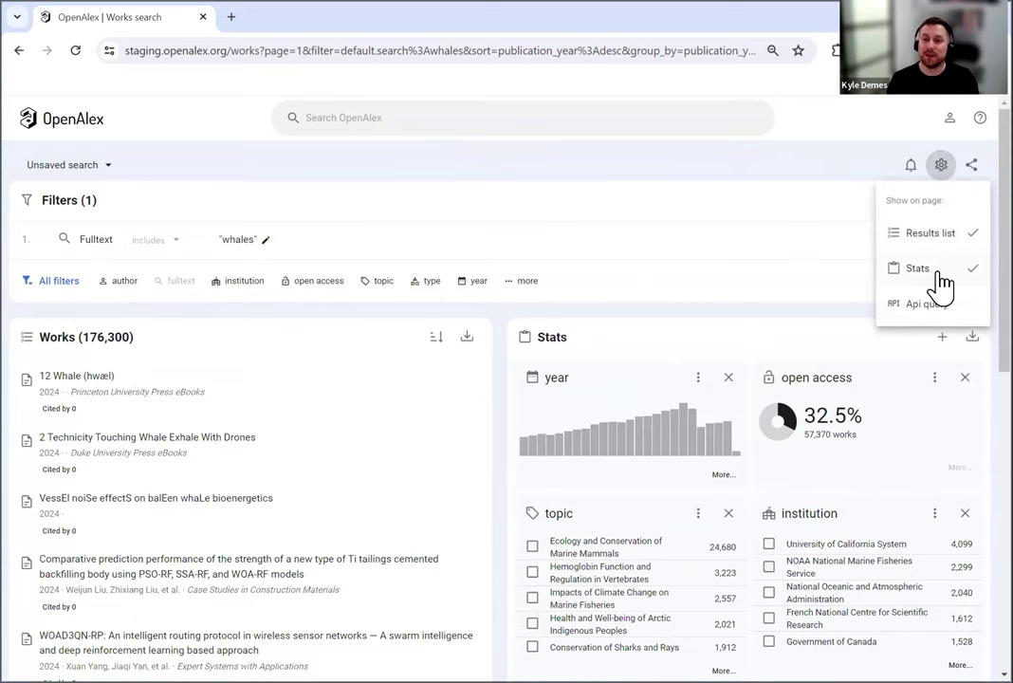
{"action": "left_click", "coordinate": [917, 268]}
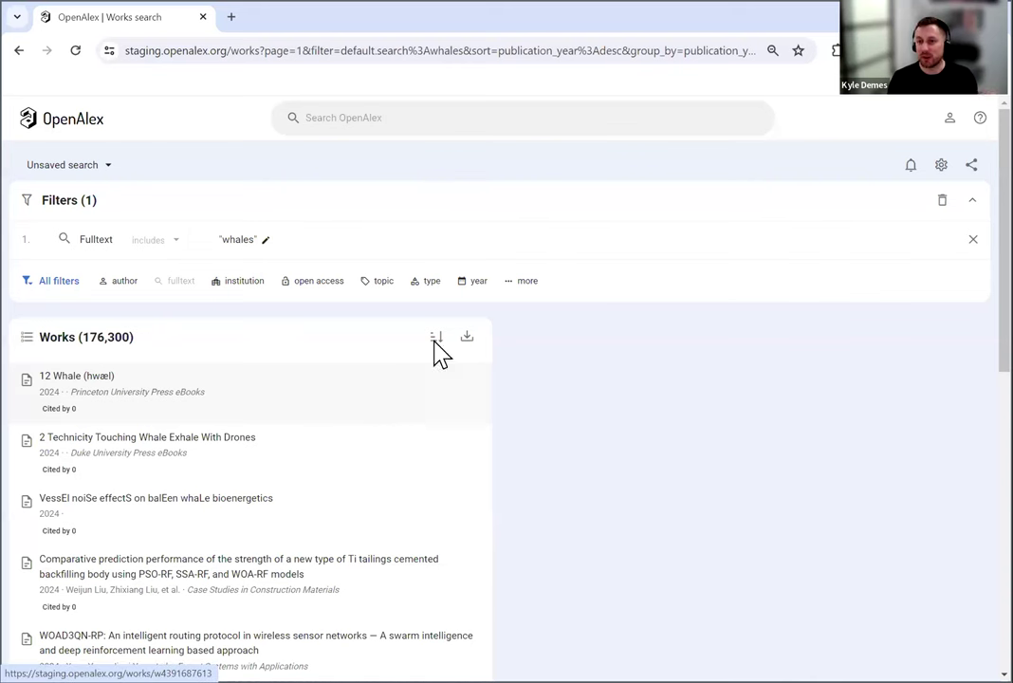
{"action": "left_click", "coordinate": [941, 164]}
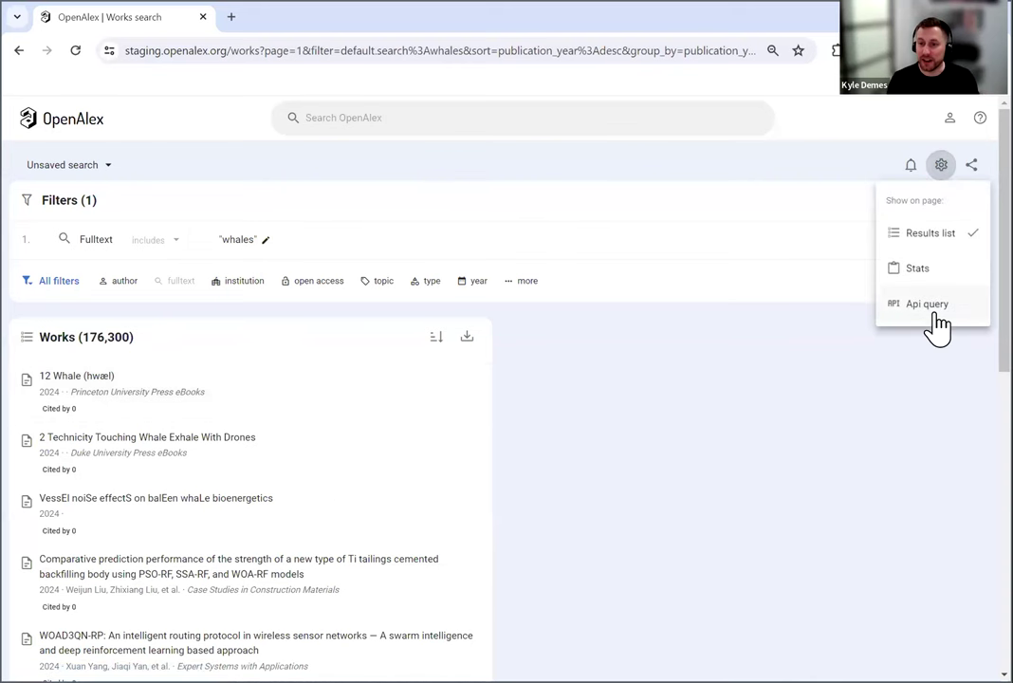
Show then hide the API query URL, restore the stats breakdowns, and open sharing options
{"action": "left_click", "coordinate": [927, 303]}
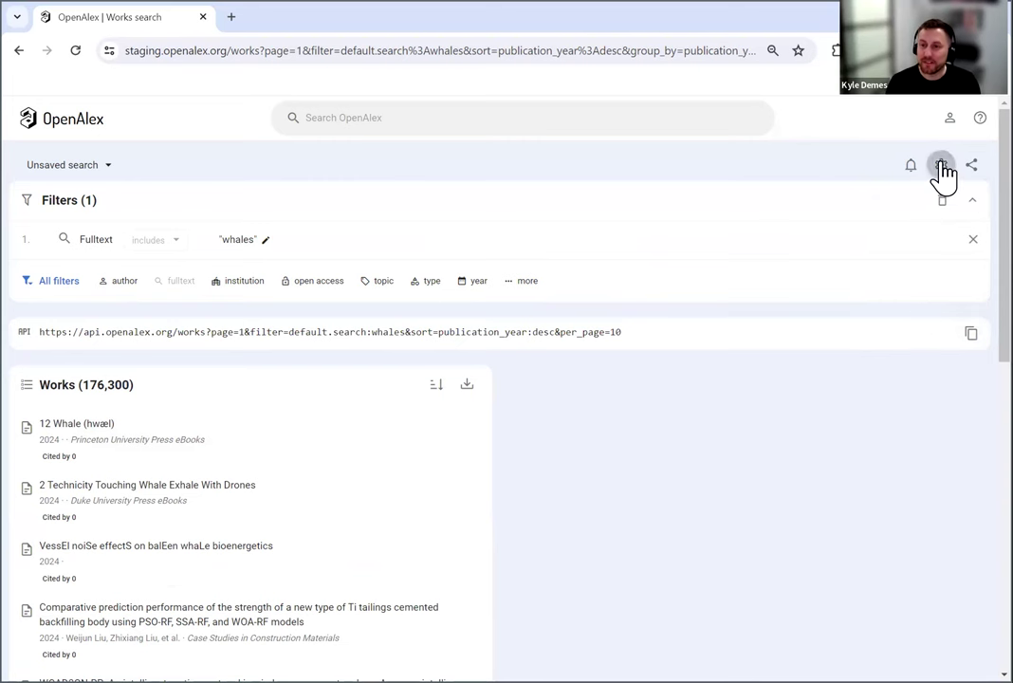
{"action": "left_click", "coordinate": [940, 166]}
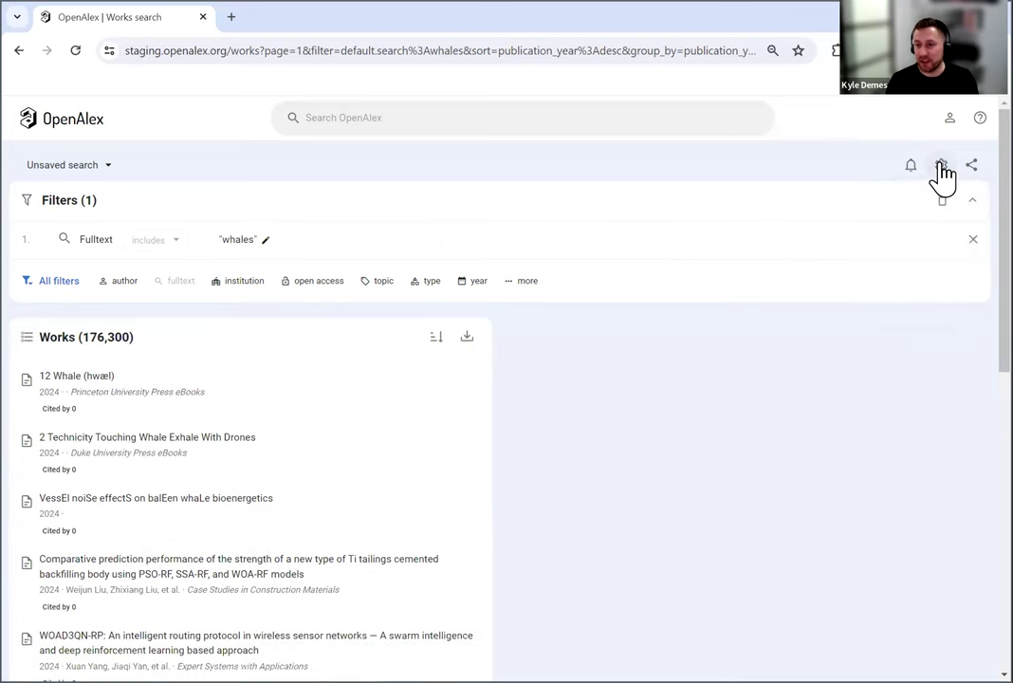
{"action": "left_click", "coordinate": [941, 165]}
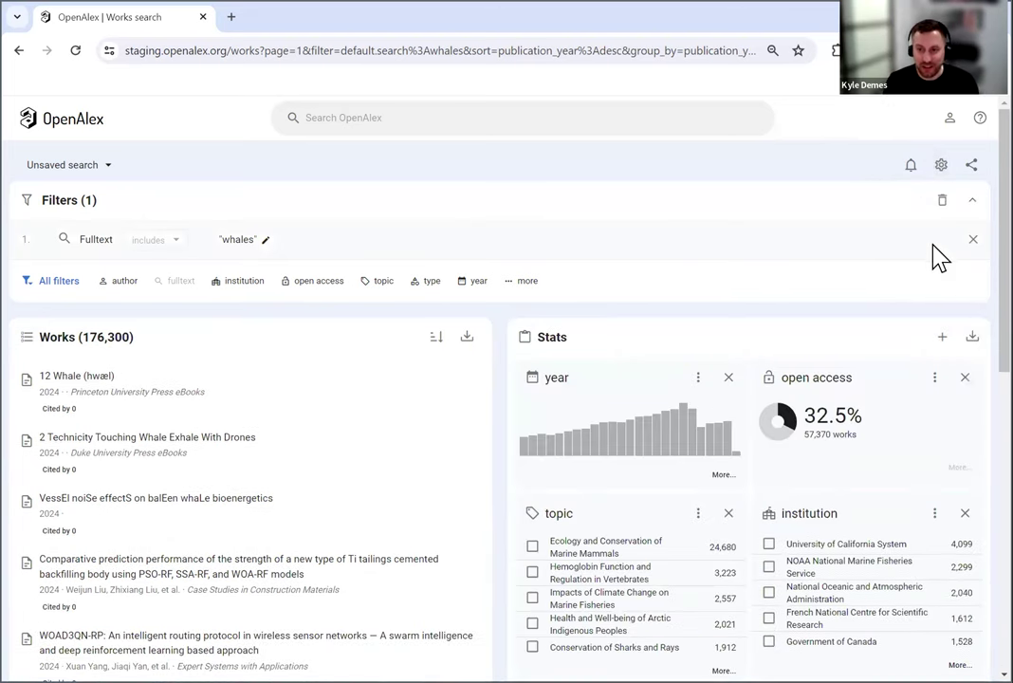
{"action": "mouse_move", "coordinate": [925, 162]}
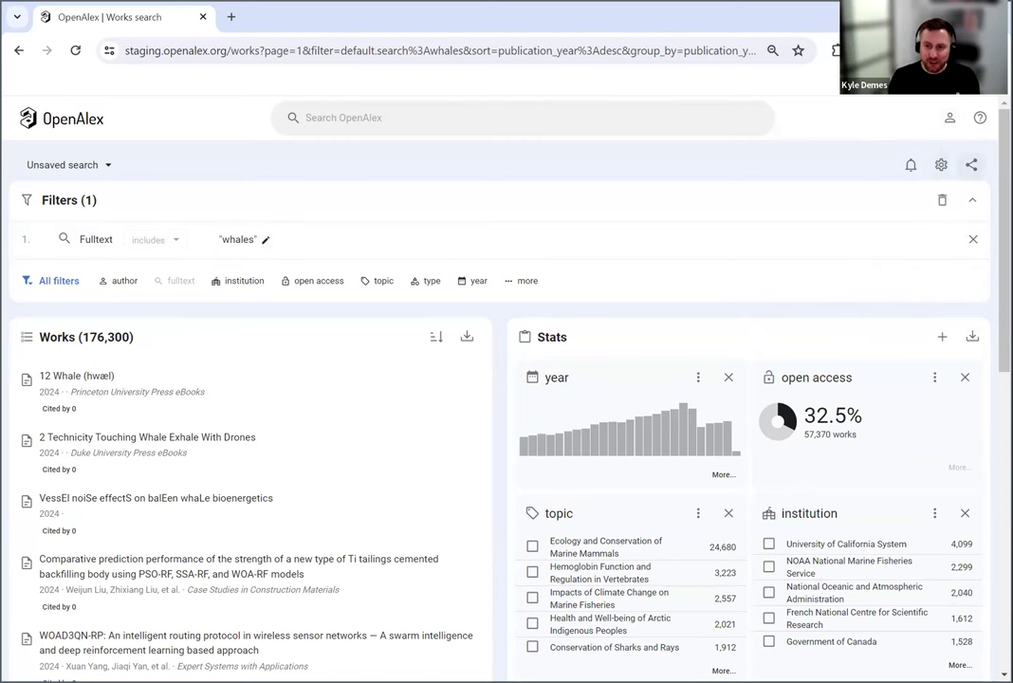
{"action": "left_click", "coordinate": [971, 164]}
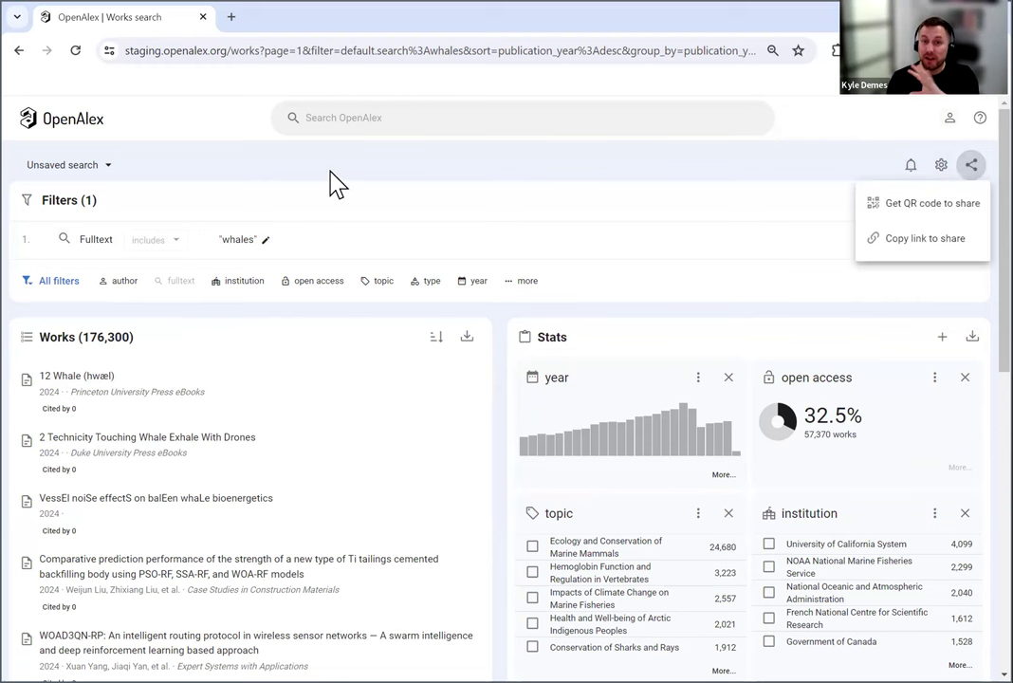
{"action": "mouse_move", "coordinate": [750, 330]}
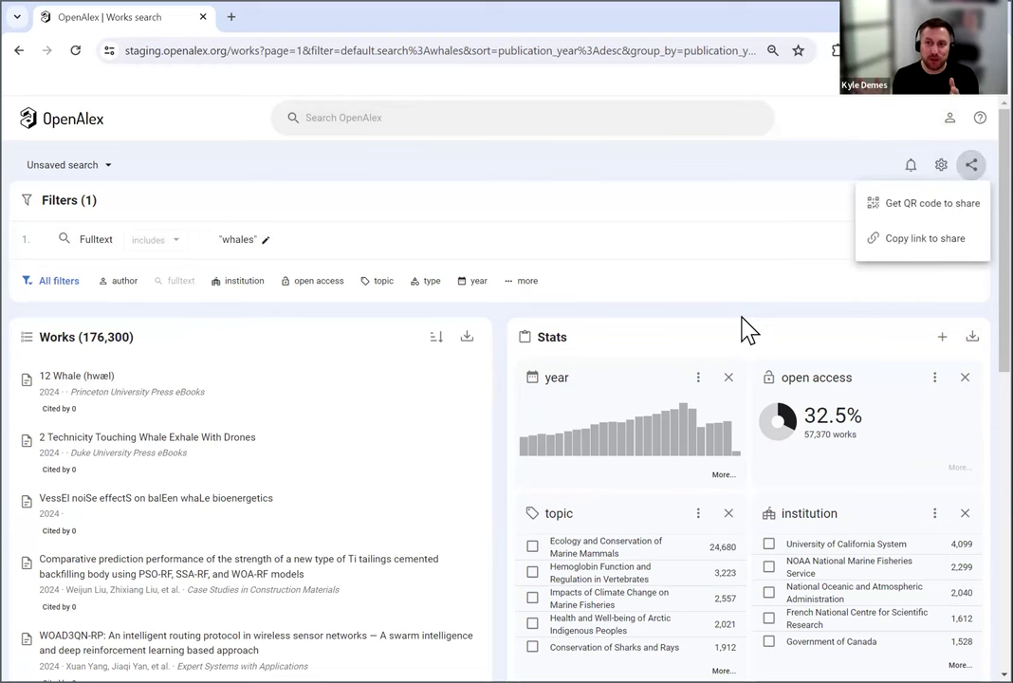
{"action": "mouse_move", "coordinate": [918, 195]}
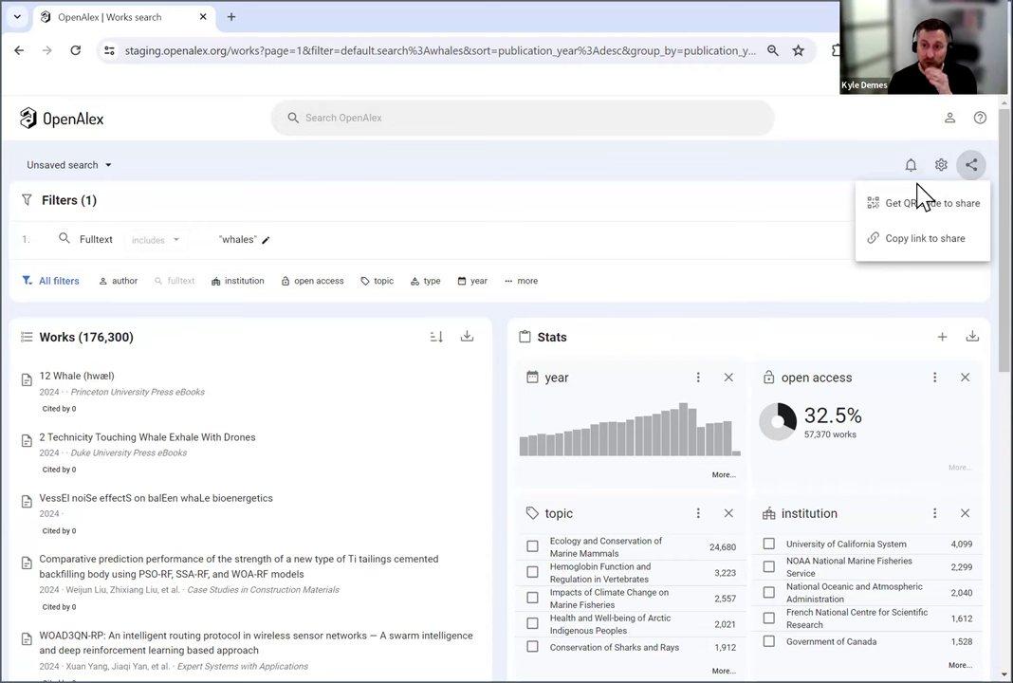
{"action": "mouse_move", "coordinate": [926, 209]}
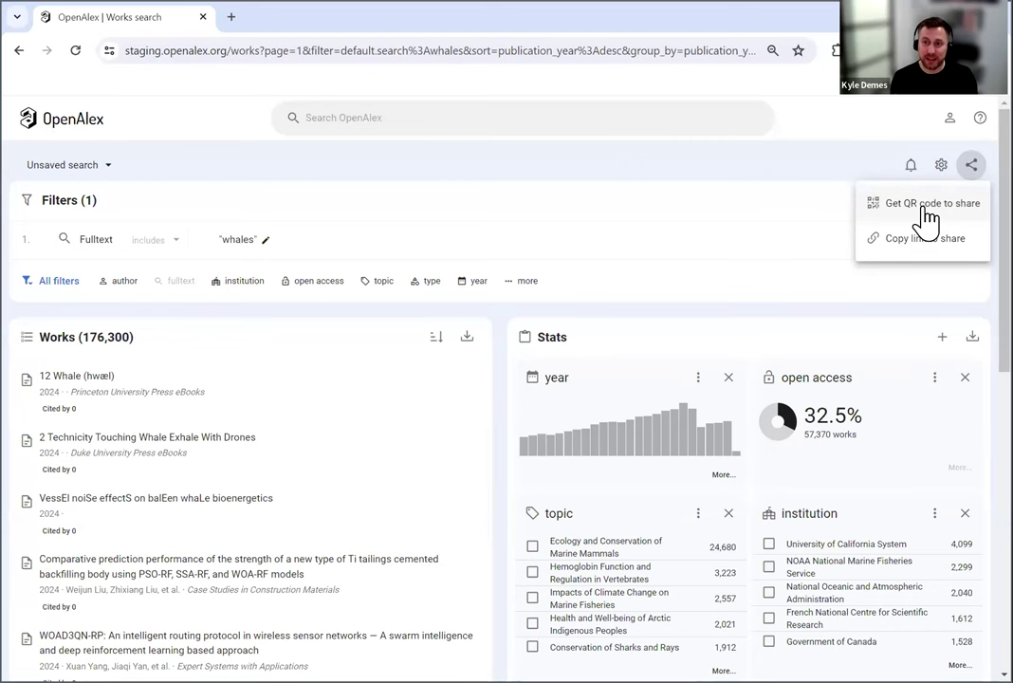
{"action": "mouse_move", "coordinate": [925, 147]}
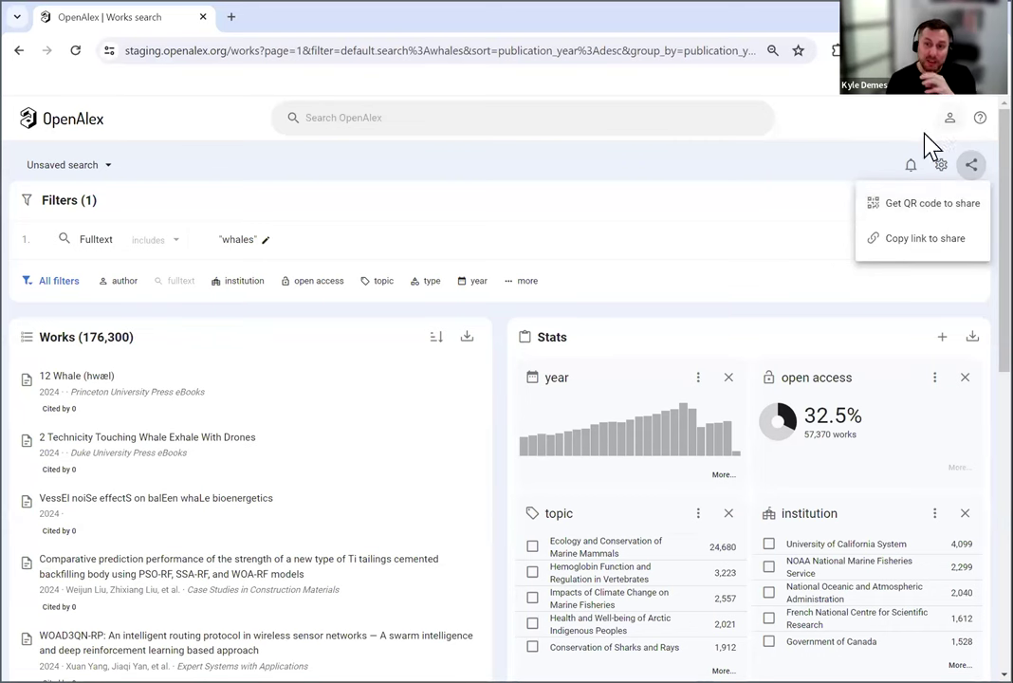
{"action": "mouse_move", "coordinate": [914, 169]}
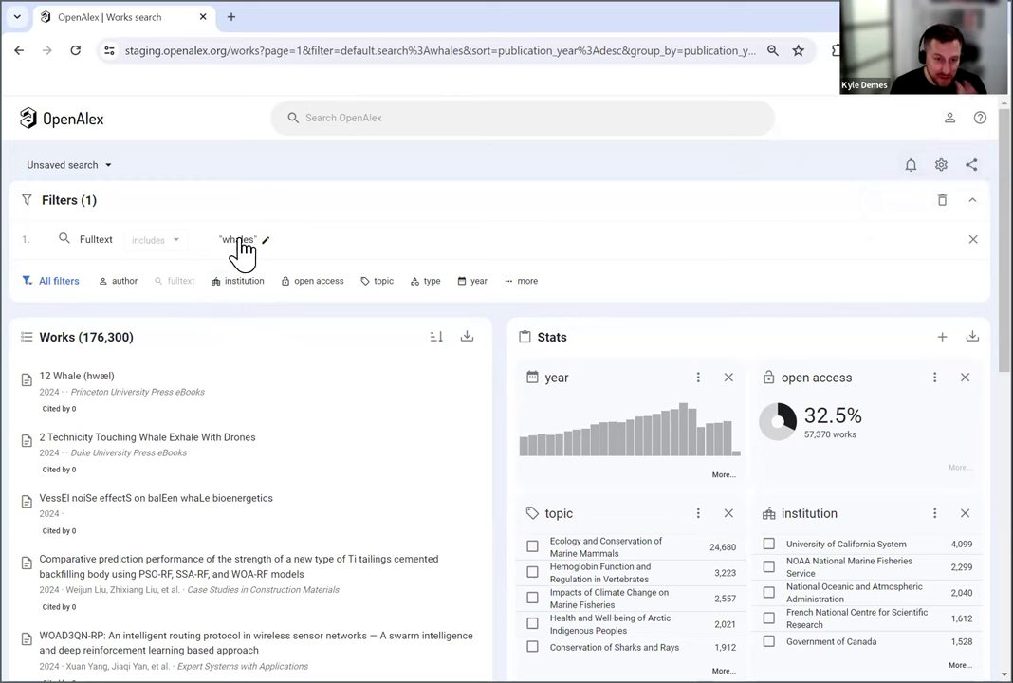
{"action": "mouse_move", "coordinate": [188, 227]}
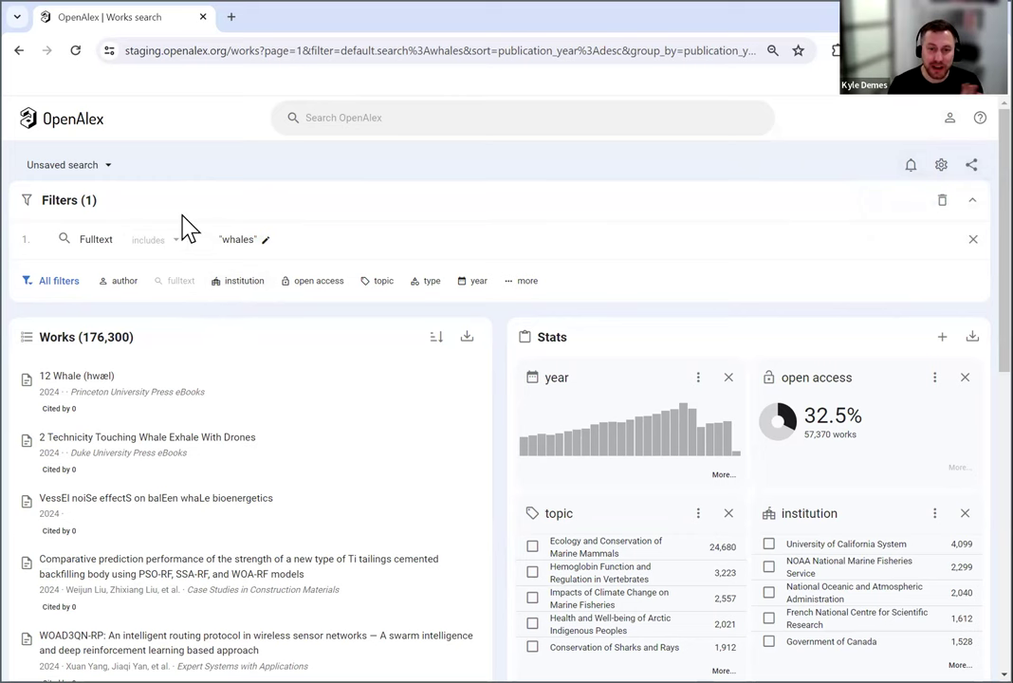
Filter institutions to University of British Columbia and Fisheries and Oceans Canada, leaving 101 works
{"action": "left_click", "coordinate": [243, 281]}
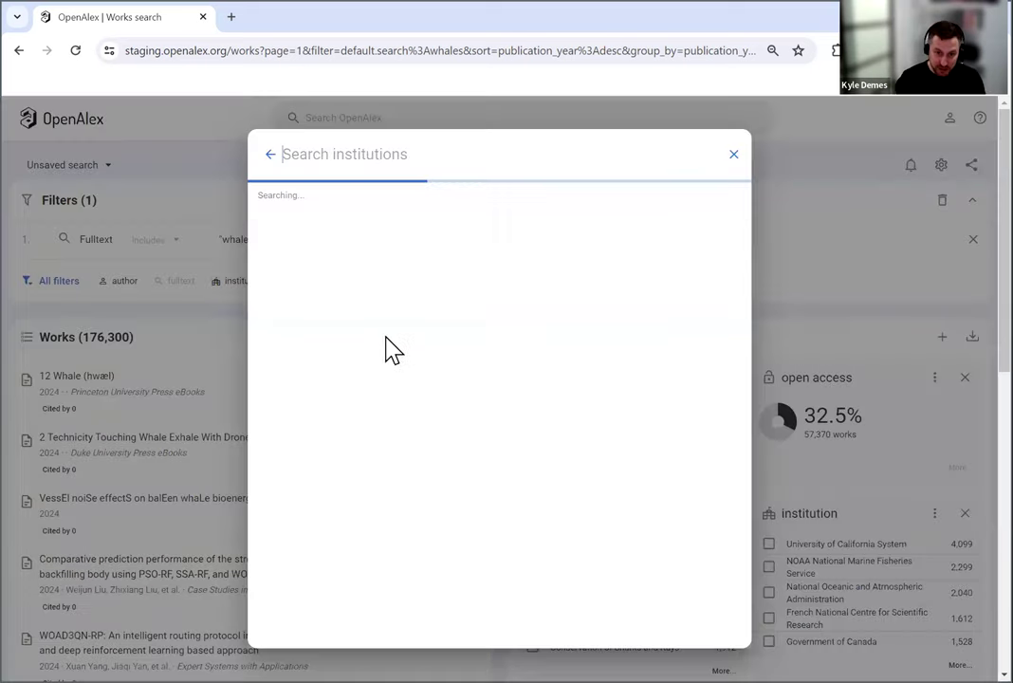
{"action": "type", "text": "british"}
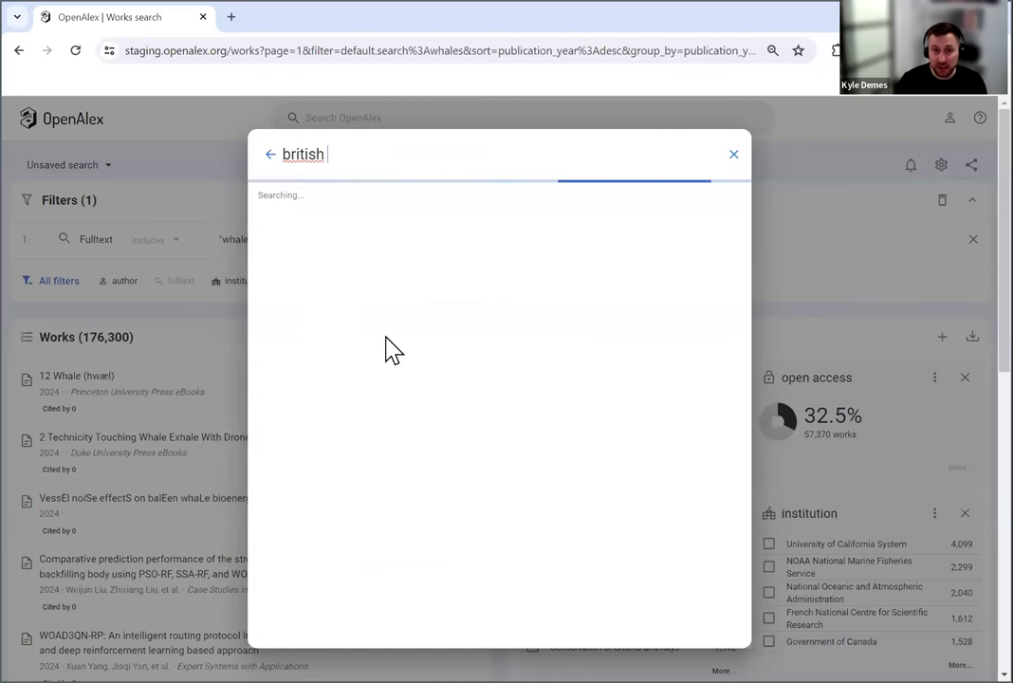
{"action": "type", "text": "colu"}
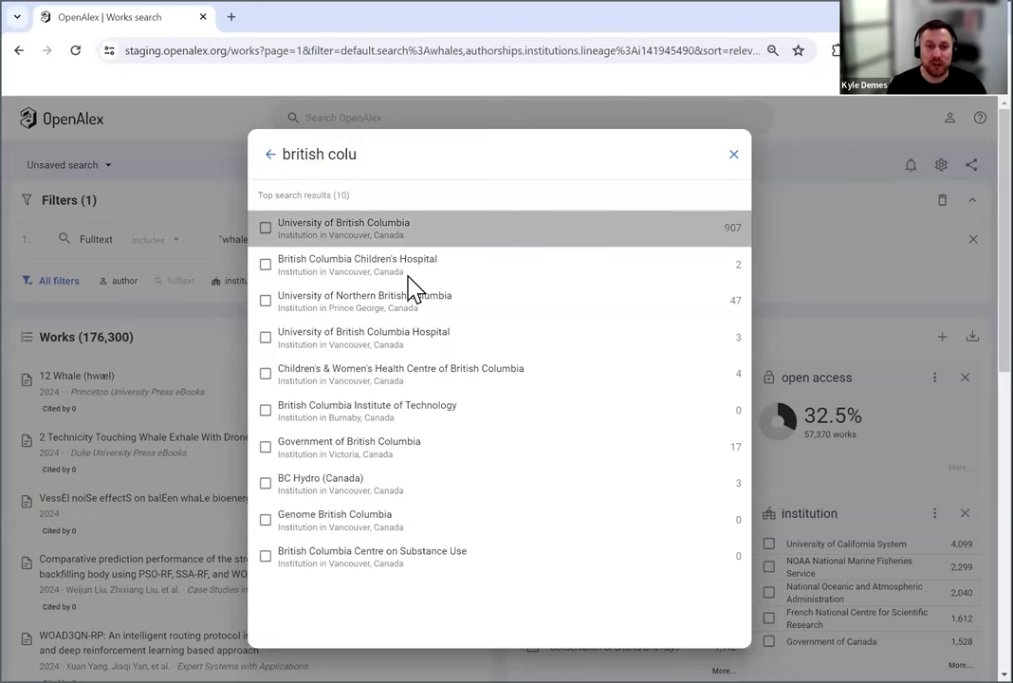
{"action": "left_click", "coordinate": [344, 228]}
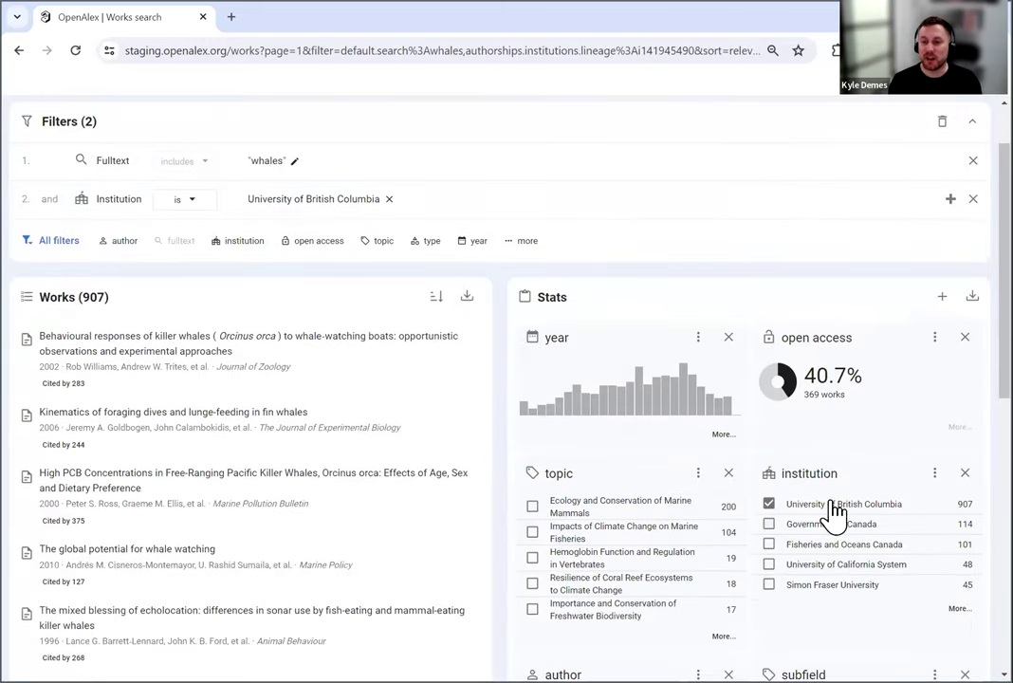
{"action": "left_click", "coordinate": [768, 524]}
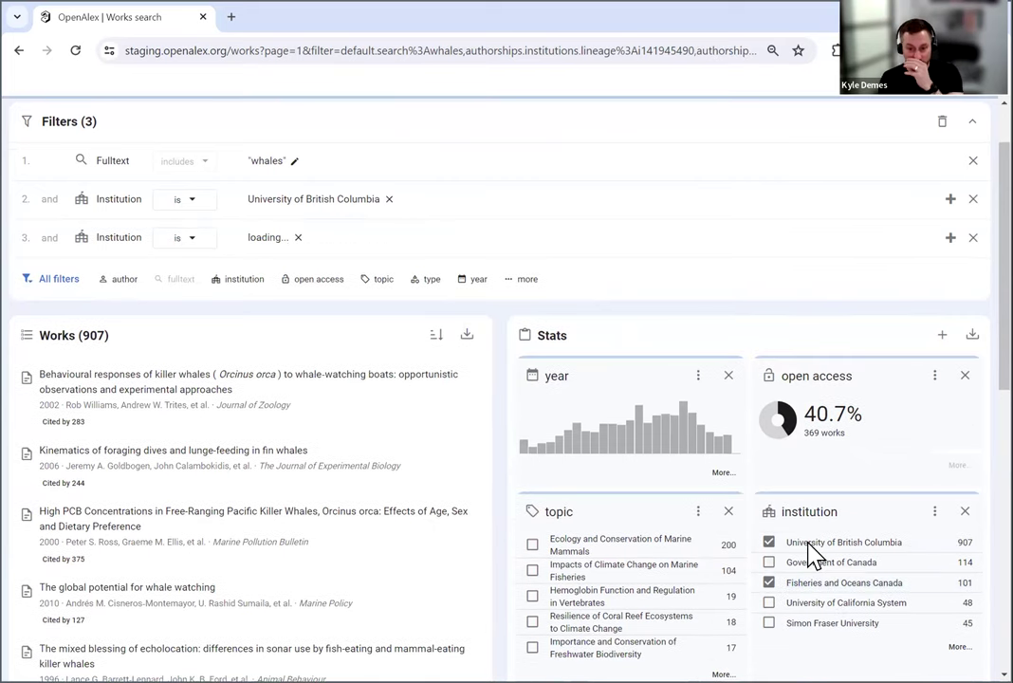
{"action": "left_click", "coordinate": [769, 582]}
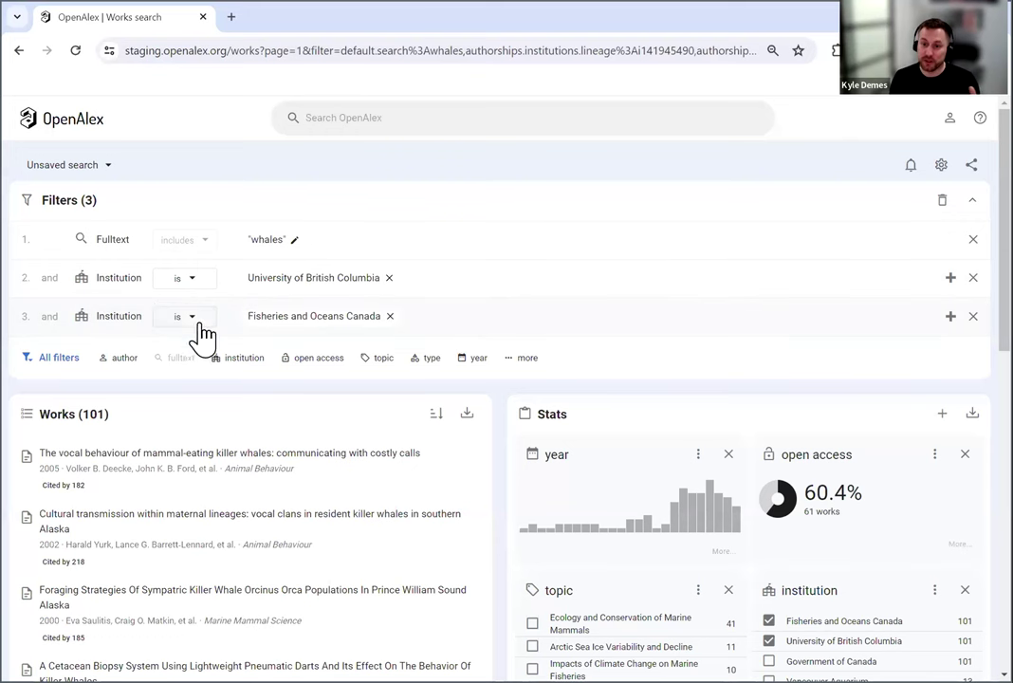
{"action": "mouse_move", "coordinate": [824, 591]}
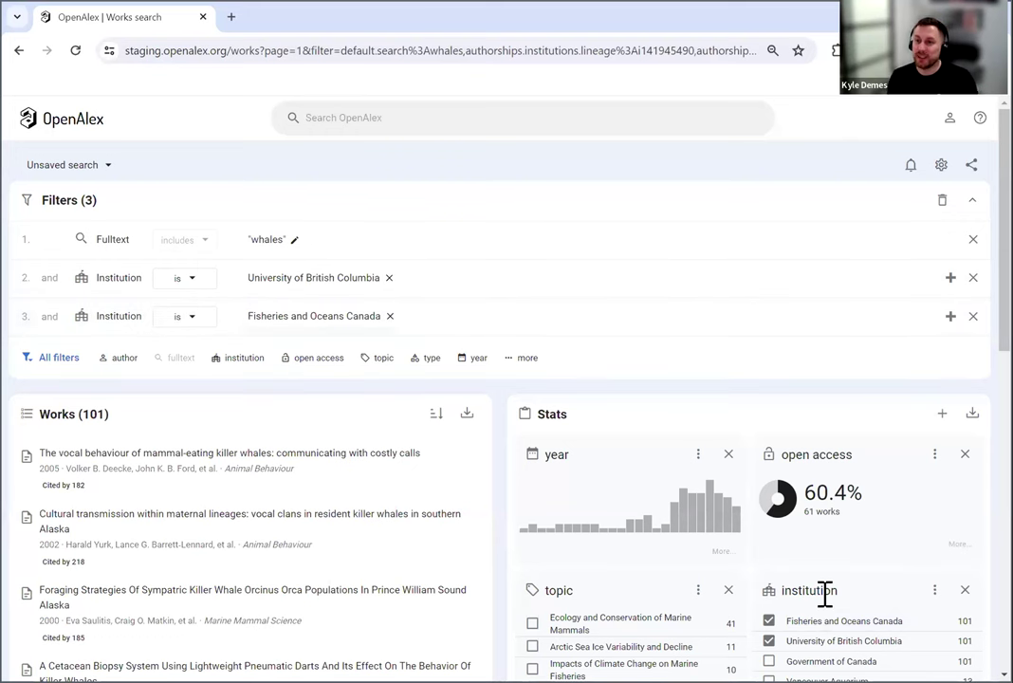
{"action": "mouse_move", "coordinate": [827, 618]}
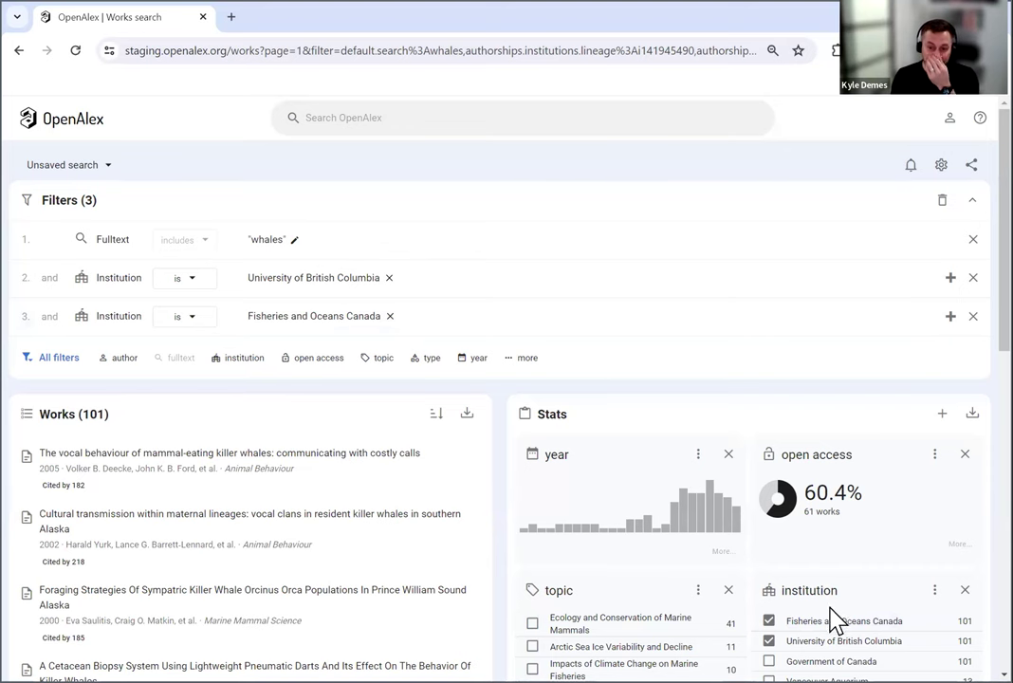
{"action": "scroll", "scroll_direction": "up", "scroll_amount": 3}
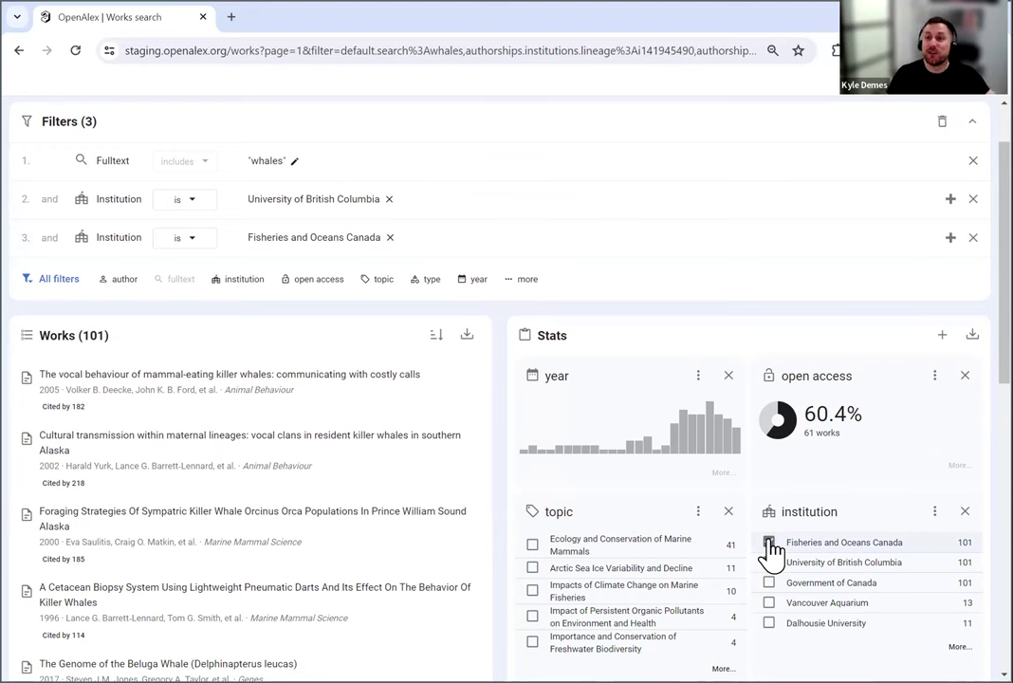
{"action": "left_click", "coordinate": [770, 542]}
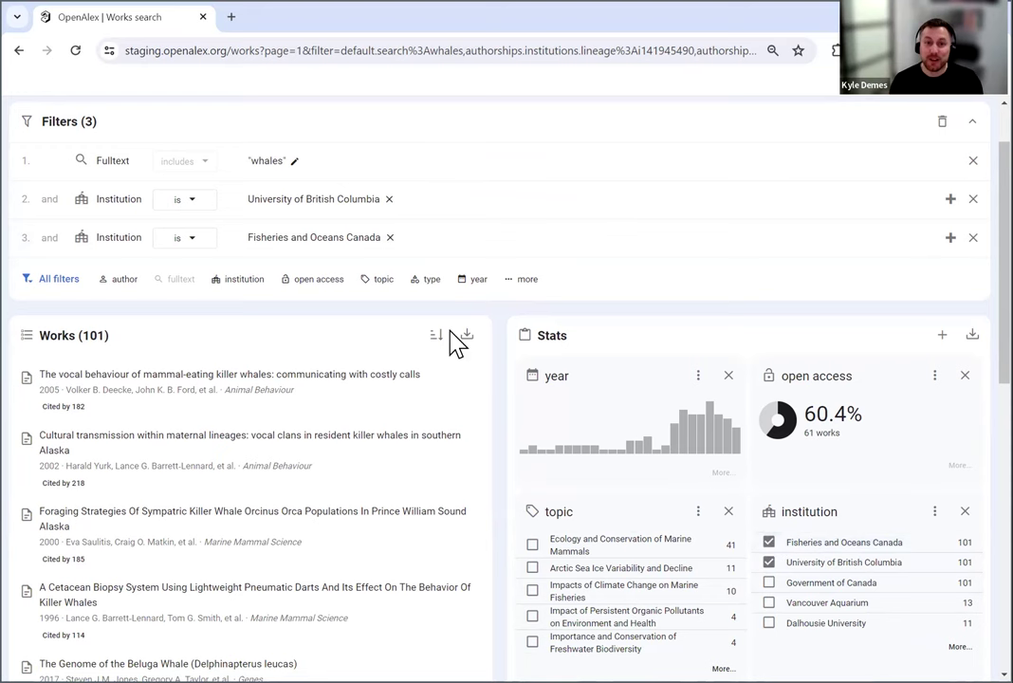
{"action": "scroll", "scroll_direction": "up", "scroll_amount": 3}
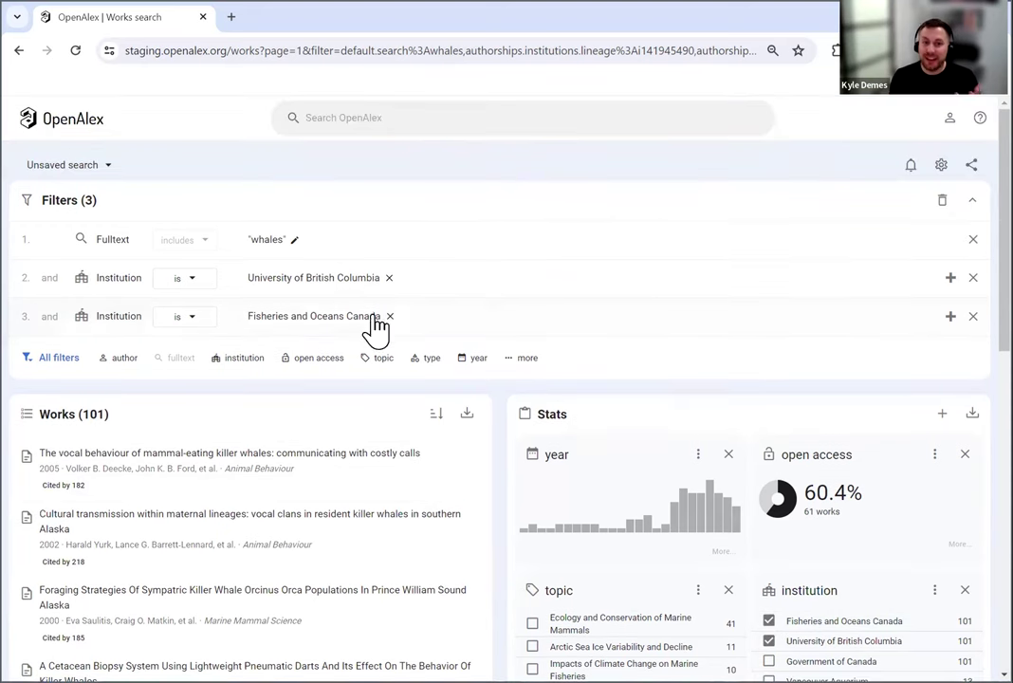
{"action": "mouse_move", "coordinate": [313, 277]}
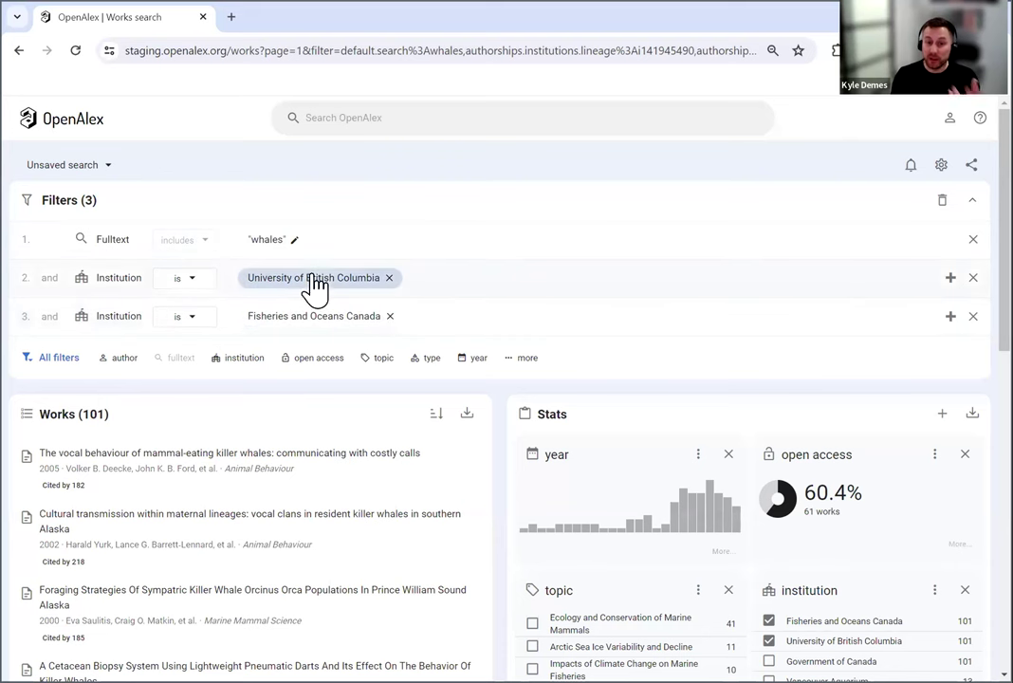
{"action": "mouse_move", "coordinate": [332, 321]}
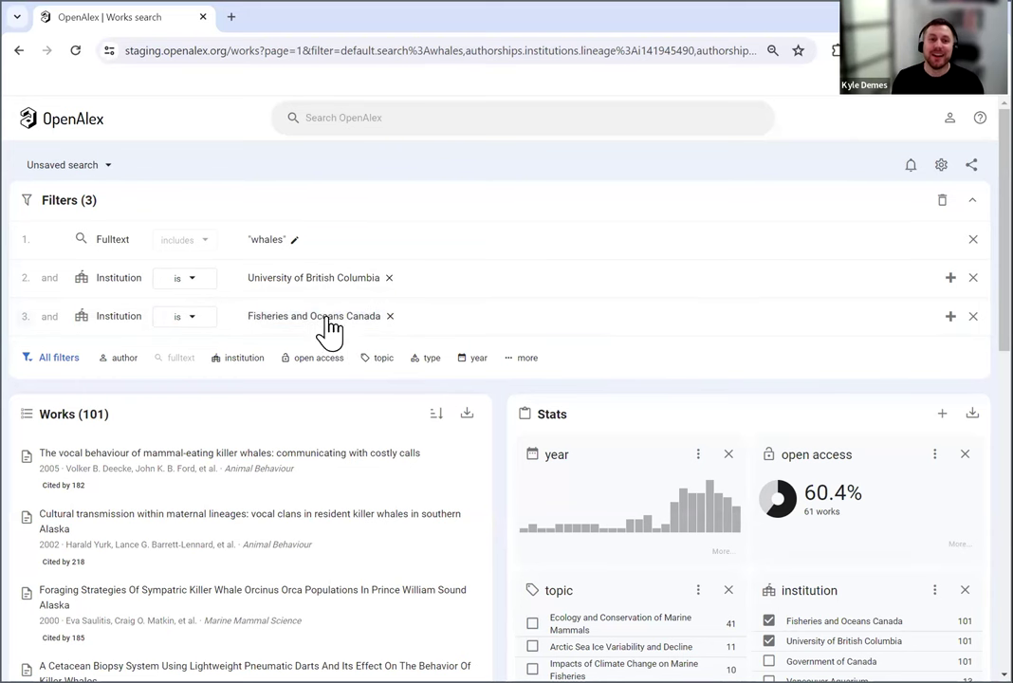
{"action": "mouse_move", "coordinate": [232, 299]}
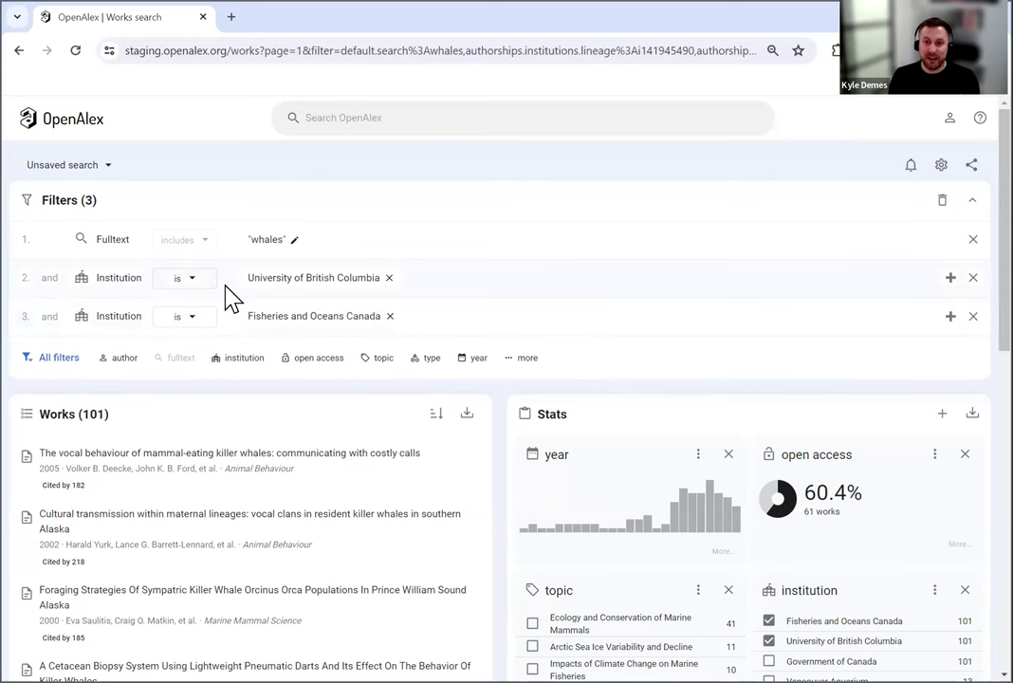
{"action": "mouse_move", "coordinate": [910, 165]}
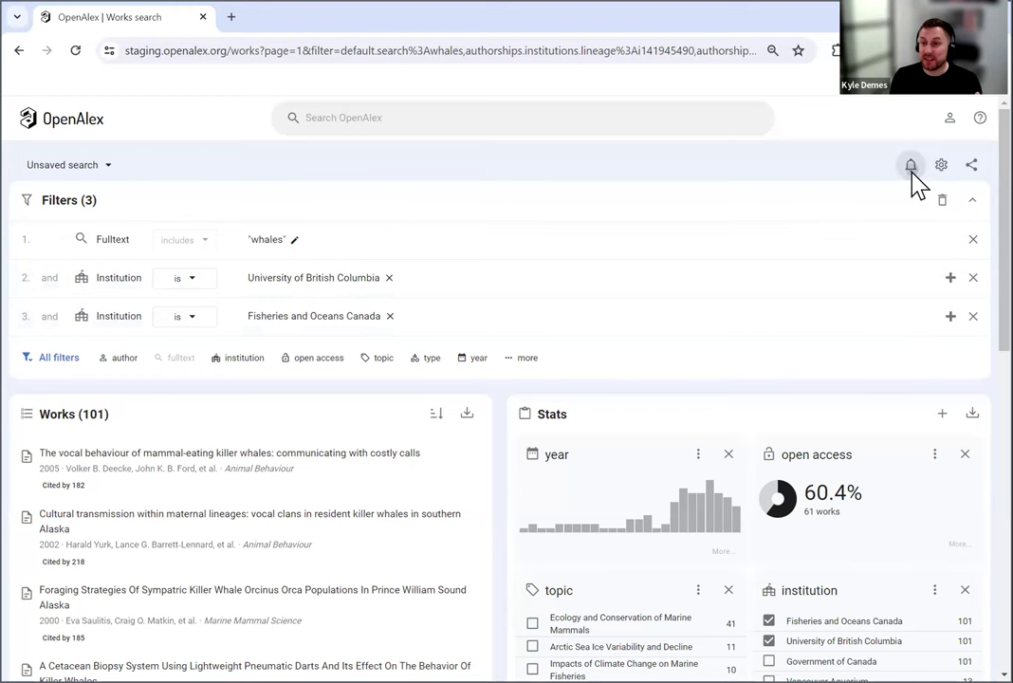
Create an alert named 'whales with DFO and UBC', fixing the name typo, and save it
{"action": "left_click", "coordinate": [911, 164]}
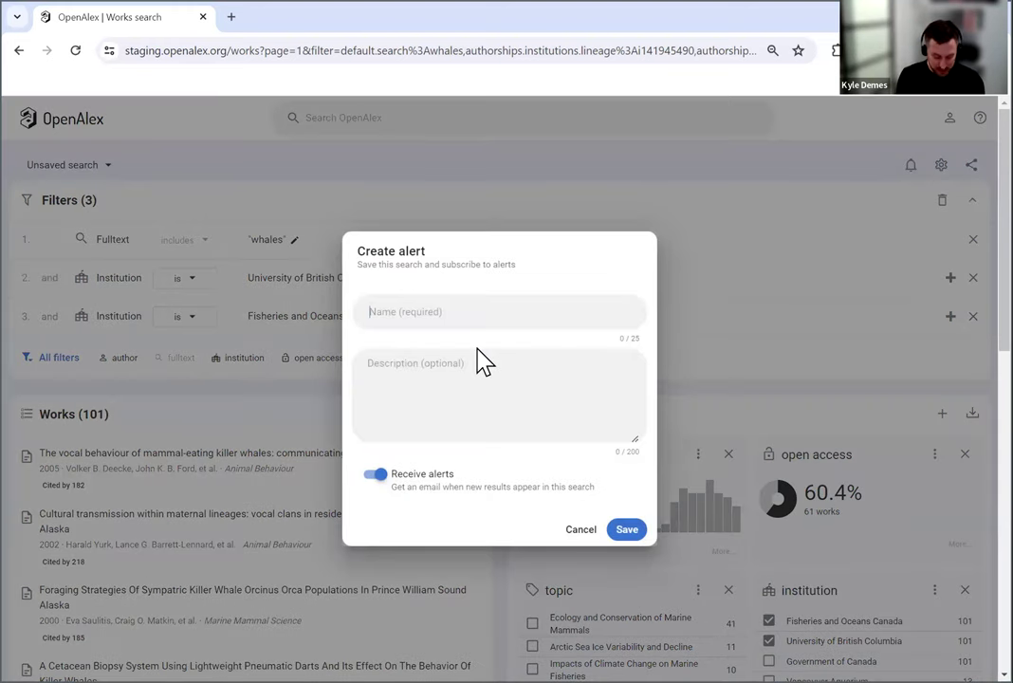
{"action": "type", "text": "whales with"}
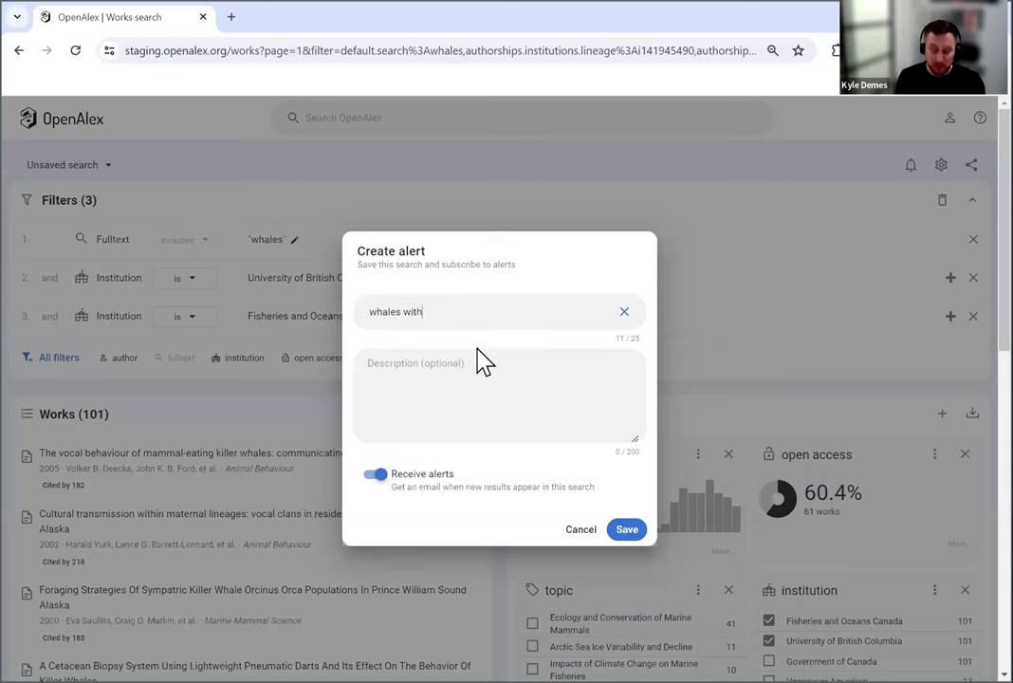
{"action": "type", "text": "DF"}
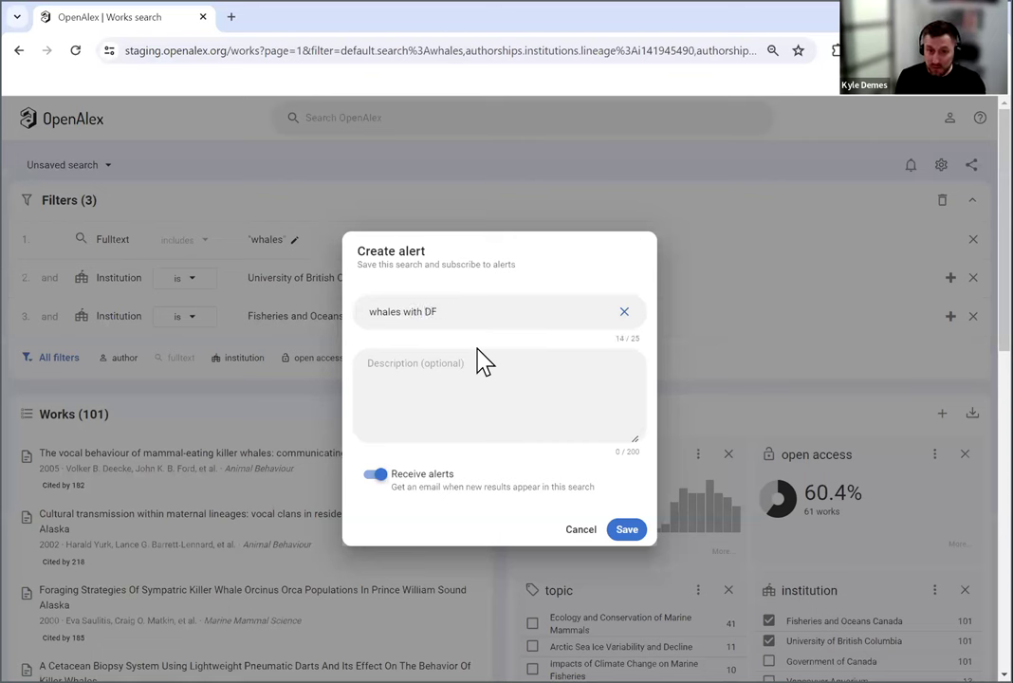
{"action": "type", "text": "O and UBX"}
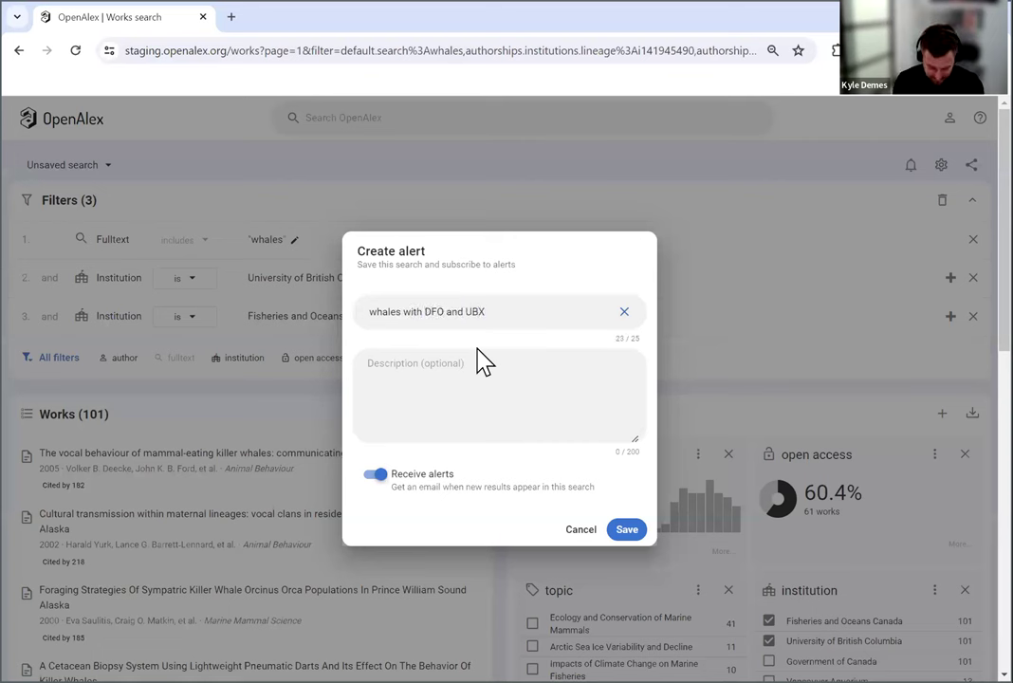
{"action": "left_click", "coordinate": [500, 395]}
{"action": "type", "text": "C"}
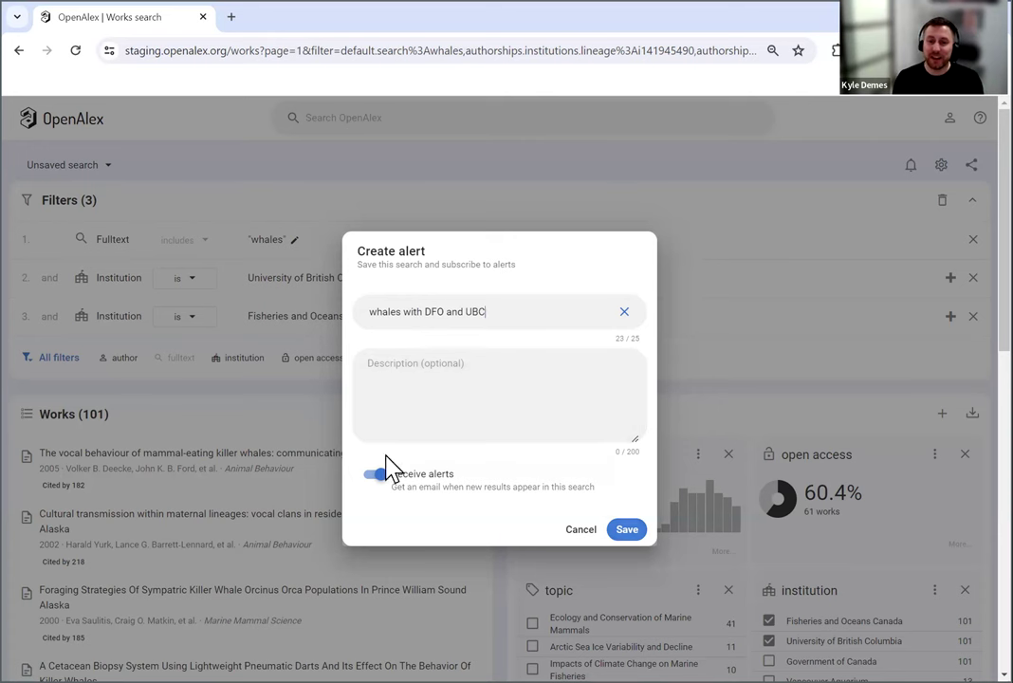
{"action": "left_click", "coordinate": [375, 475]}
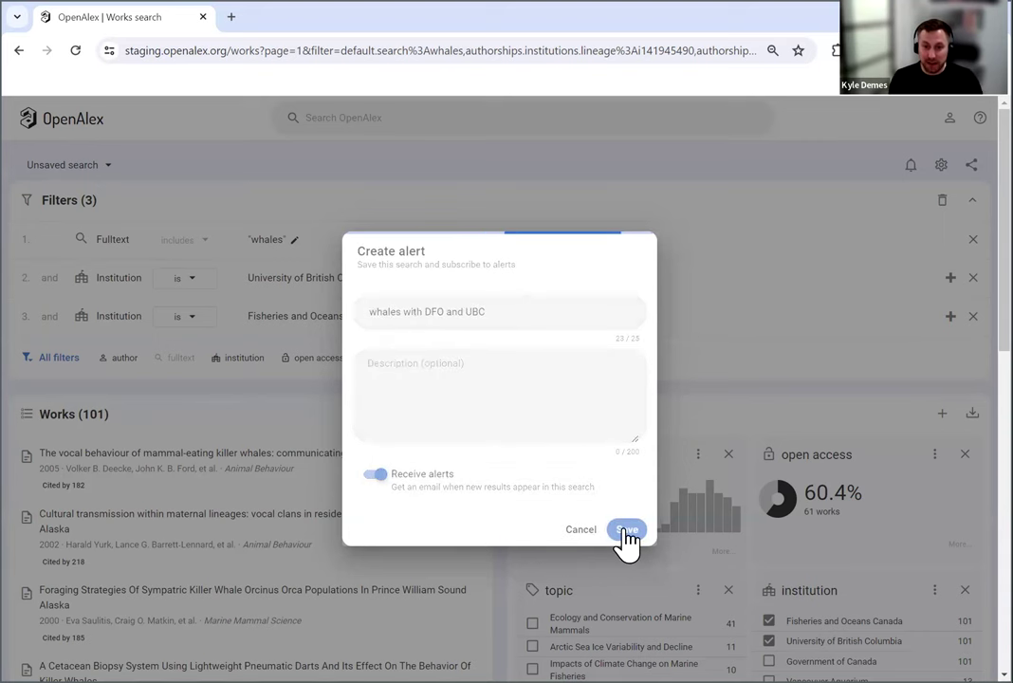
{"action": "left_click", "coordinate": [626, 530]}
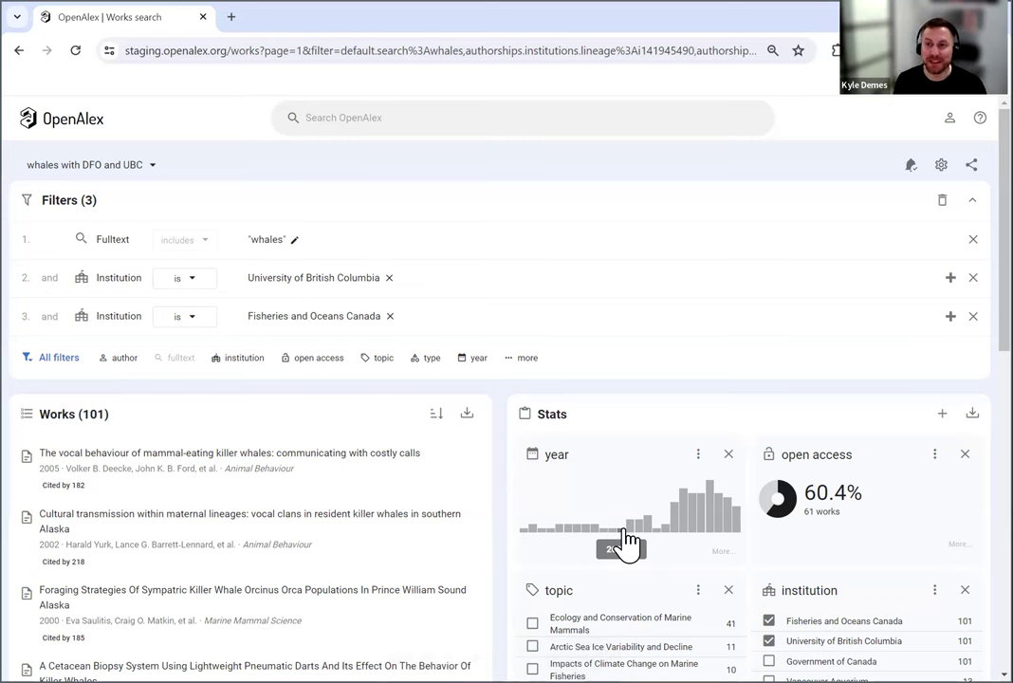
{"action": "mouse_move", "coordinate": [797, 427]}
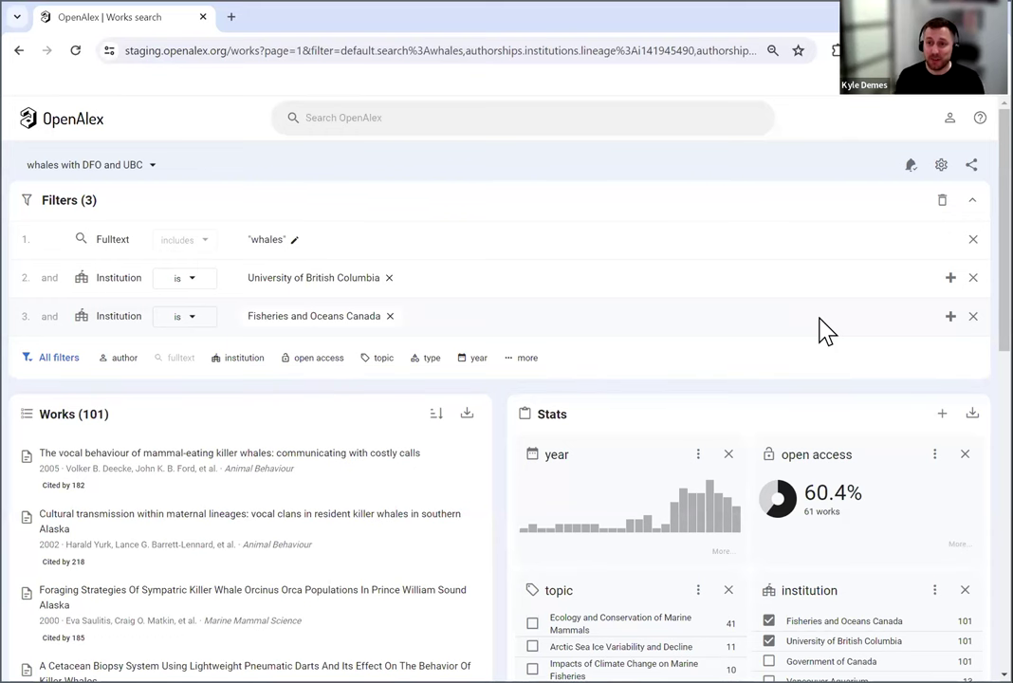
{"action": "mouse_move", "coordinate": [664, 232]}
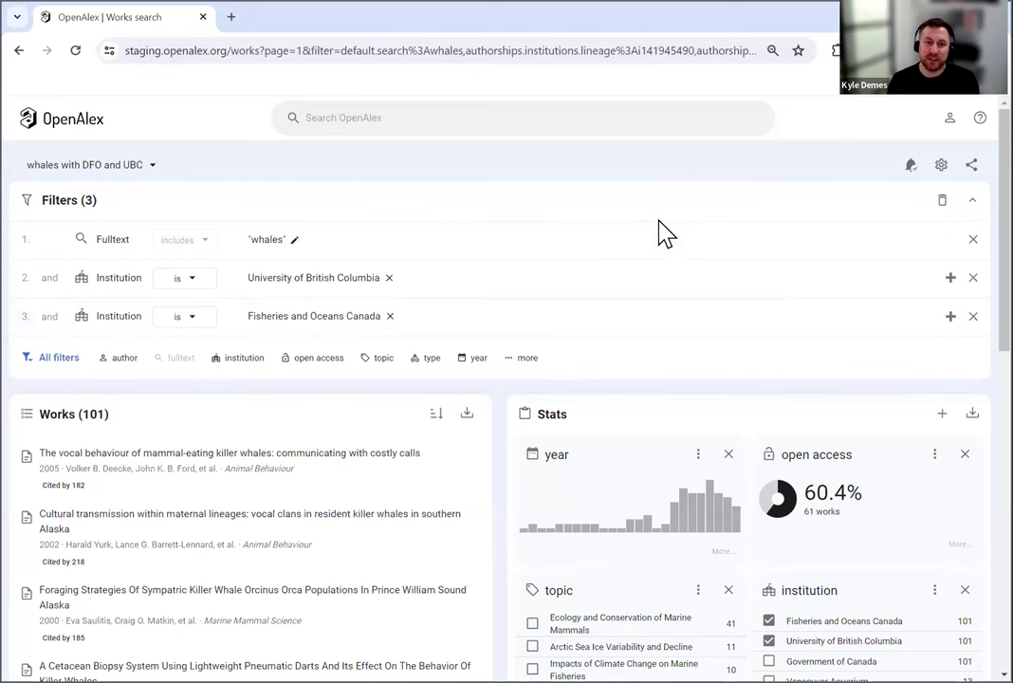
{"action": "mouse_move", "coordinate": [712, 240]}
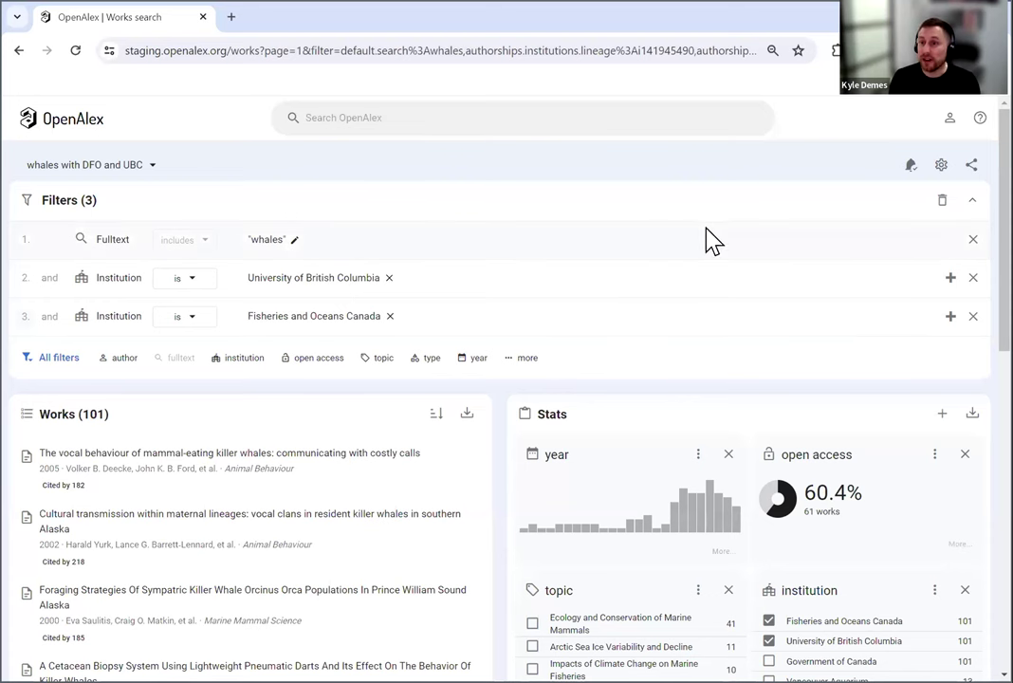
Open the account menu showing saved searches and log out
{"action": "left_click", "coordinate": [949, 117]}
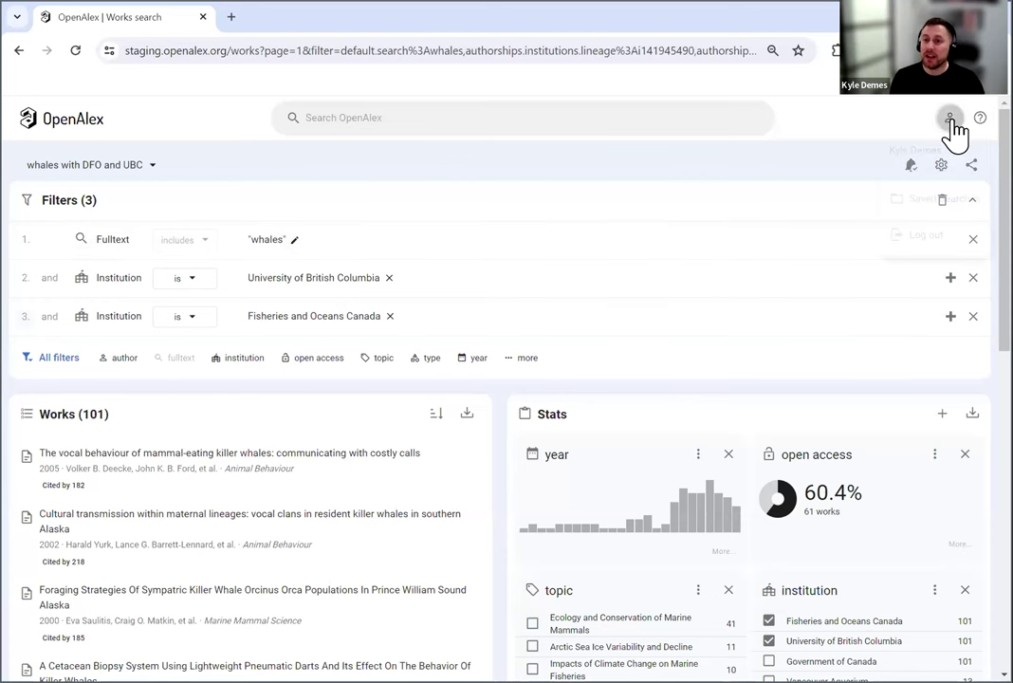
{"action": "left_click", "coordinate": [951, 118]}
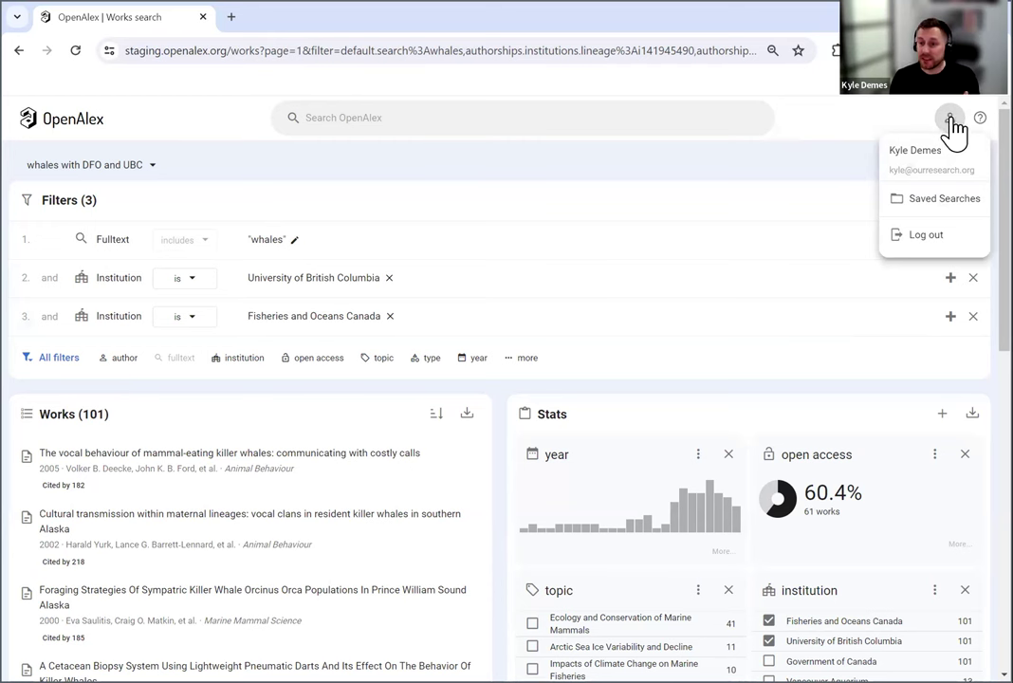
{"action": "mouse_move", "coordinate": [920, 152]}
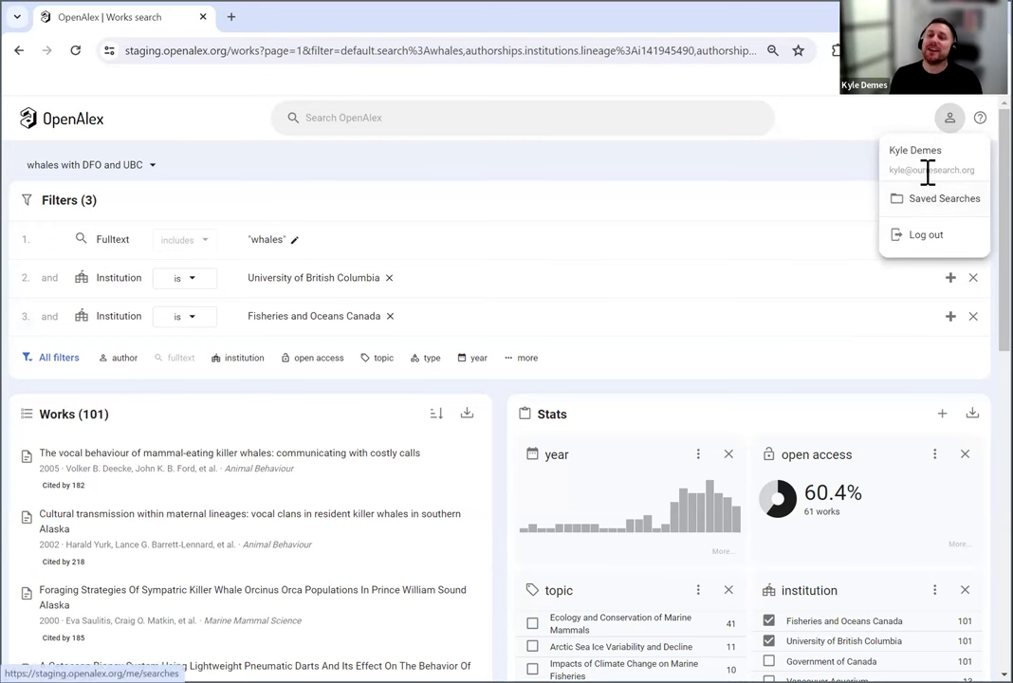
{"action": "mouse_move", "coordinate": [944, 204]}
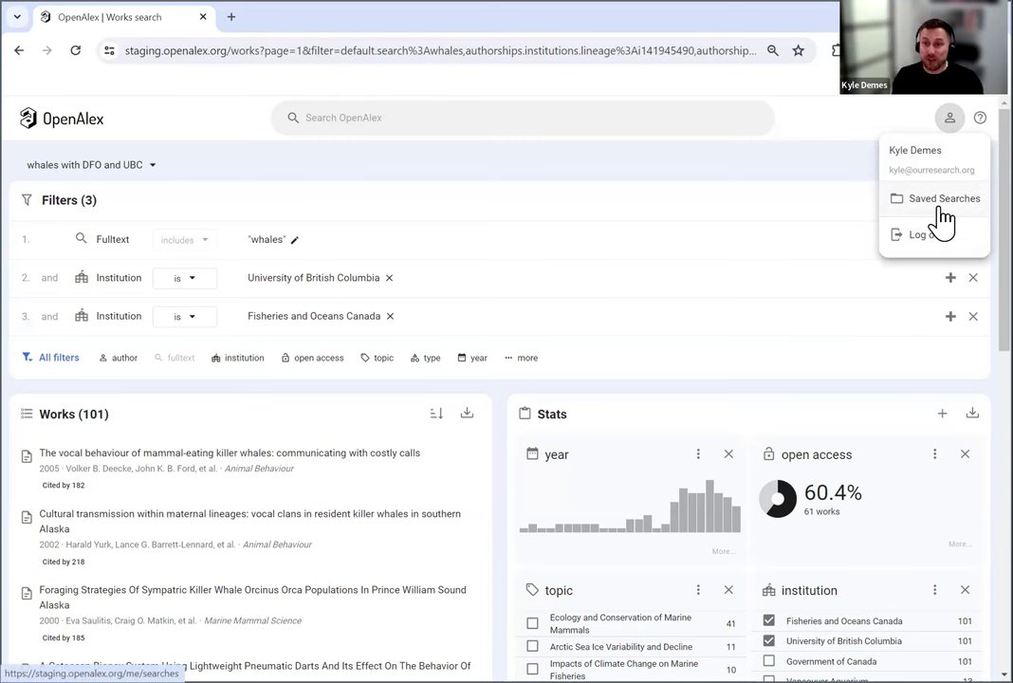